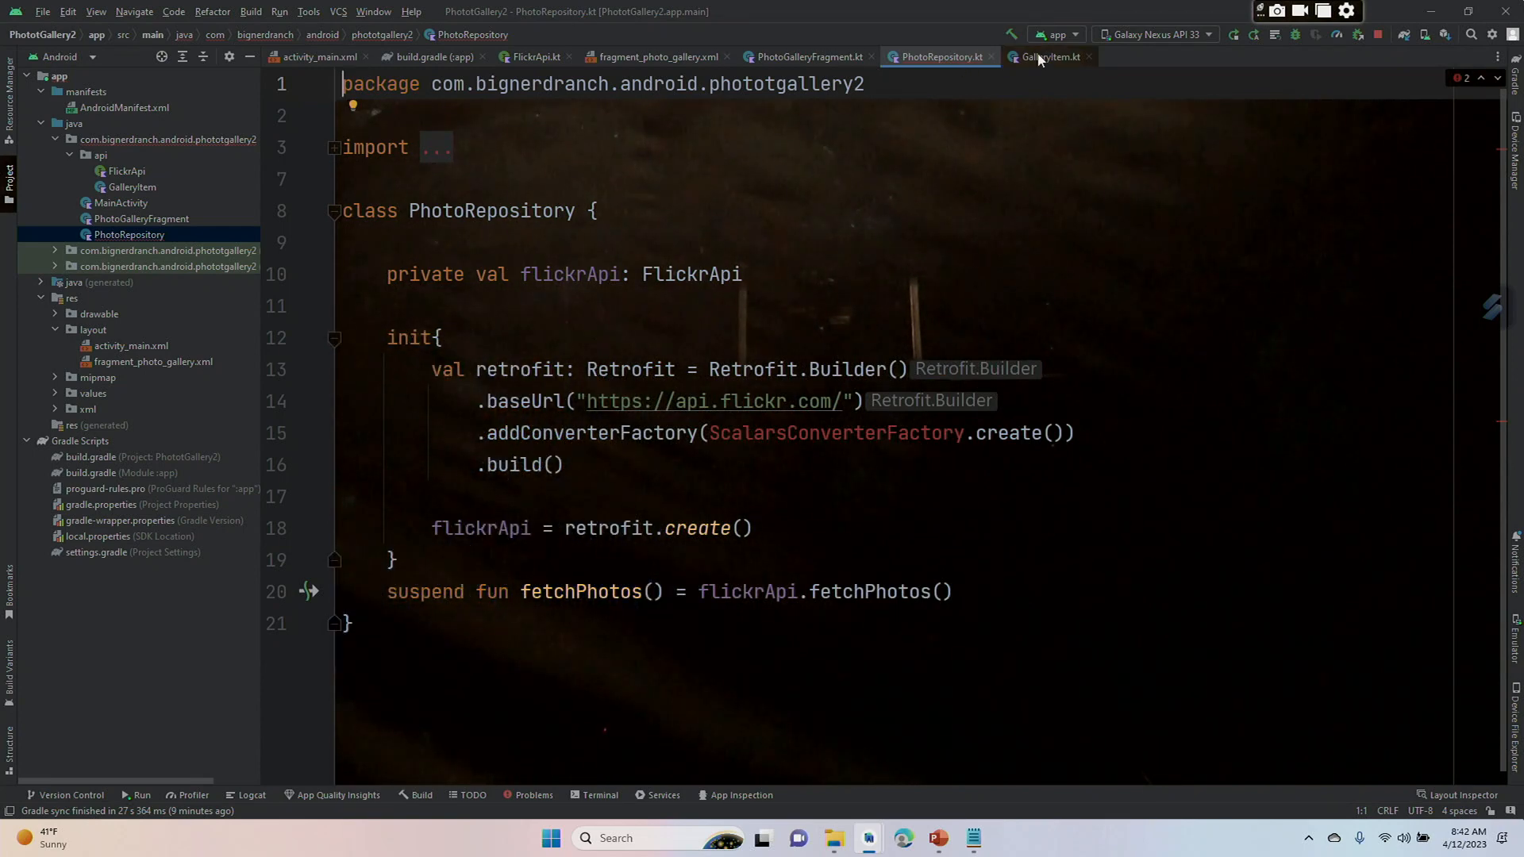
Step: Review the GalleryItem data class with its title, id and url string properties
{"action": "left_click", "coordinate": [1049, 57]}
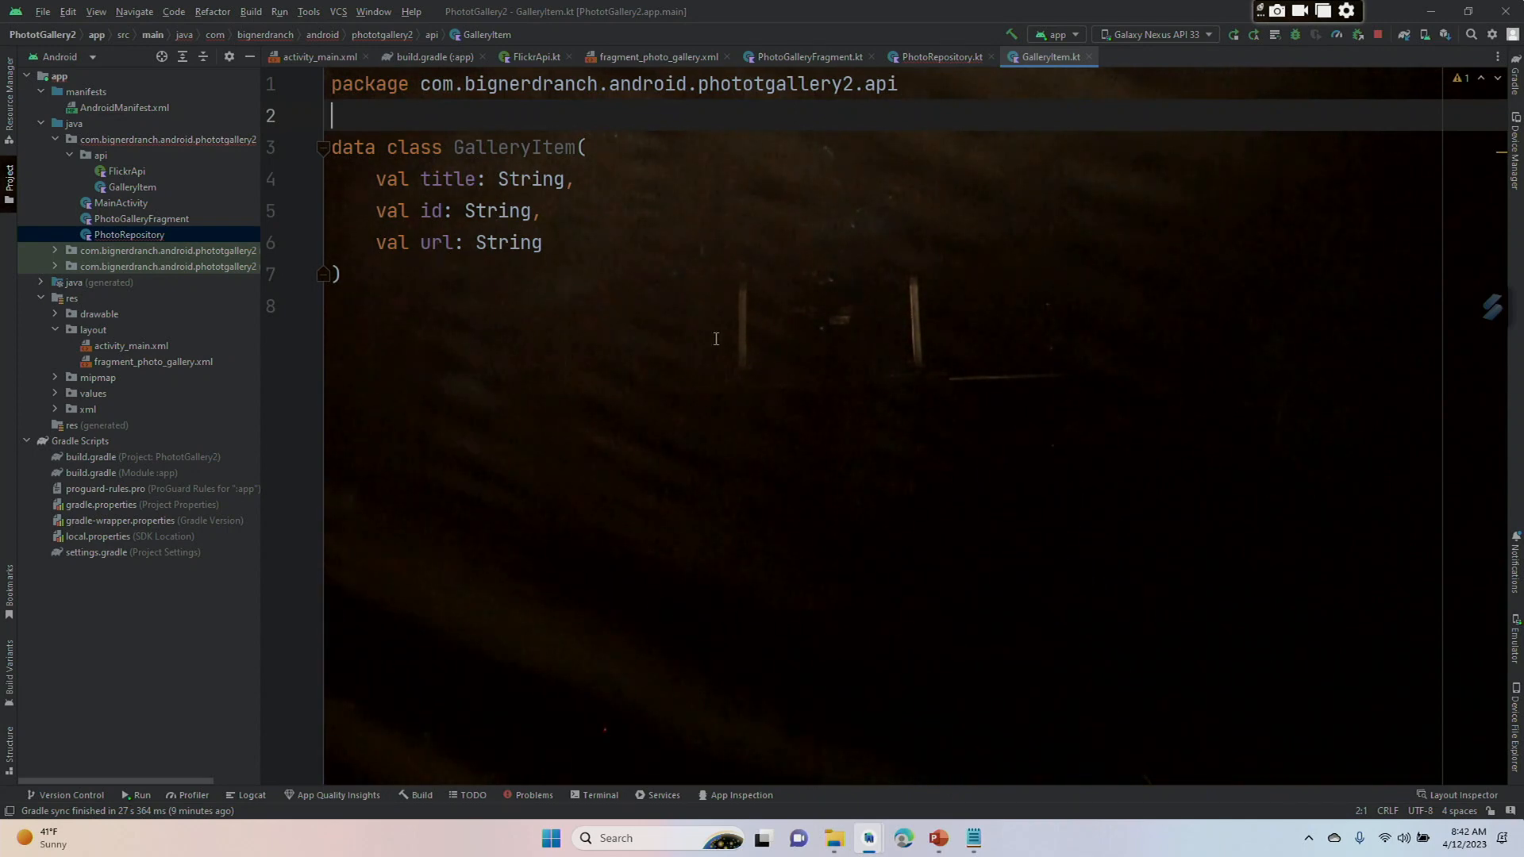
{"action": "mouse_move", "coordinate": [940, 57]}
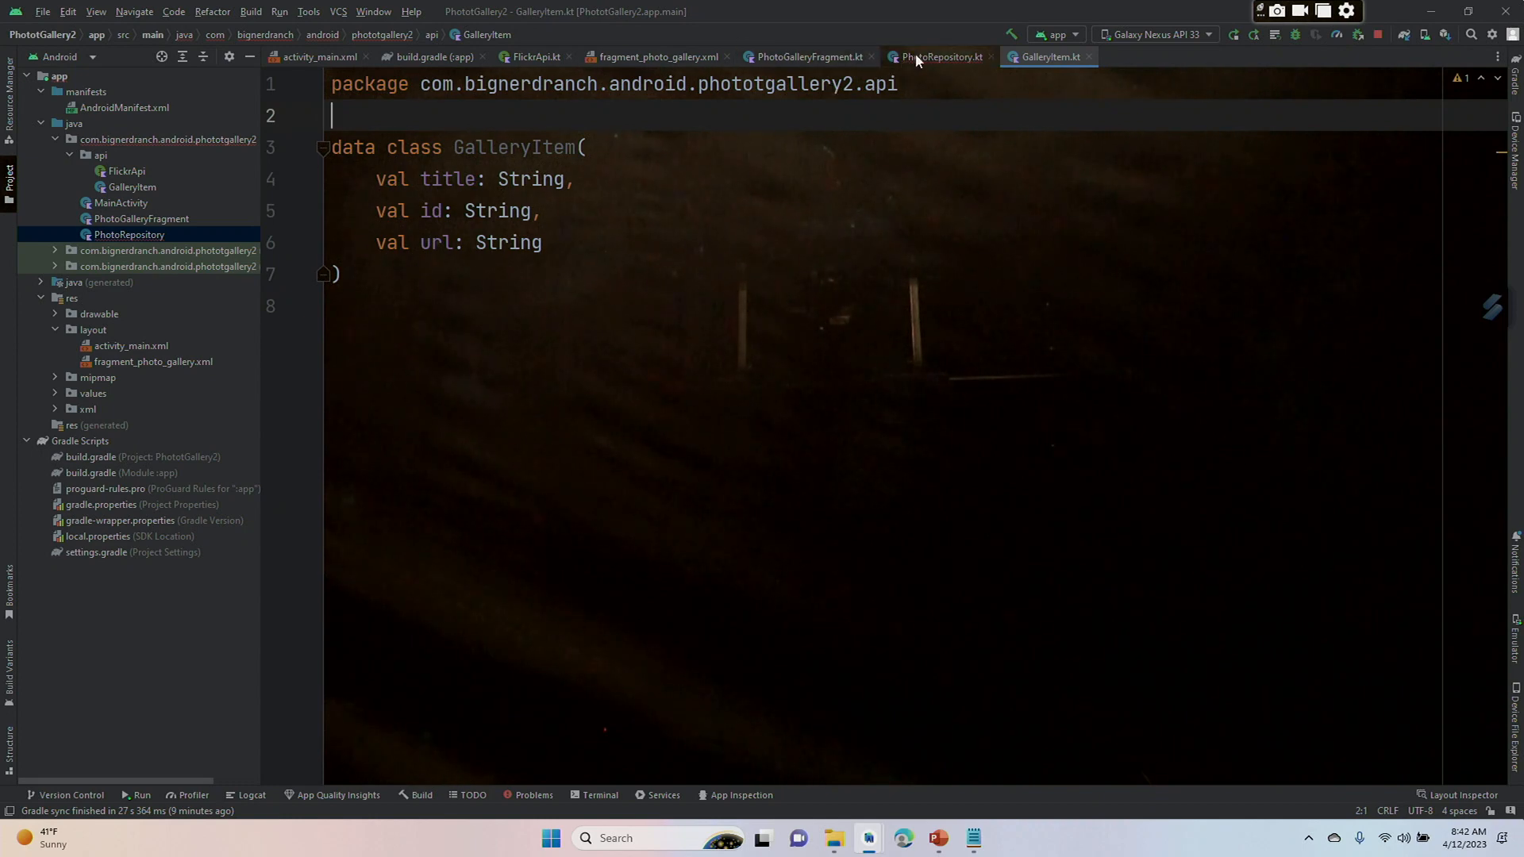
{"action": "mouse_move", "coordinate": [940, 57]}
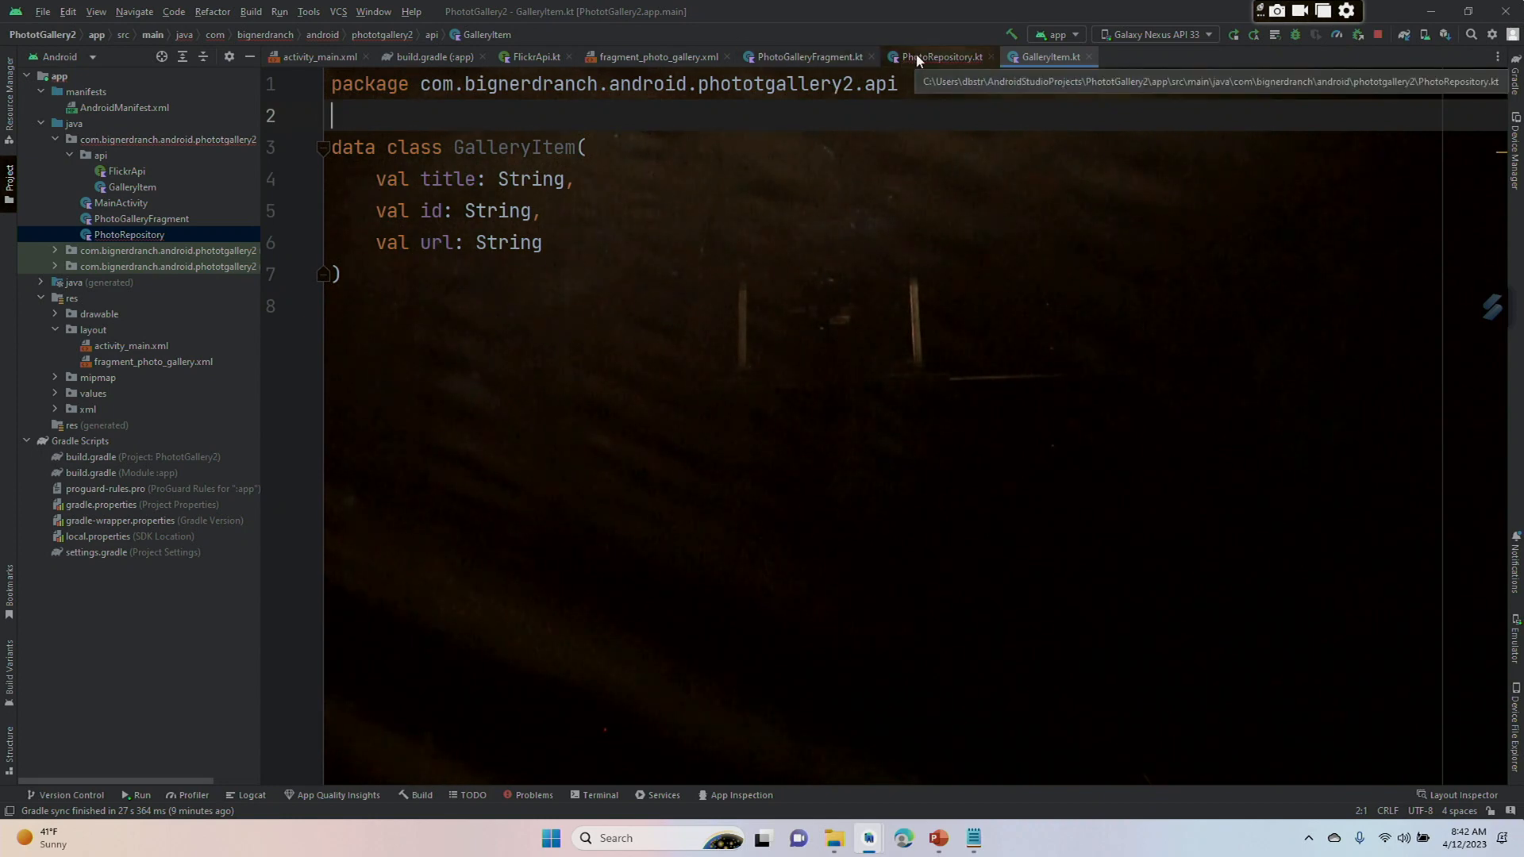
{"action": "mouse_move", "coordinate": [915, 59]}
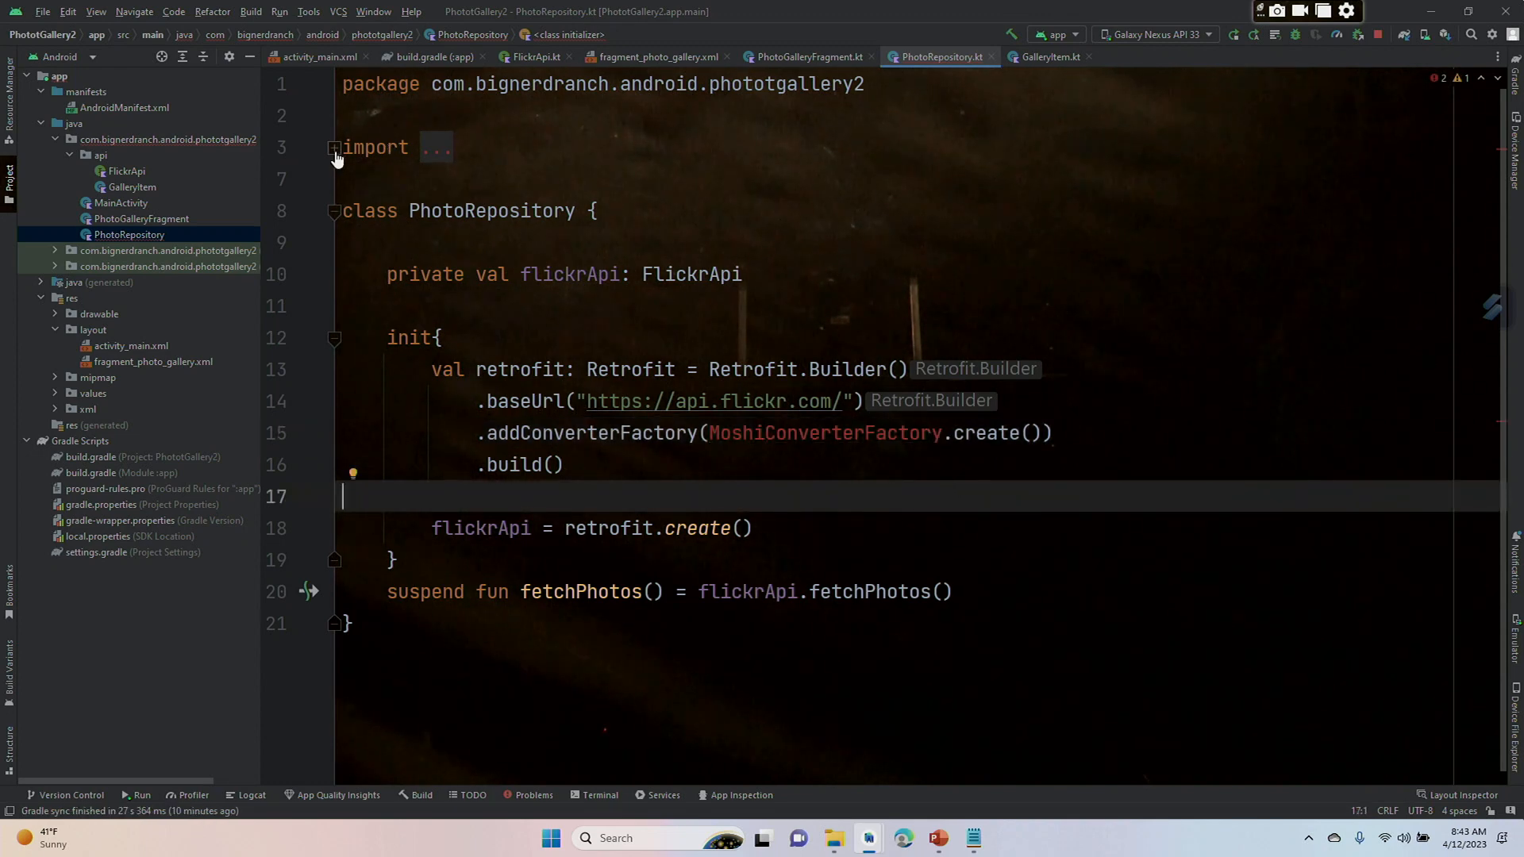
Step: Delete the unused ScalarsConverterFactory import from PhotoRepository and bring up GalleryItem.kt
{"action": "left_click", "coordinate": [335, 148]}
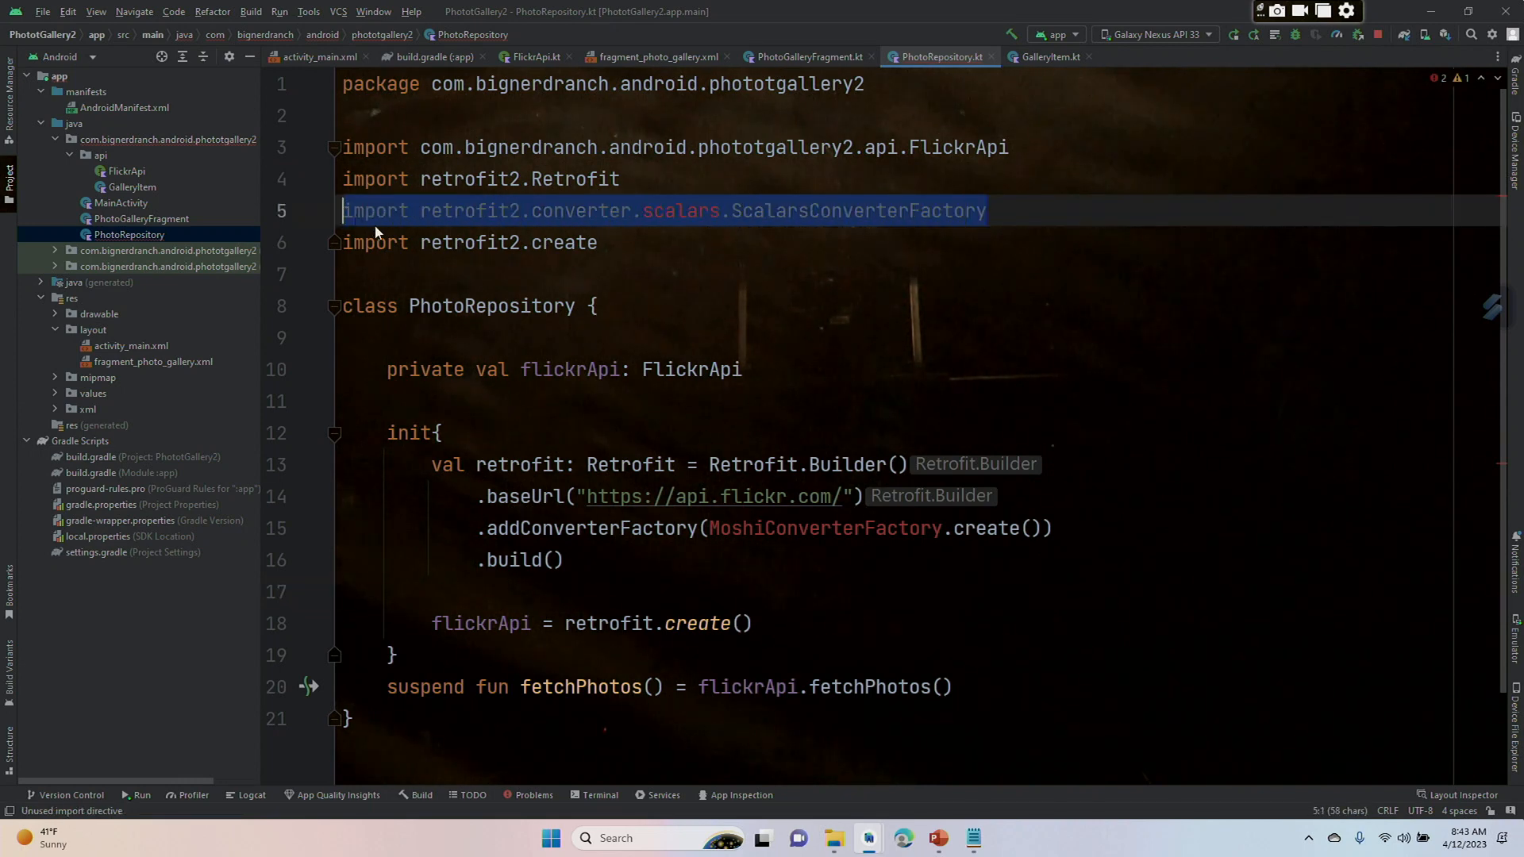
{"action": "key", "text": "Delete"}
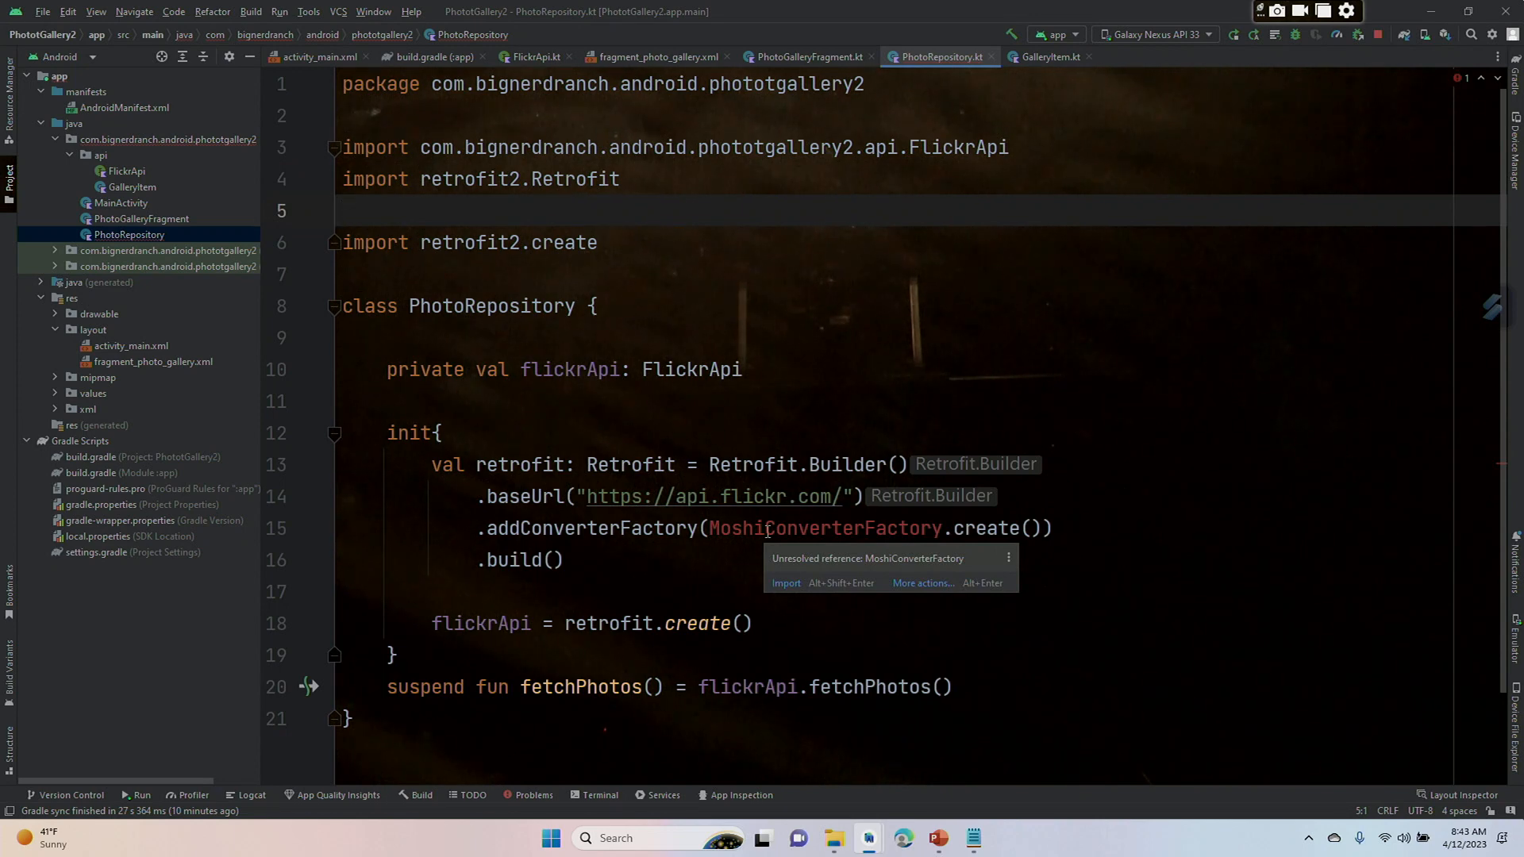
{"action": "left_click", "coordinate": [786, 583]}
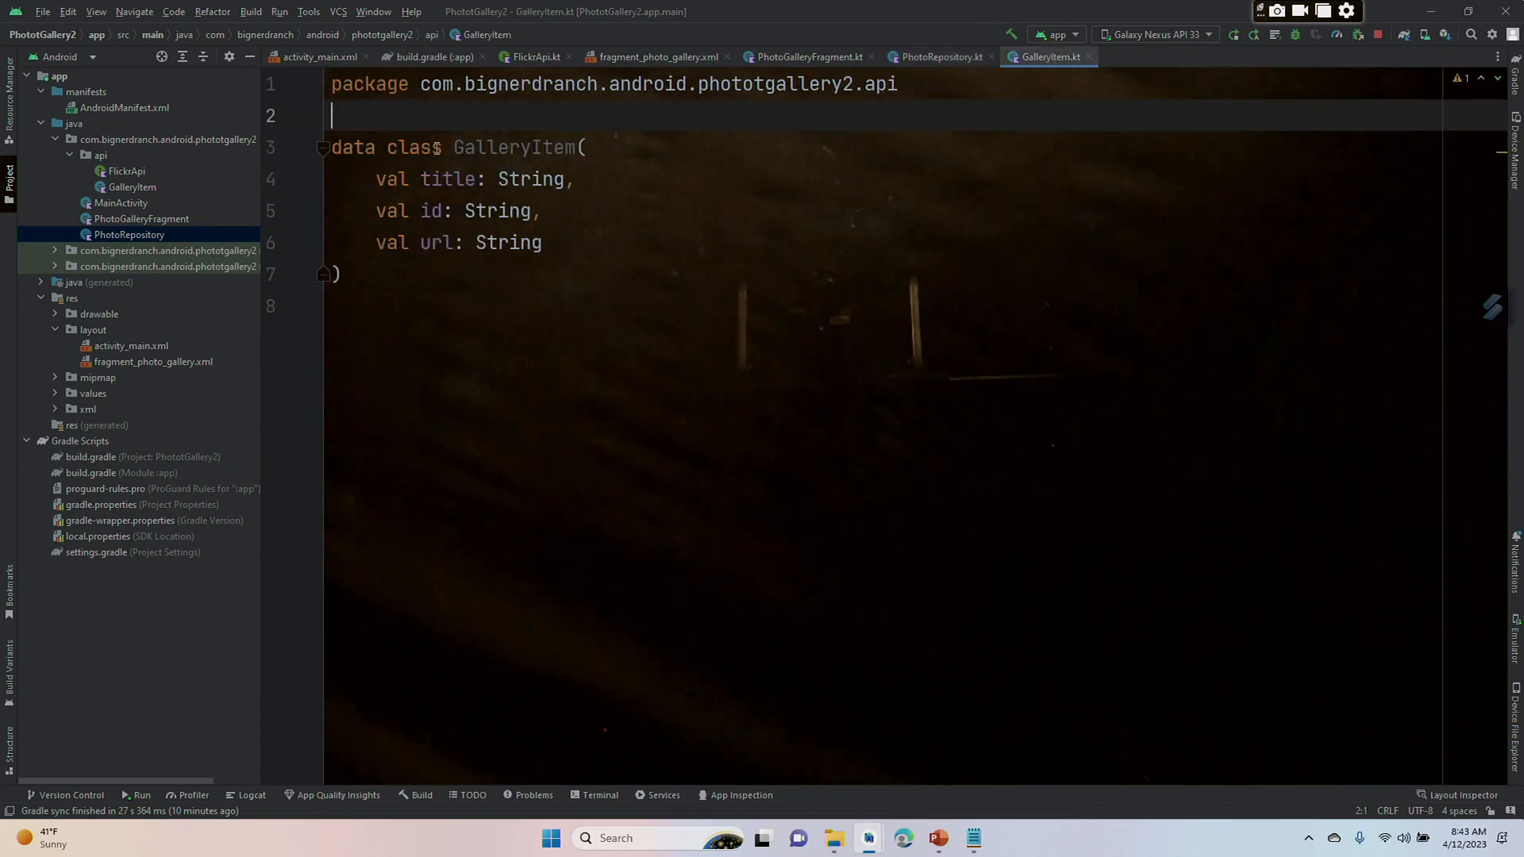
{"action": "key", "text": "enter"}
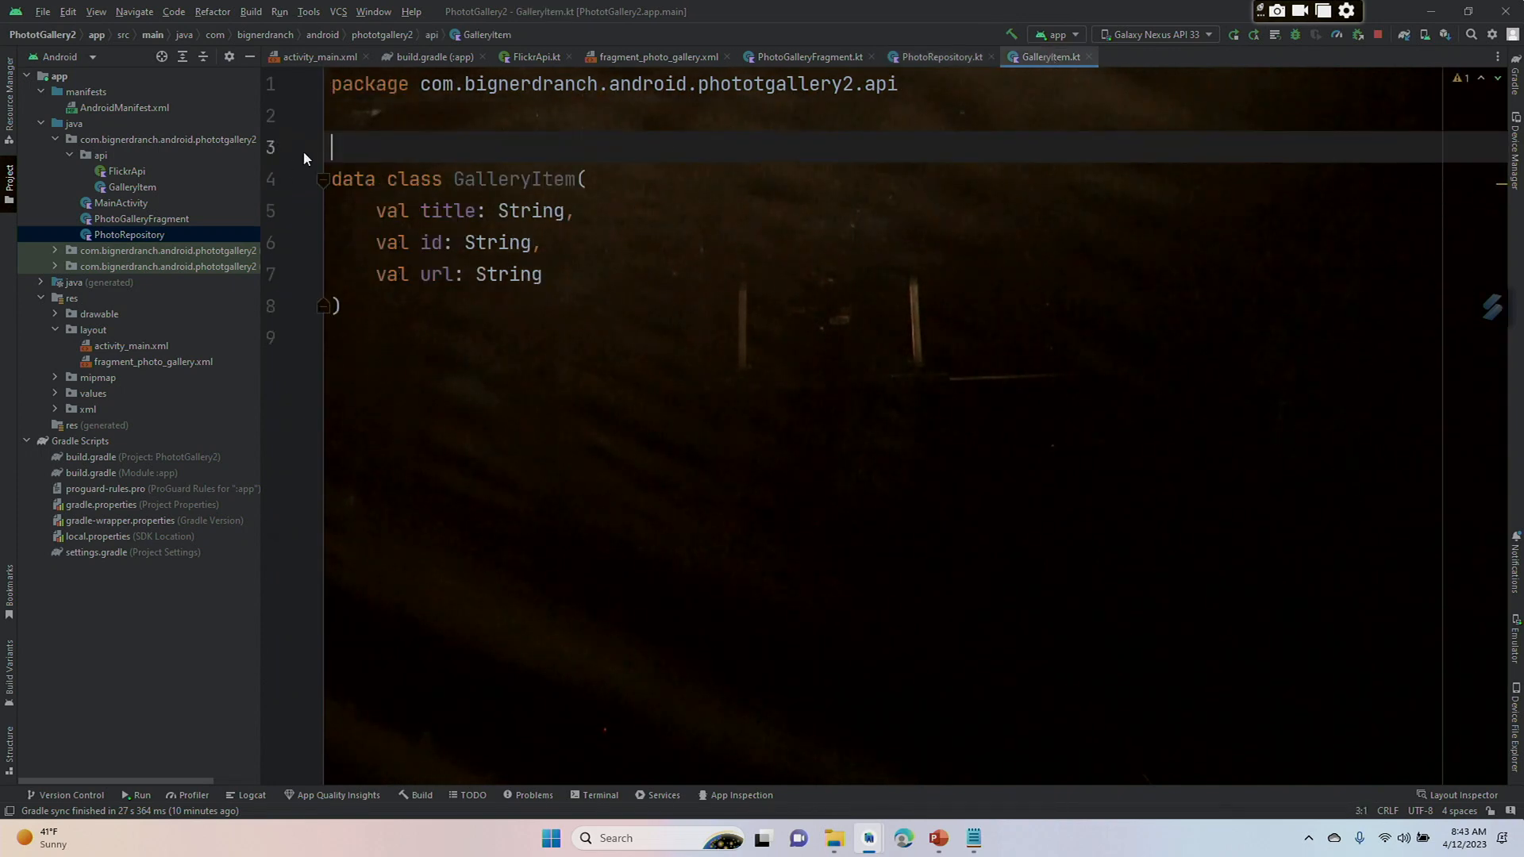
{"action": "type", "text": "@"}
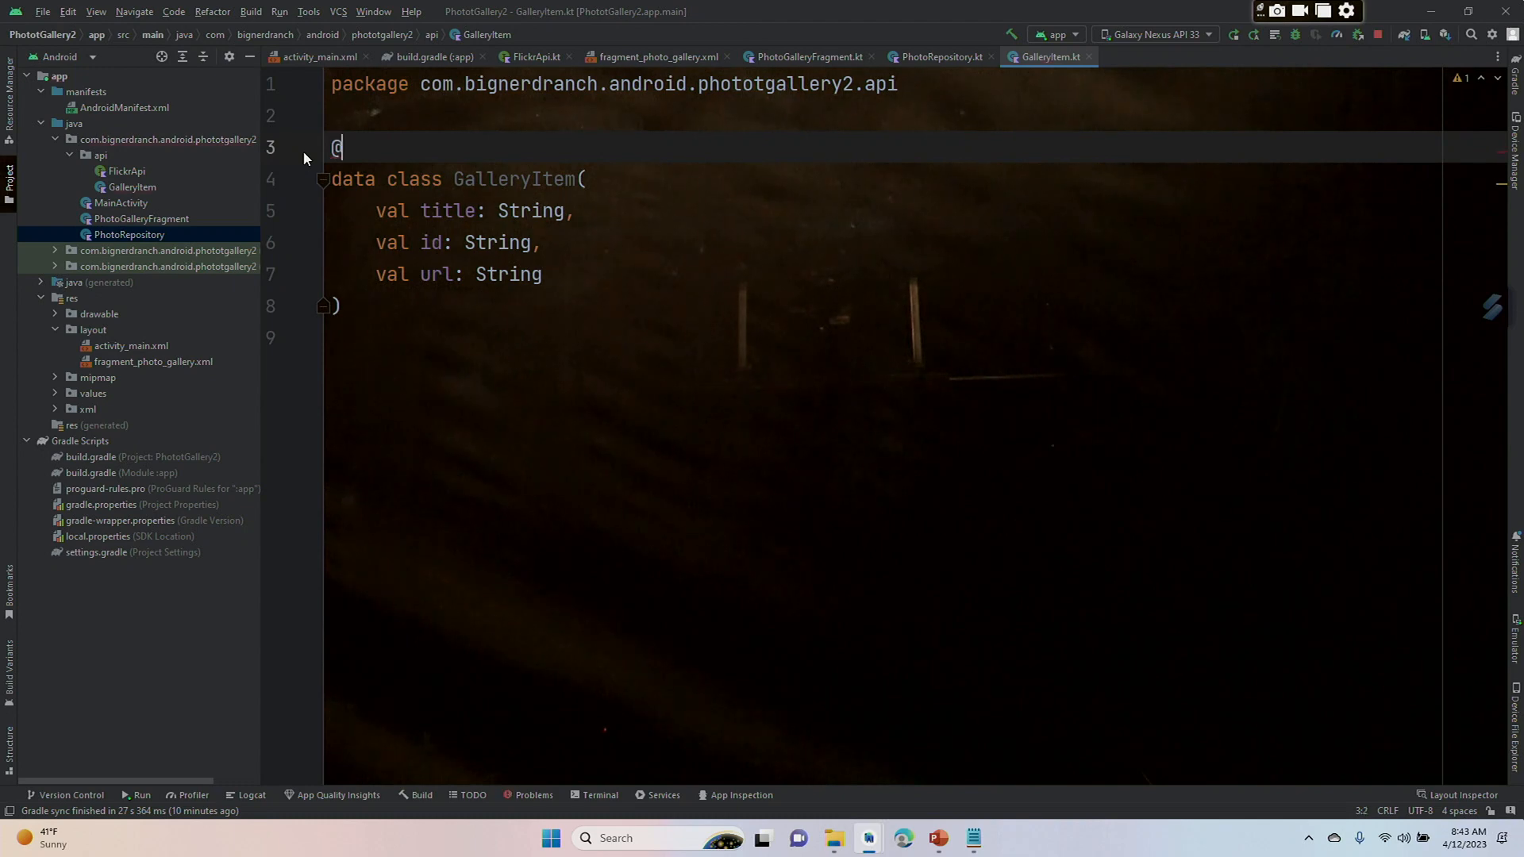
{"action": "type", "text": "Js"}
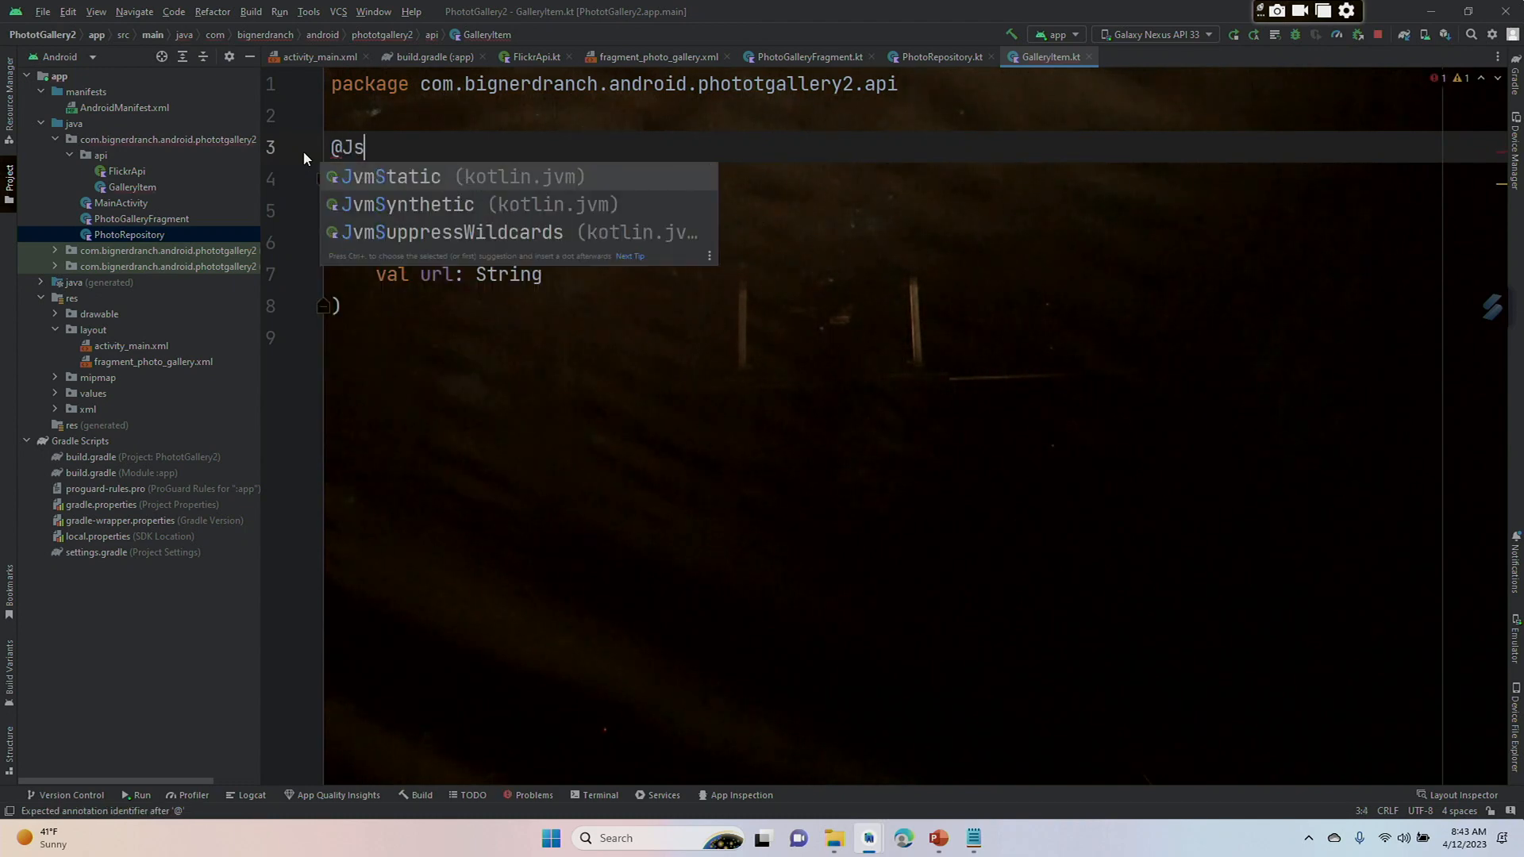
{"action": "type", "text": "onClas"}
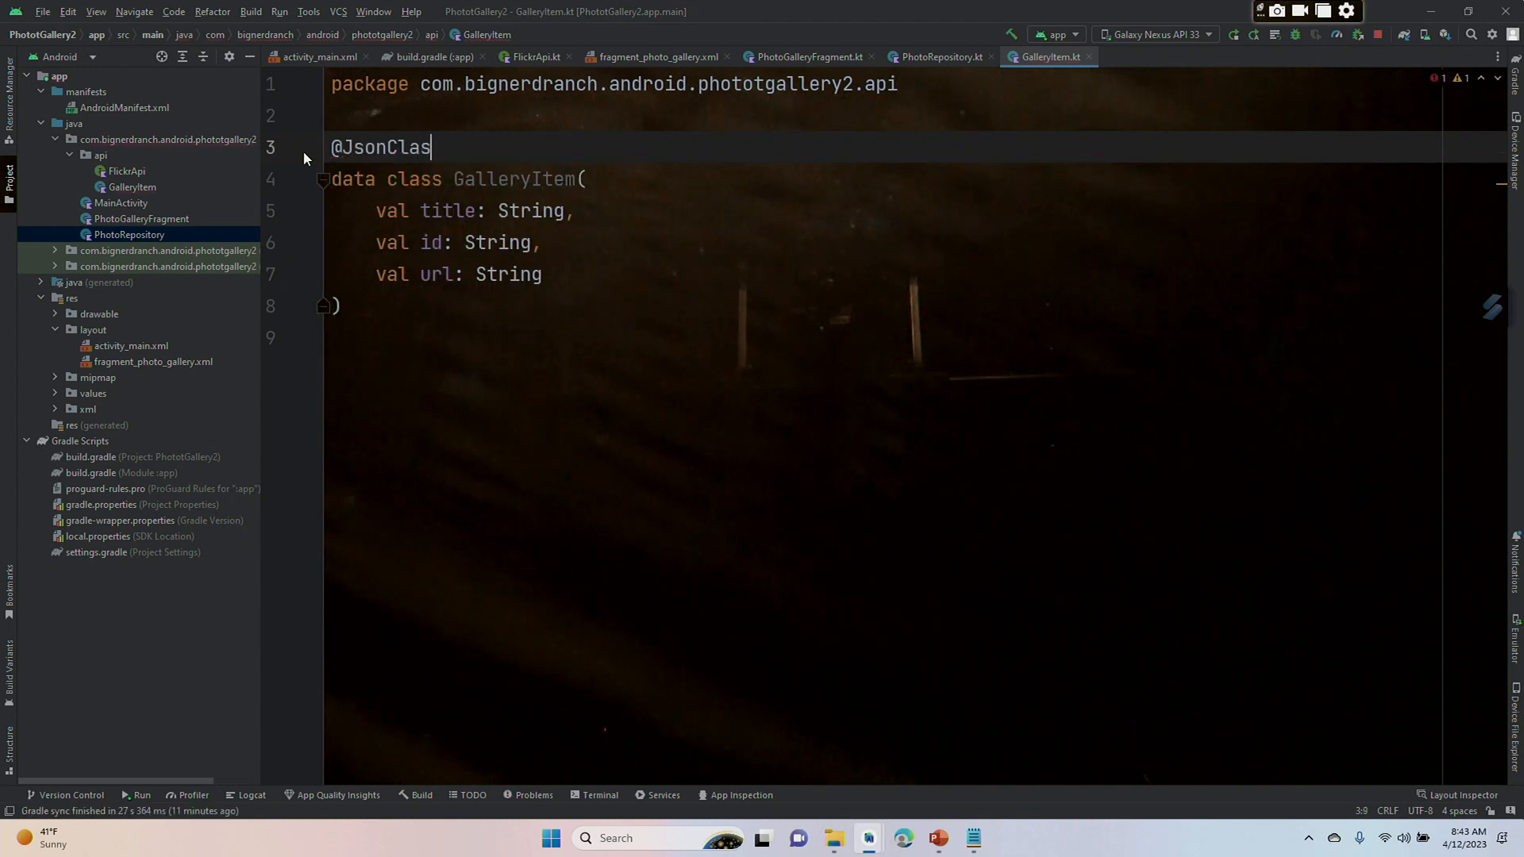
{"action": "type", "text": "s"}
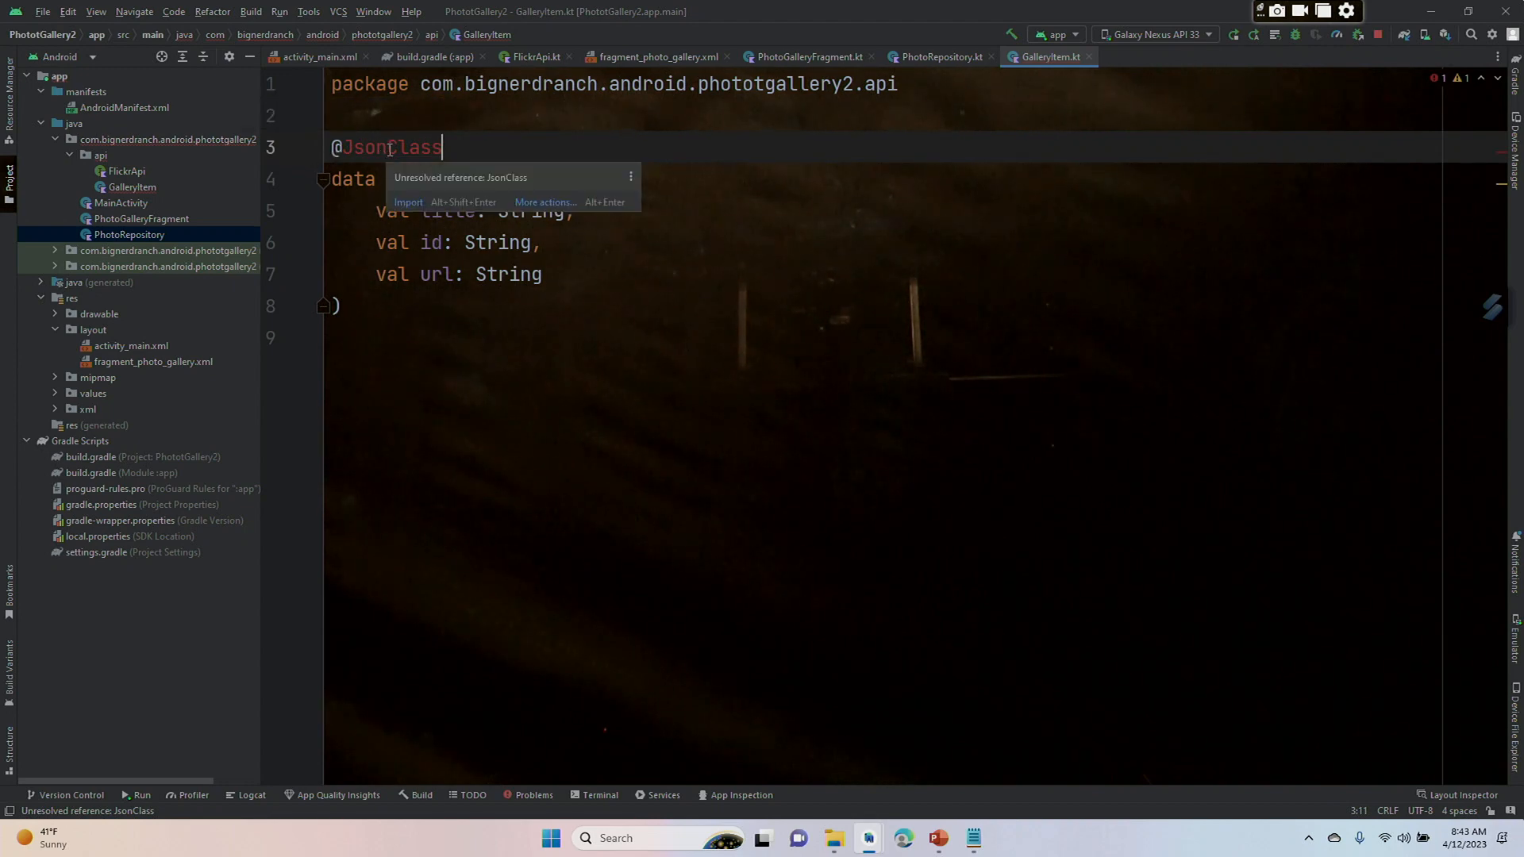
{"action": "left_click", "coordinate": [408, 202]}
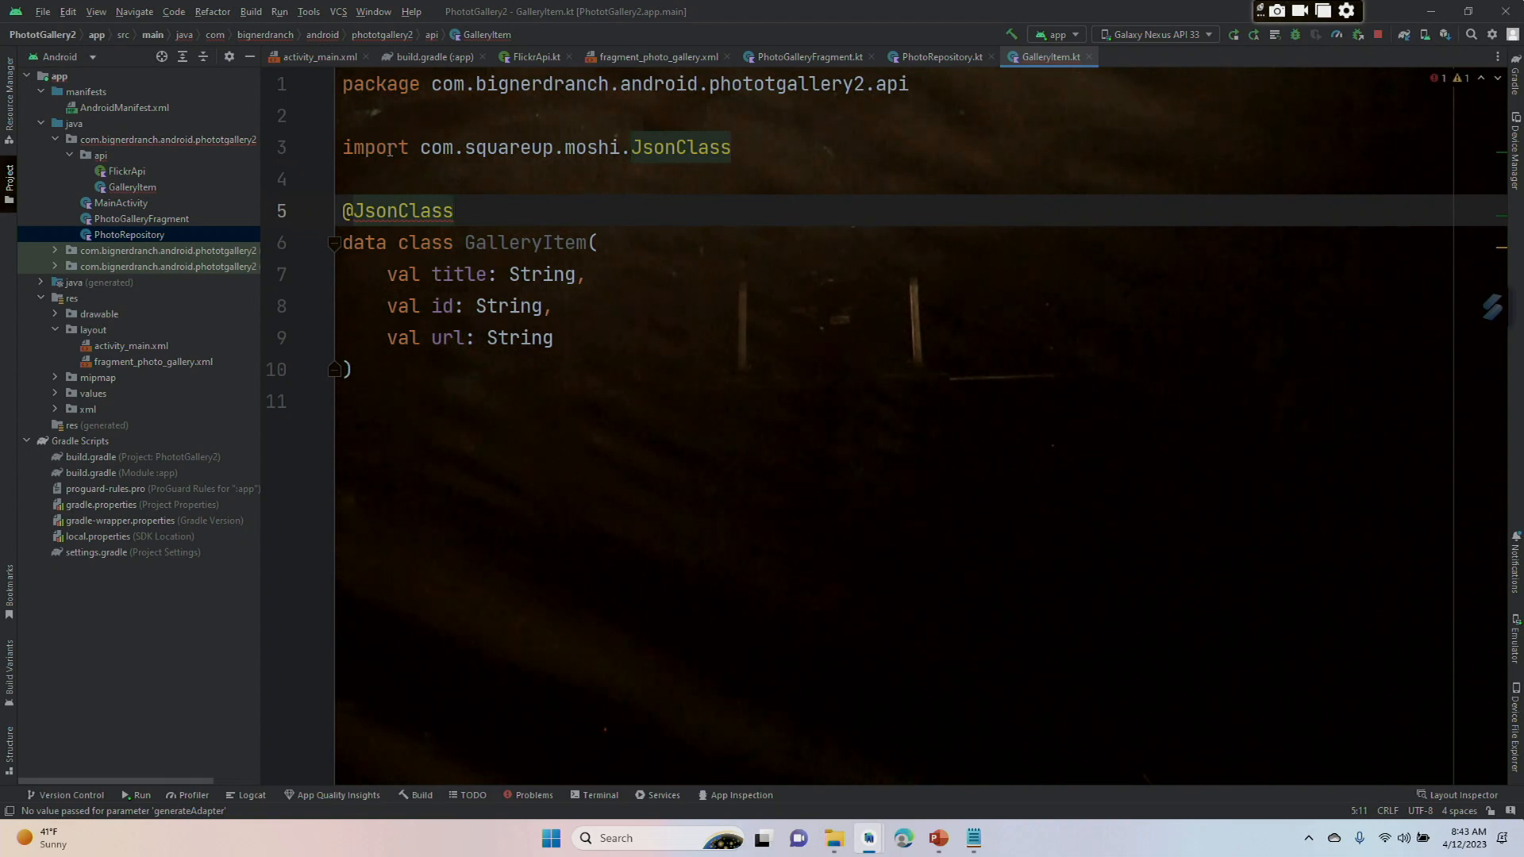
{"action": "type", "text": "()"}
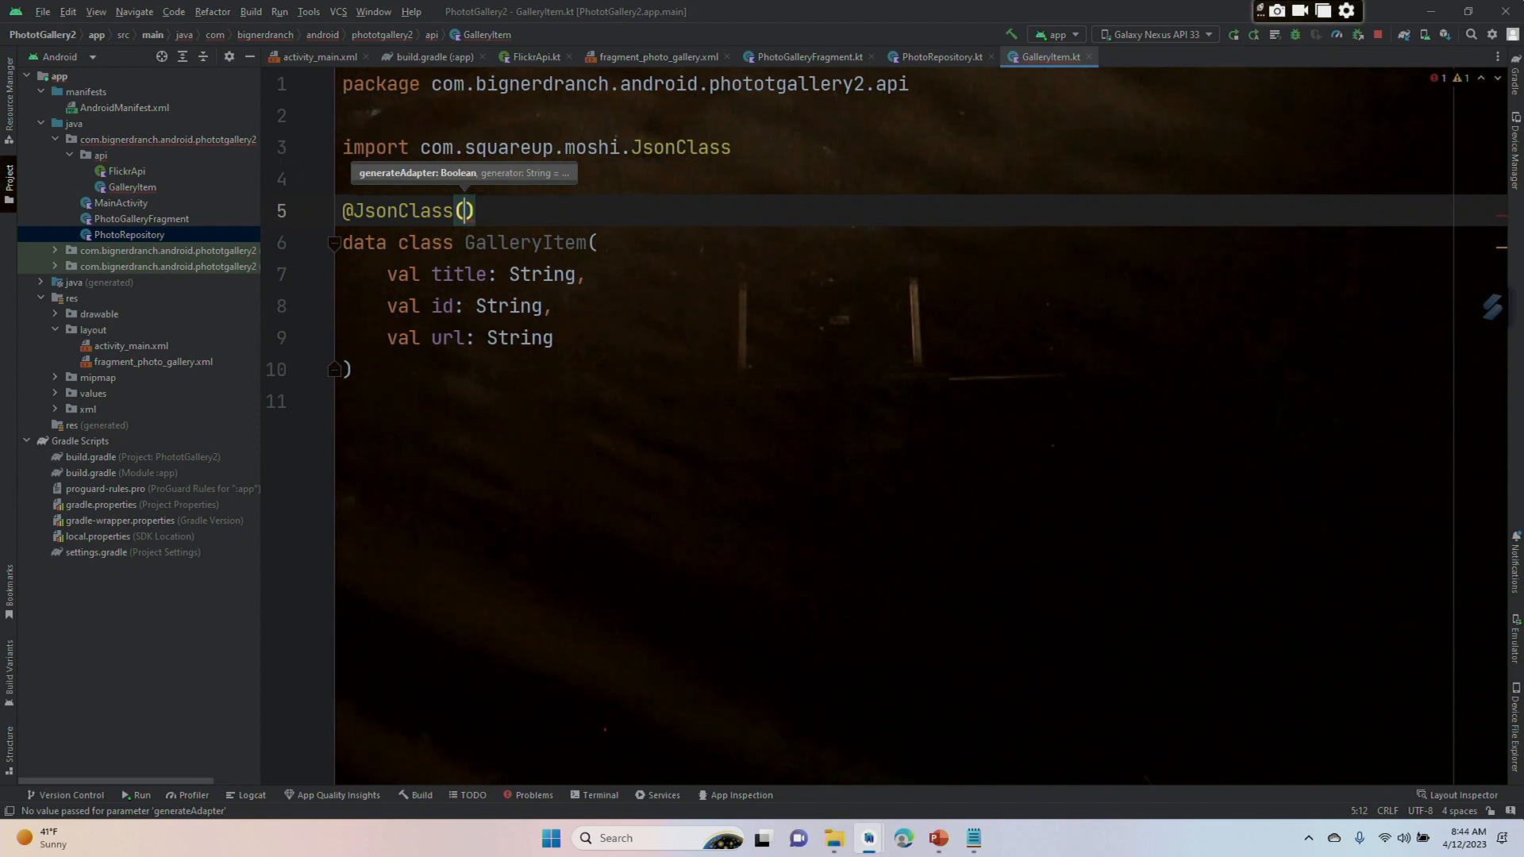
{"action": "type", "text": "generateAdapter = true"}
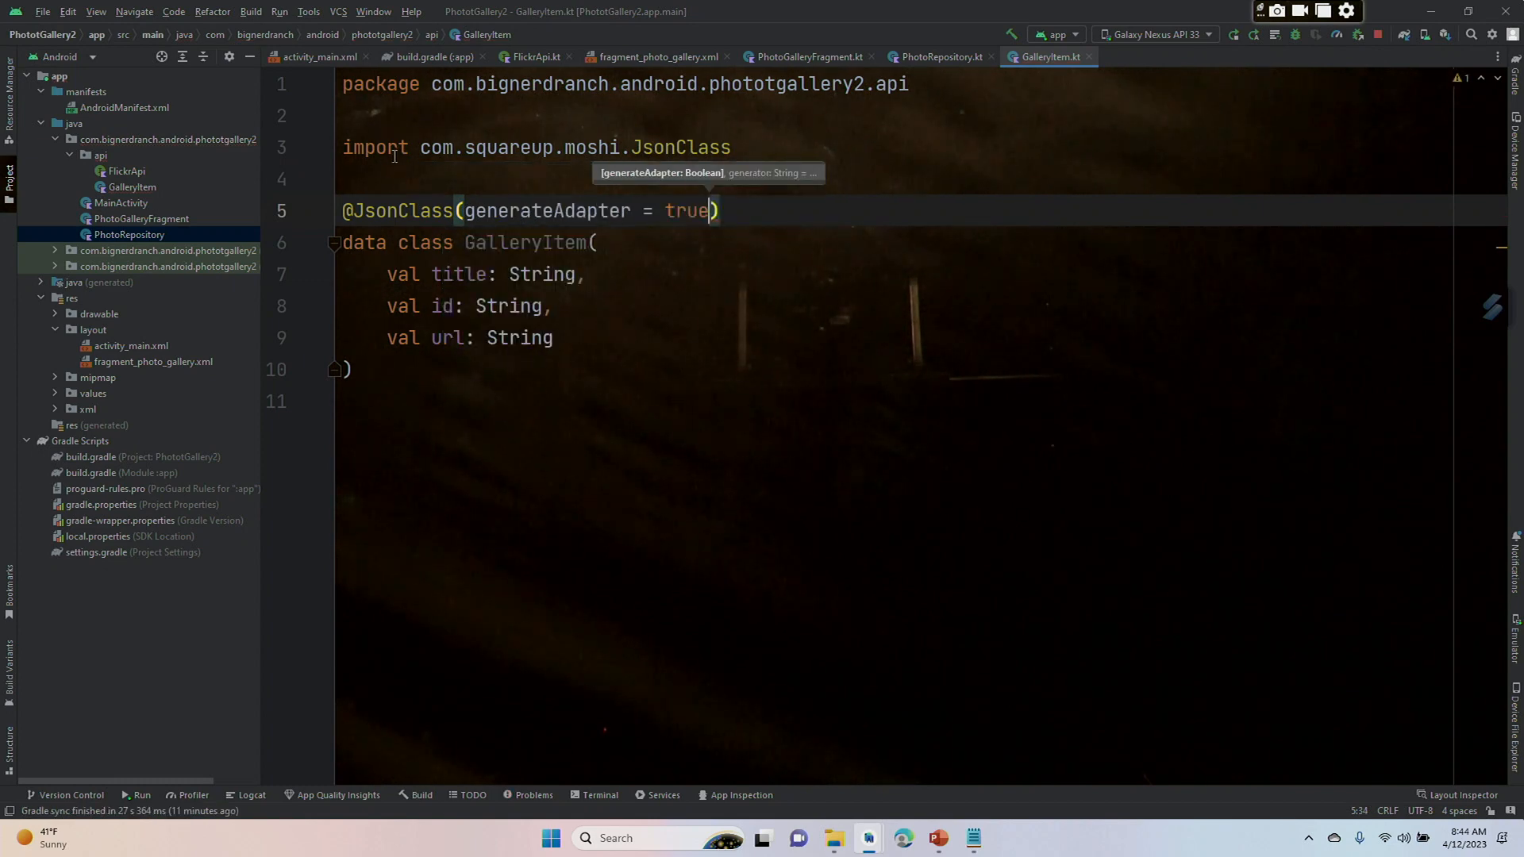
{"action": "mouse_move", "coordinate": [406, 274]}
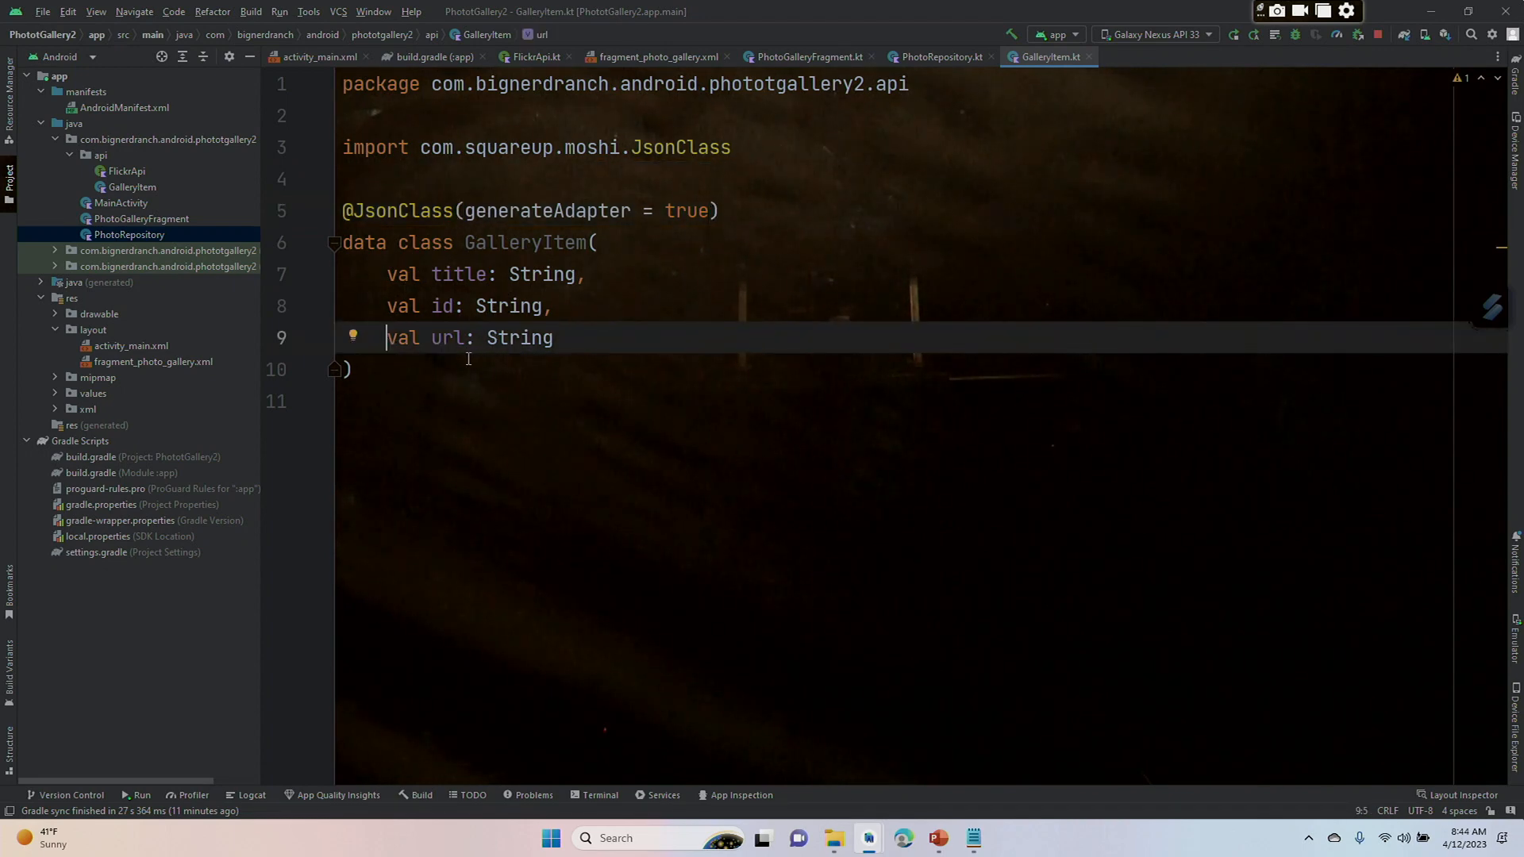
{"action": "mouse_move", "coordinate": [447, 336]}
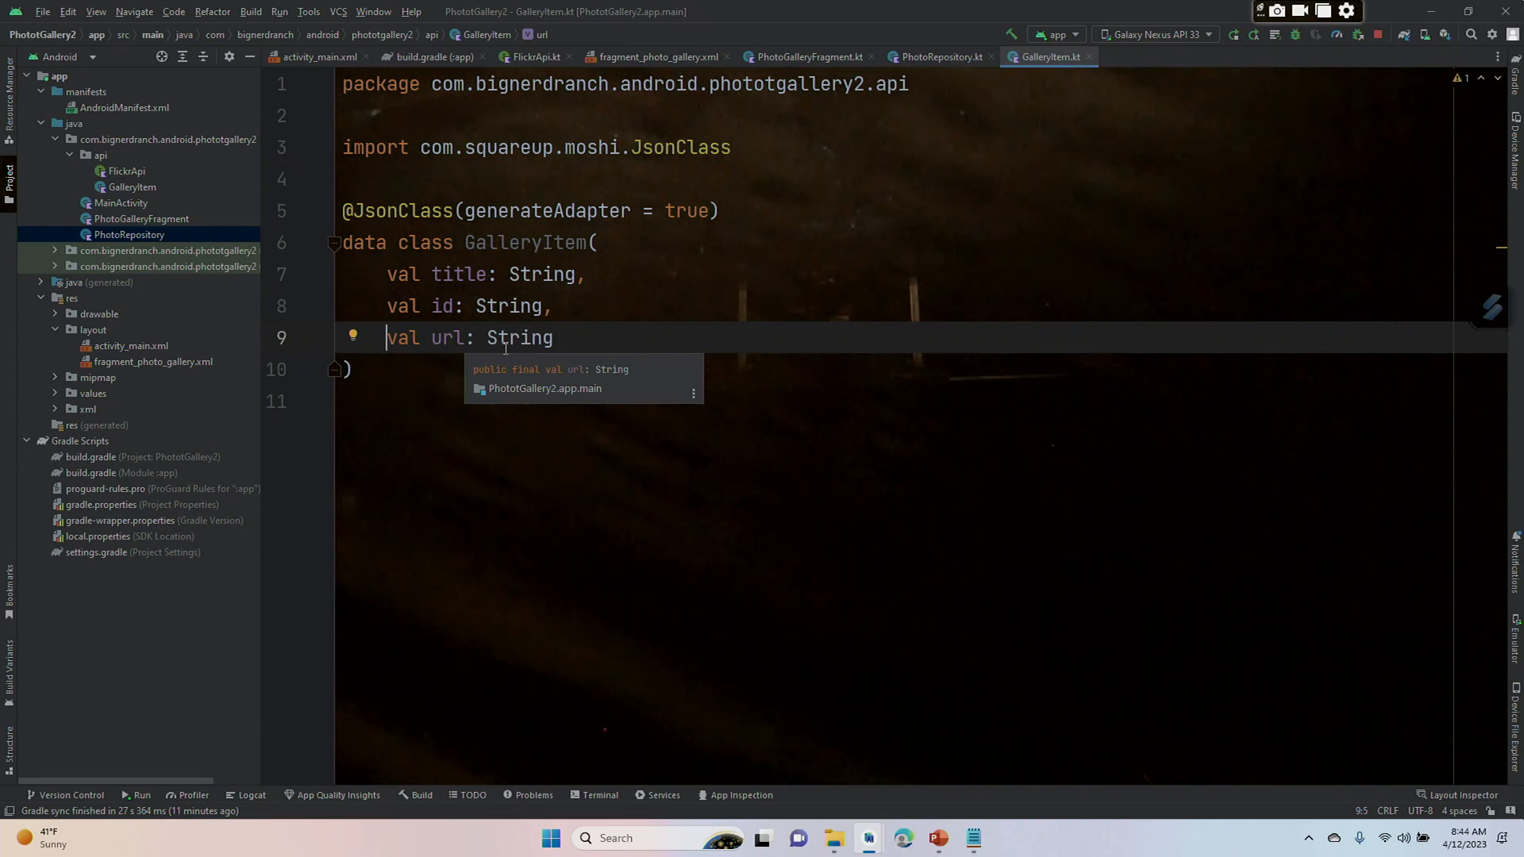
{"action": "type", "text": "@J"}
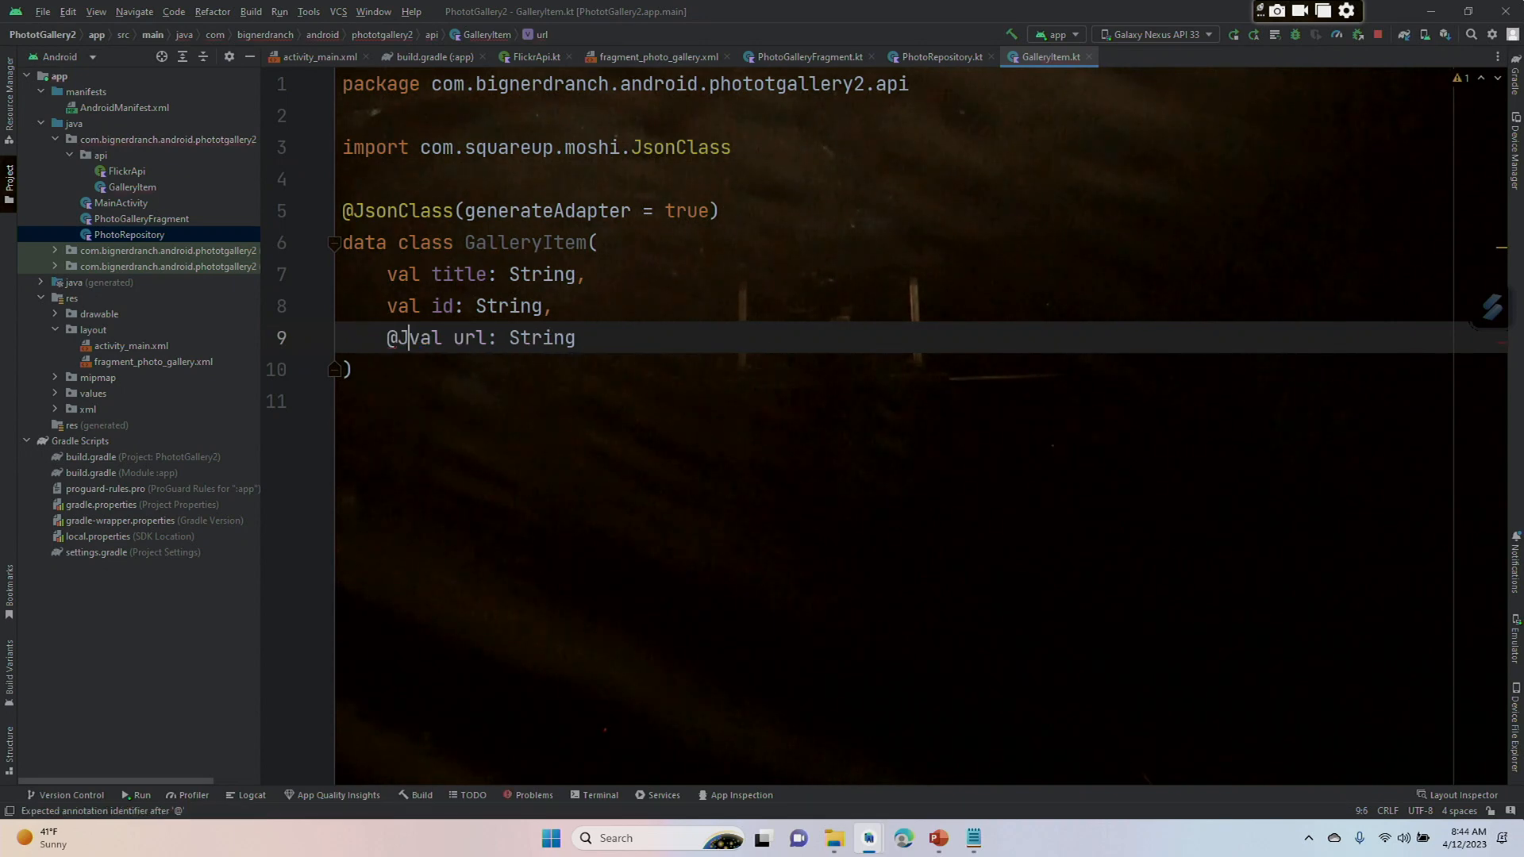
{"action": "type", "text": "son("}
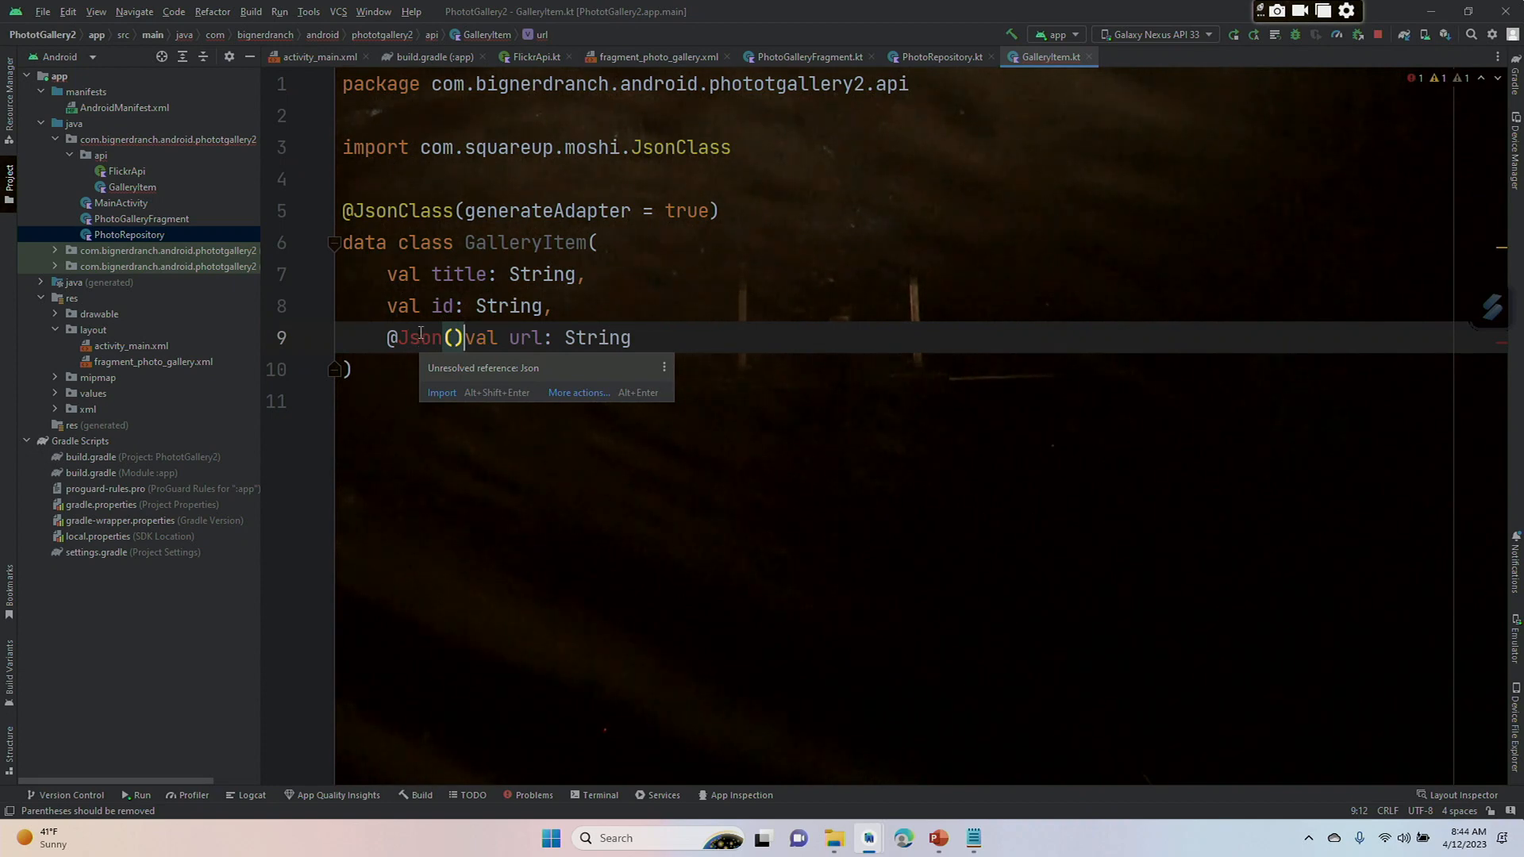
{"action": "left_click", "coordinate": [442, 392]}
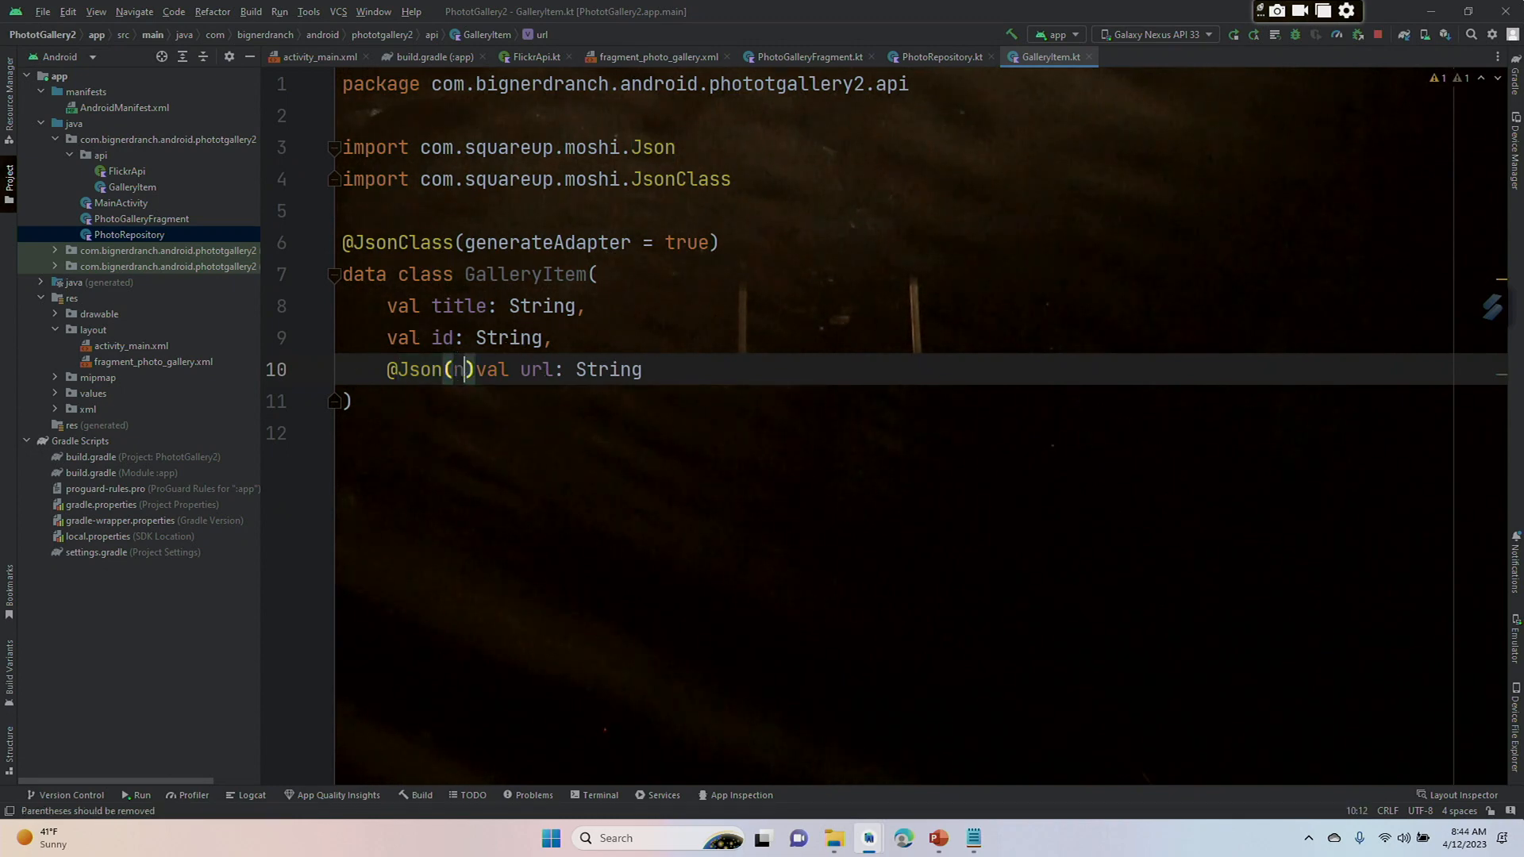
{"action": "type", "text": "name = \"ur"}
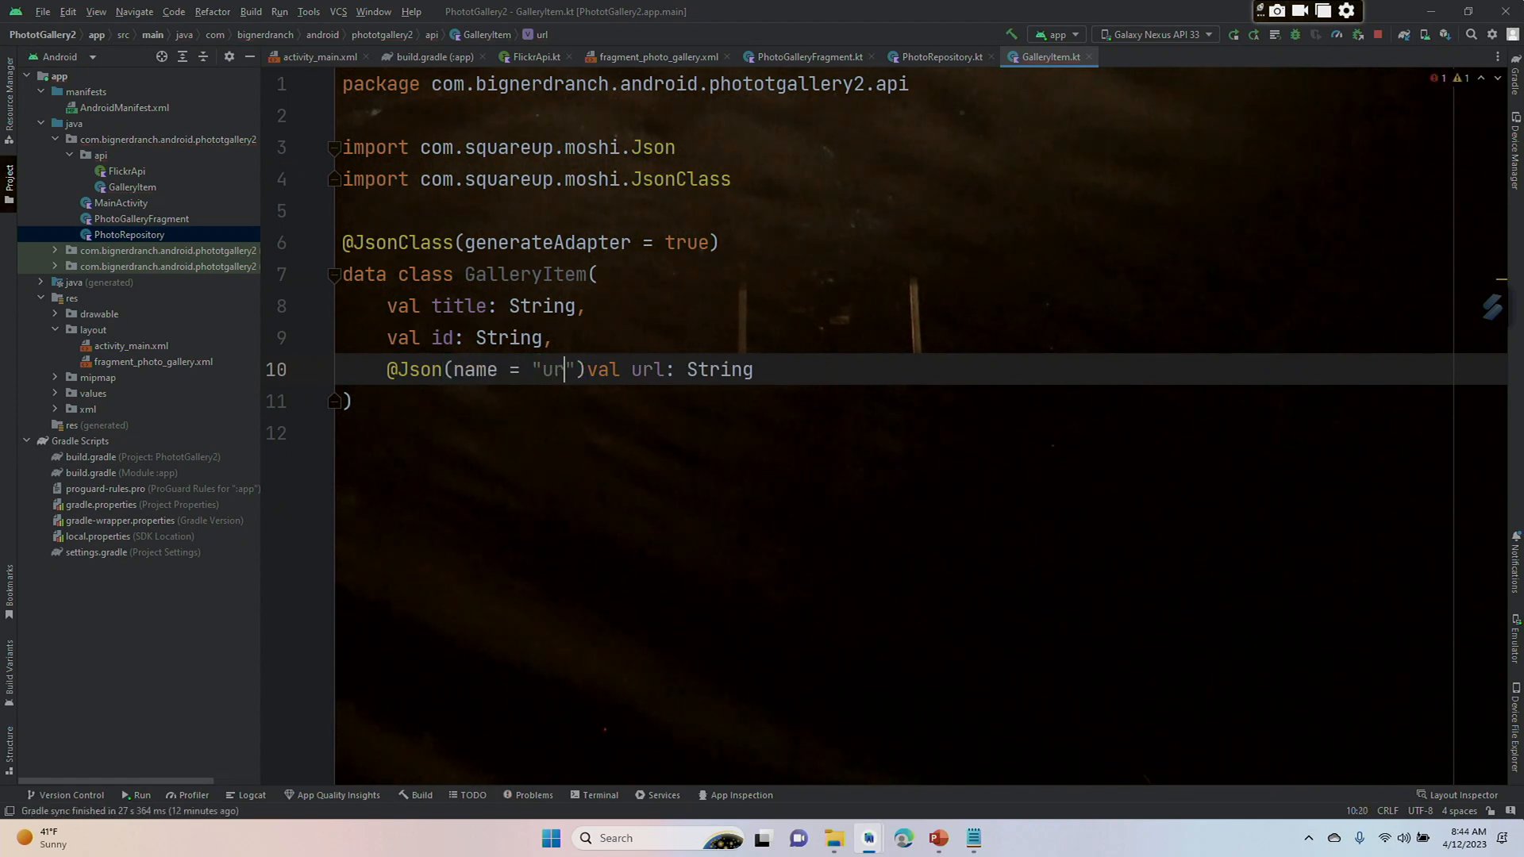
{"action": "type", "text": "l_s"}
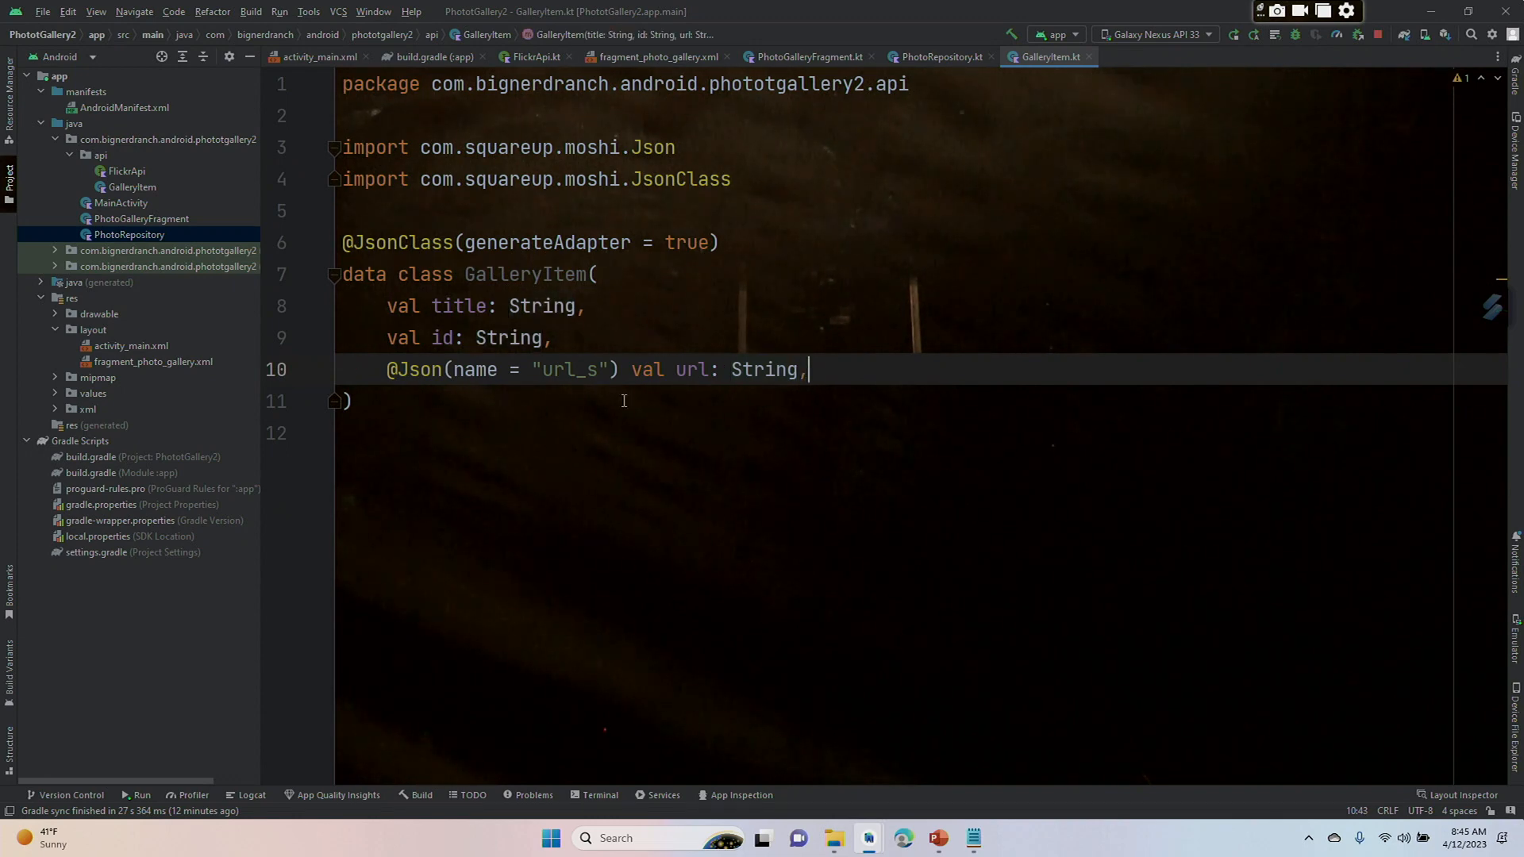
{"action": "mouse_move", "coordinate": [56, 139]}
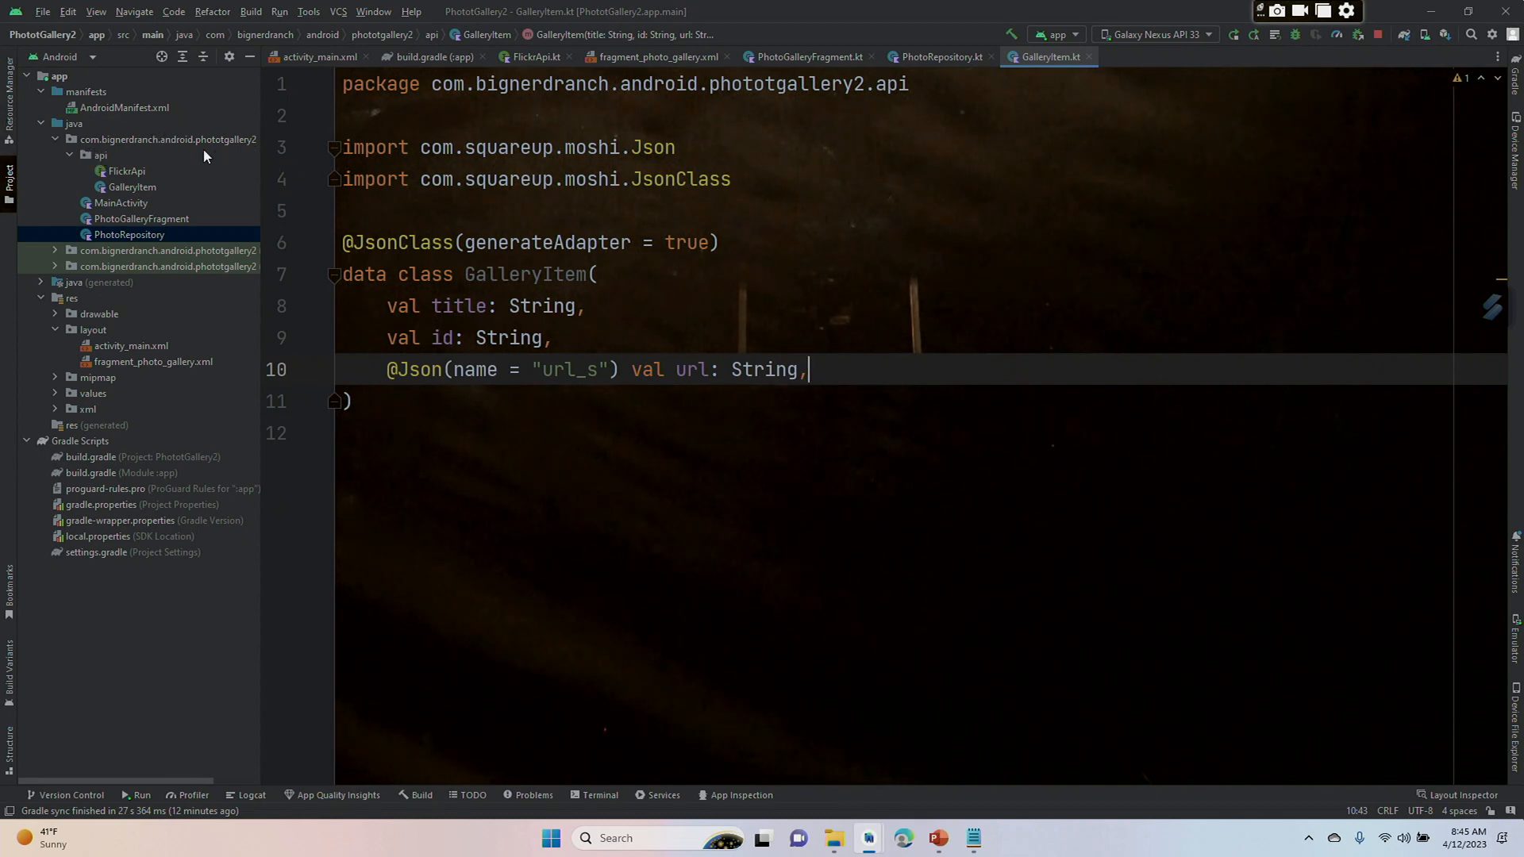
Step: Start a new Kotlin class named PhotoResponse in the api package
{"action": "right_click", "coordinate": [100, 156]}
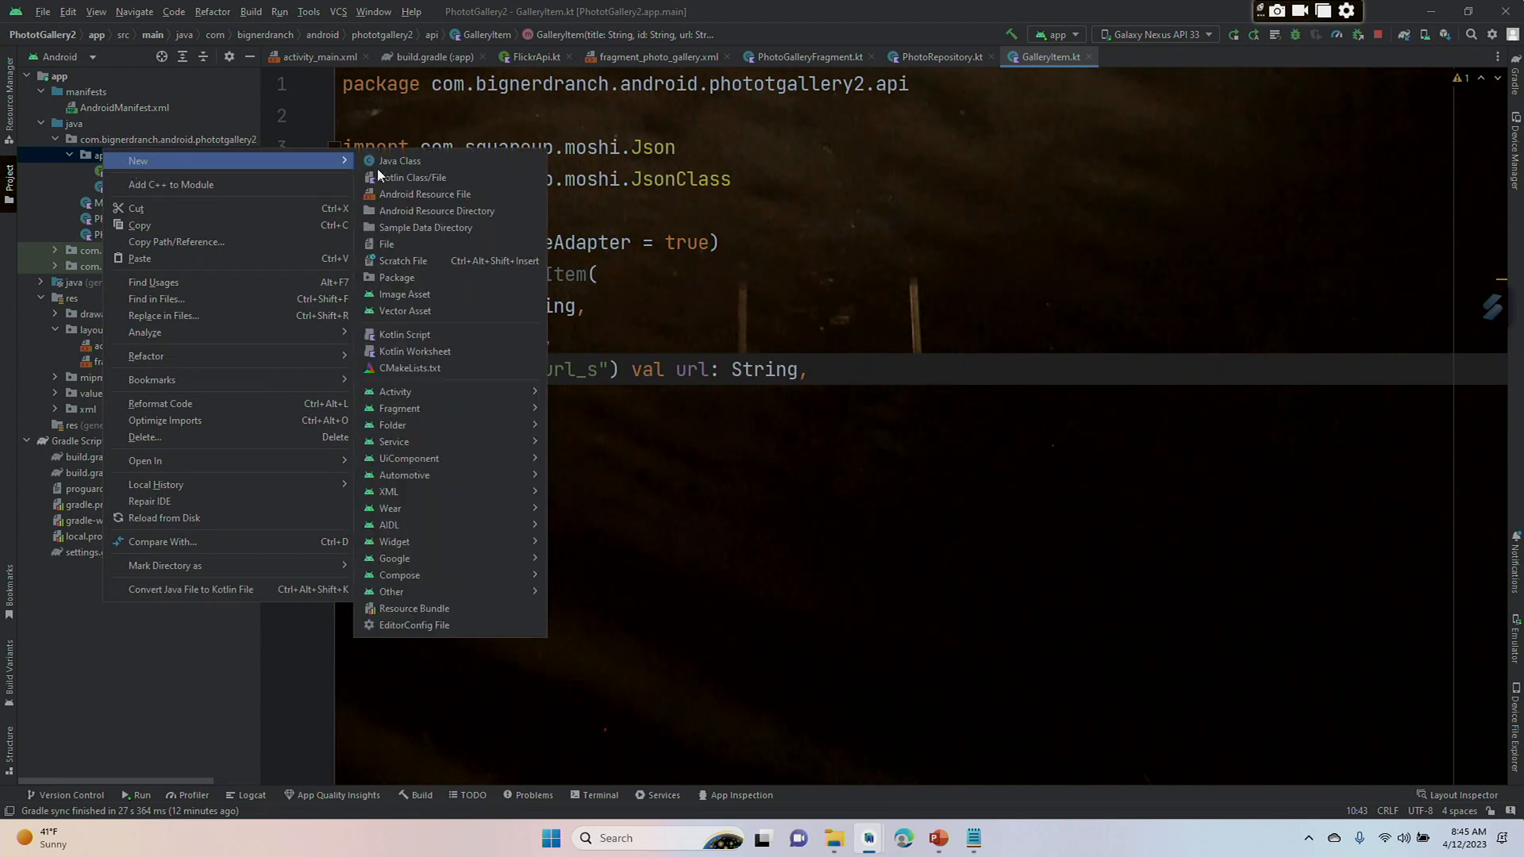
{"action": "mouse_move", "coordinate": [413, 176]}
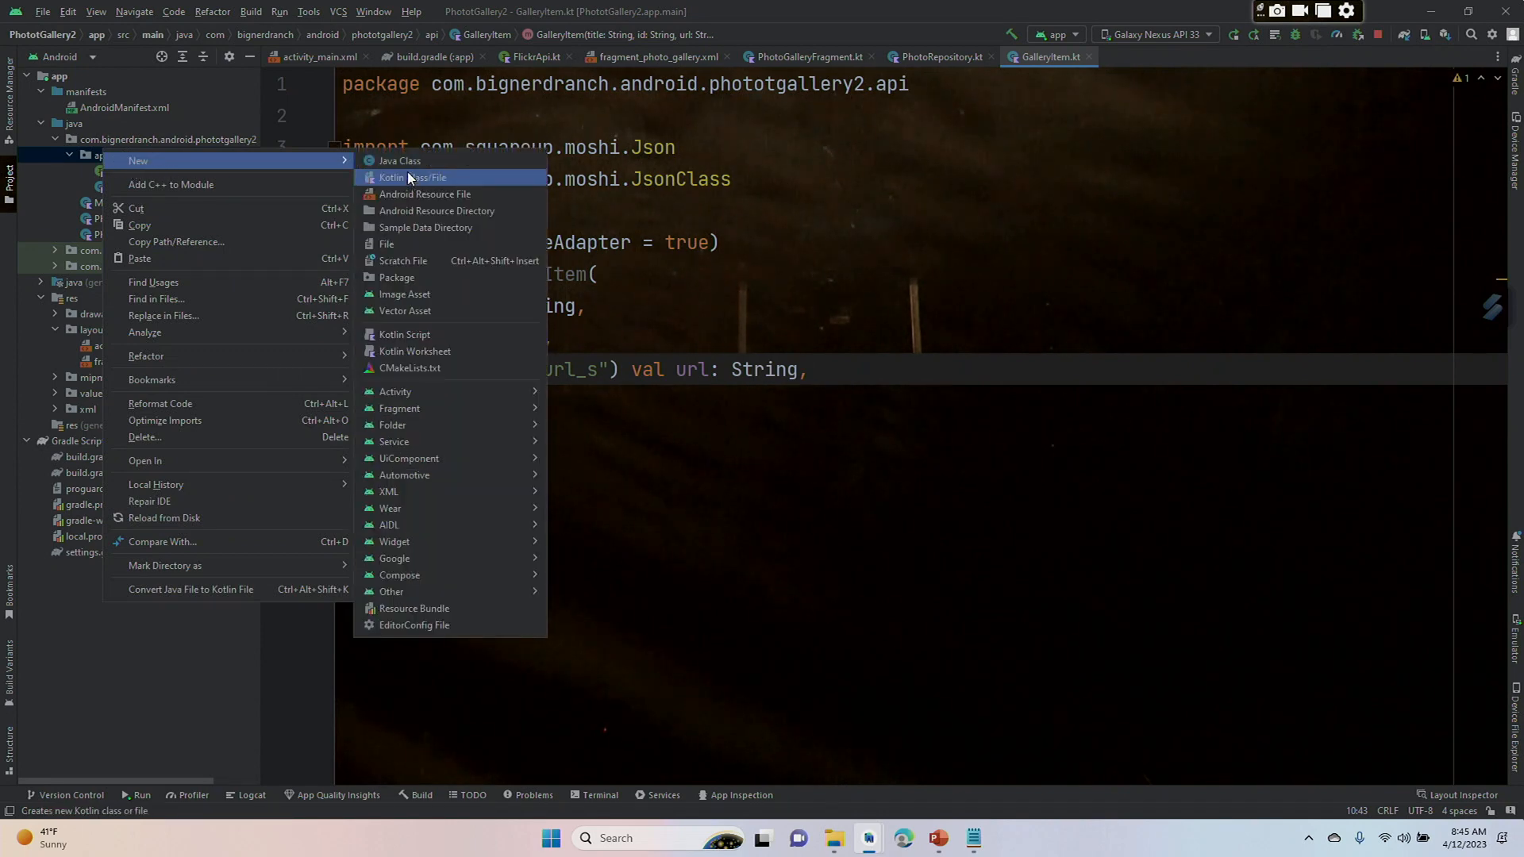
{"action": "left_click", "coordinate": [413, 177]}
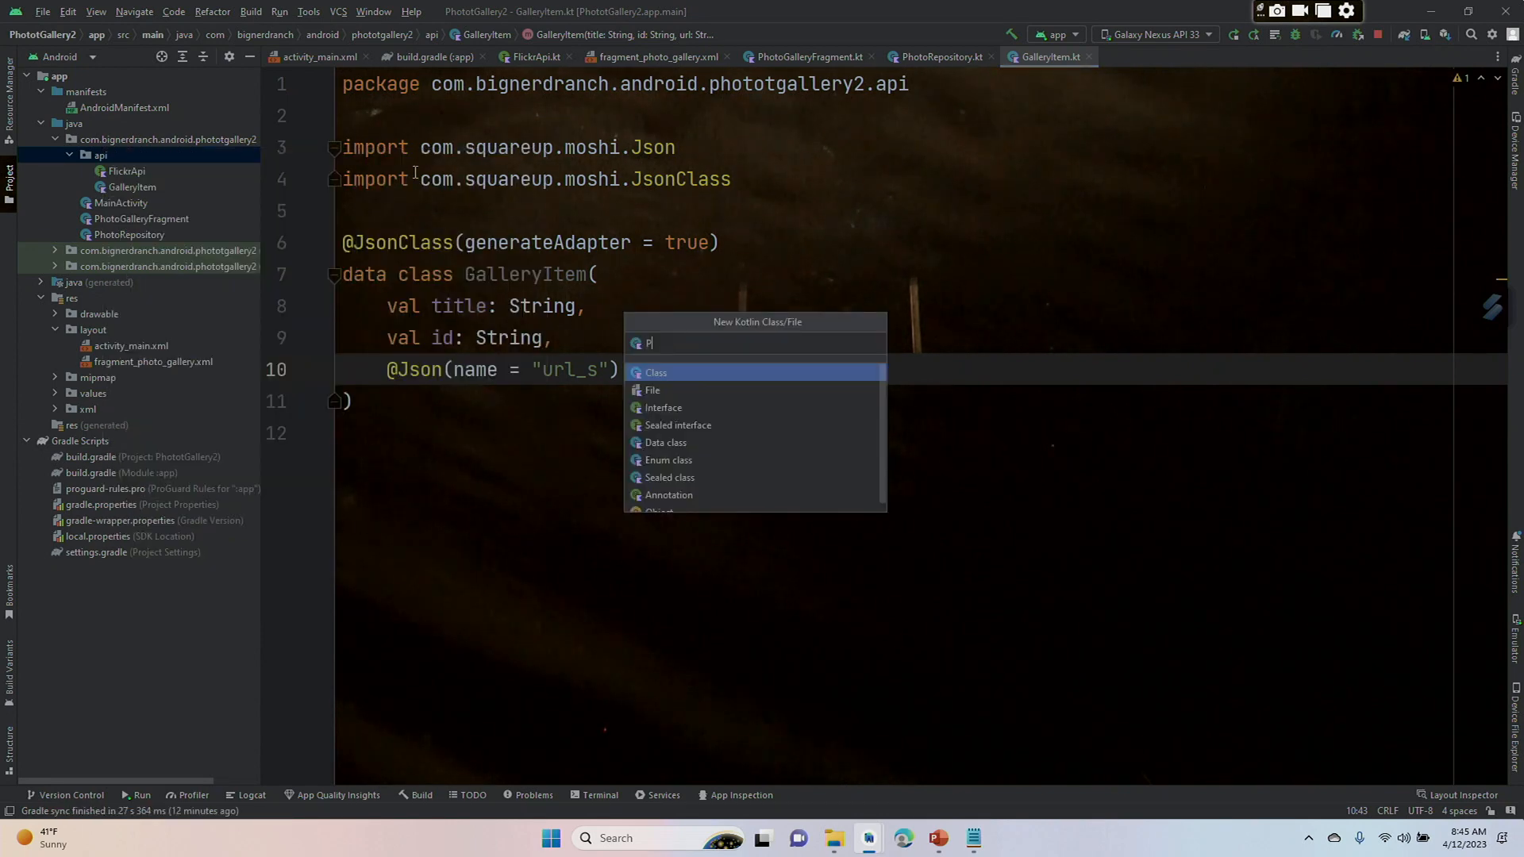
{"action": "type", "text": "hotoRe"}
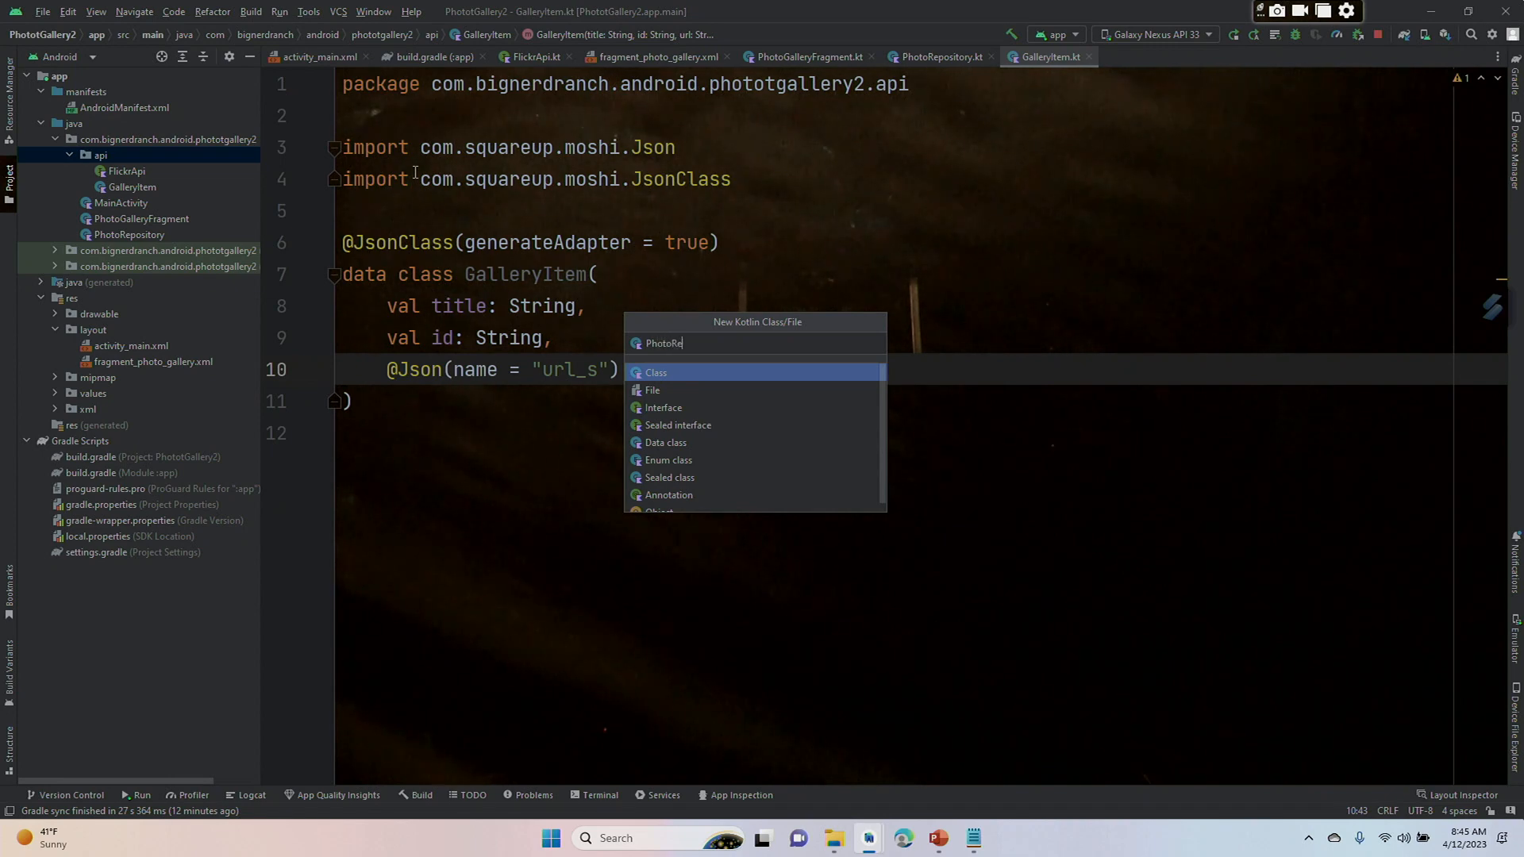
{"action": "type", "text": "sonse"}
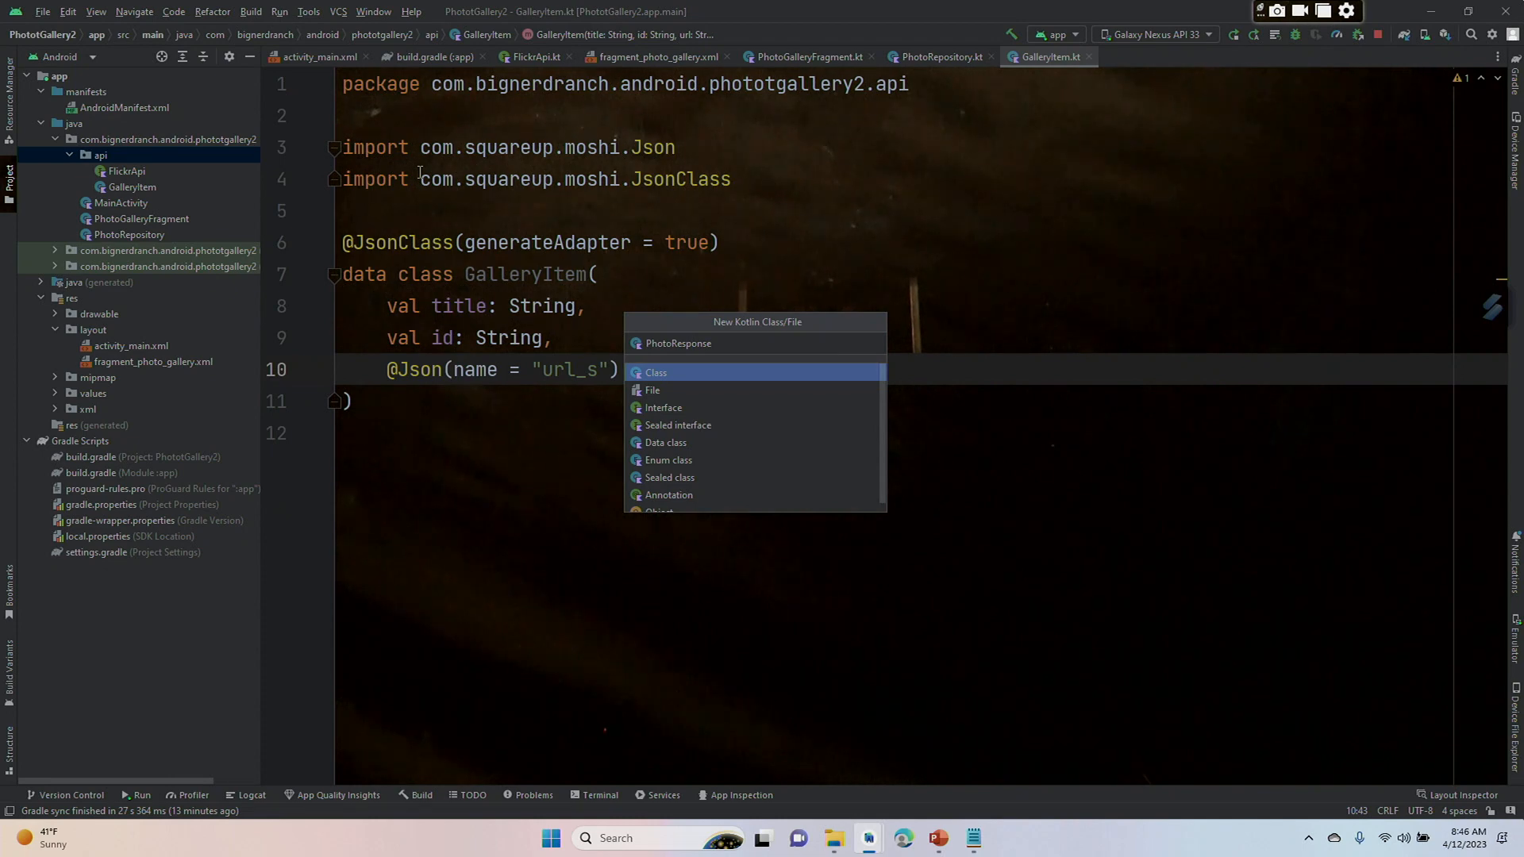
{"action": "mouse_move", "coordinate": [691, 373]}
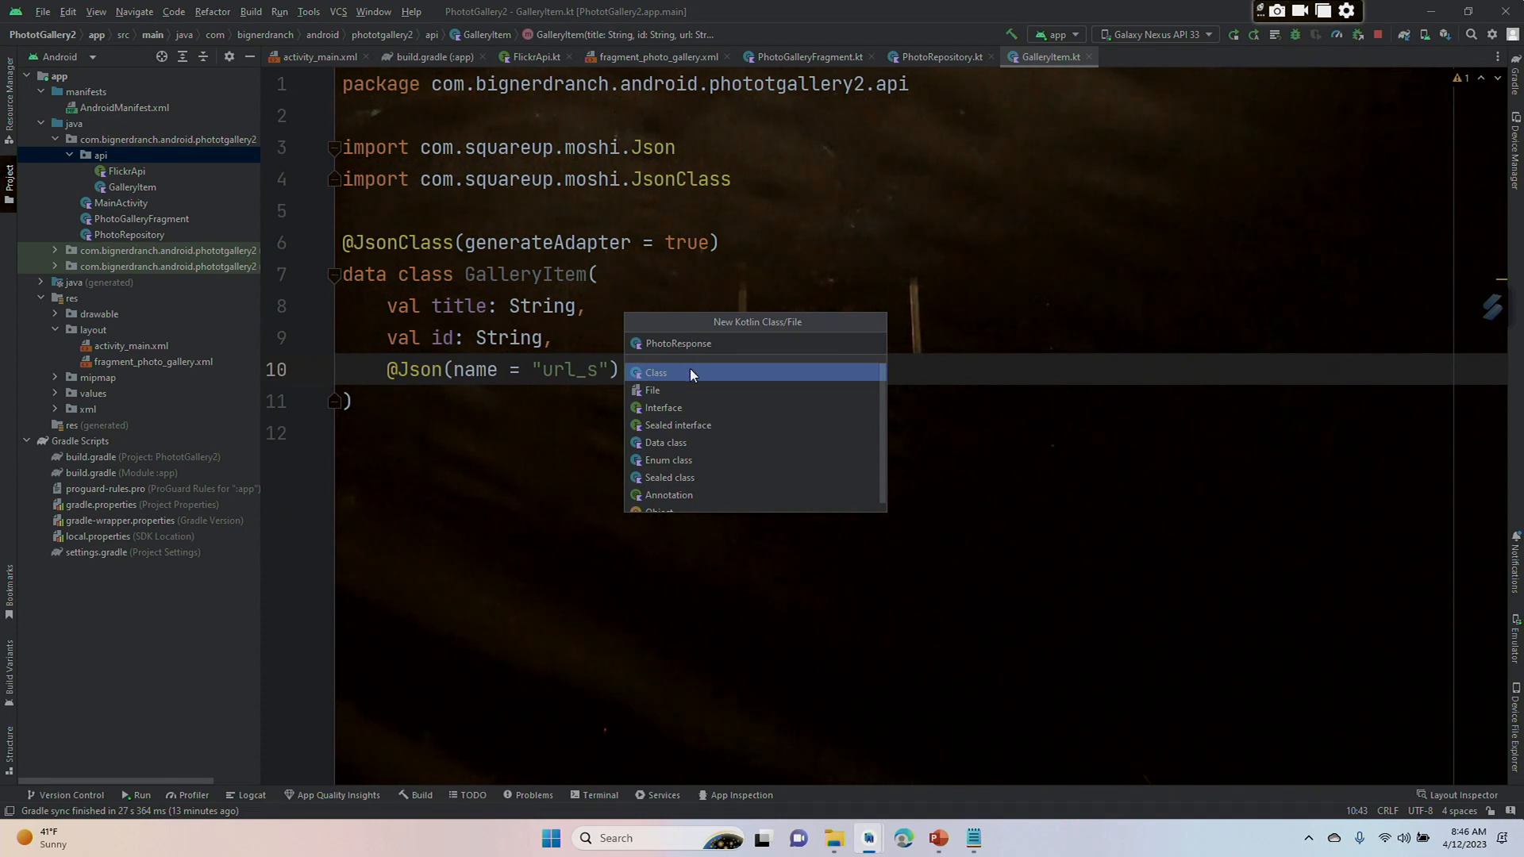
{"action": "mouse_move", "coordinate": [670, 448]}
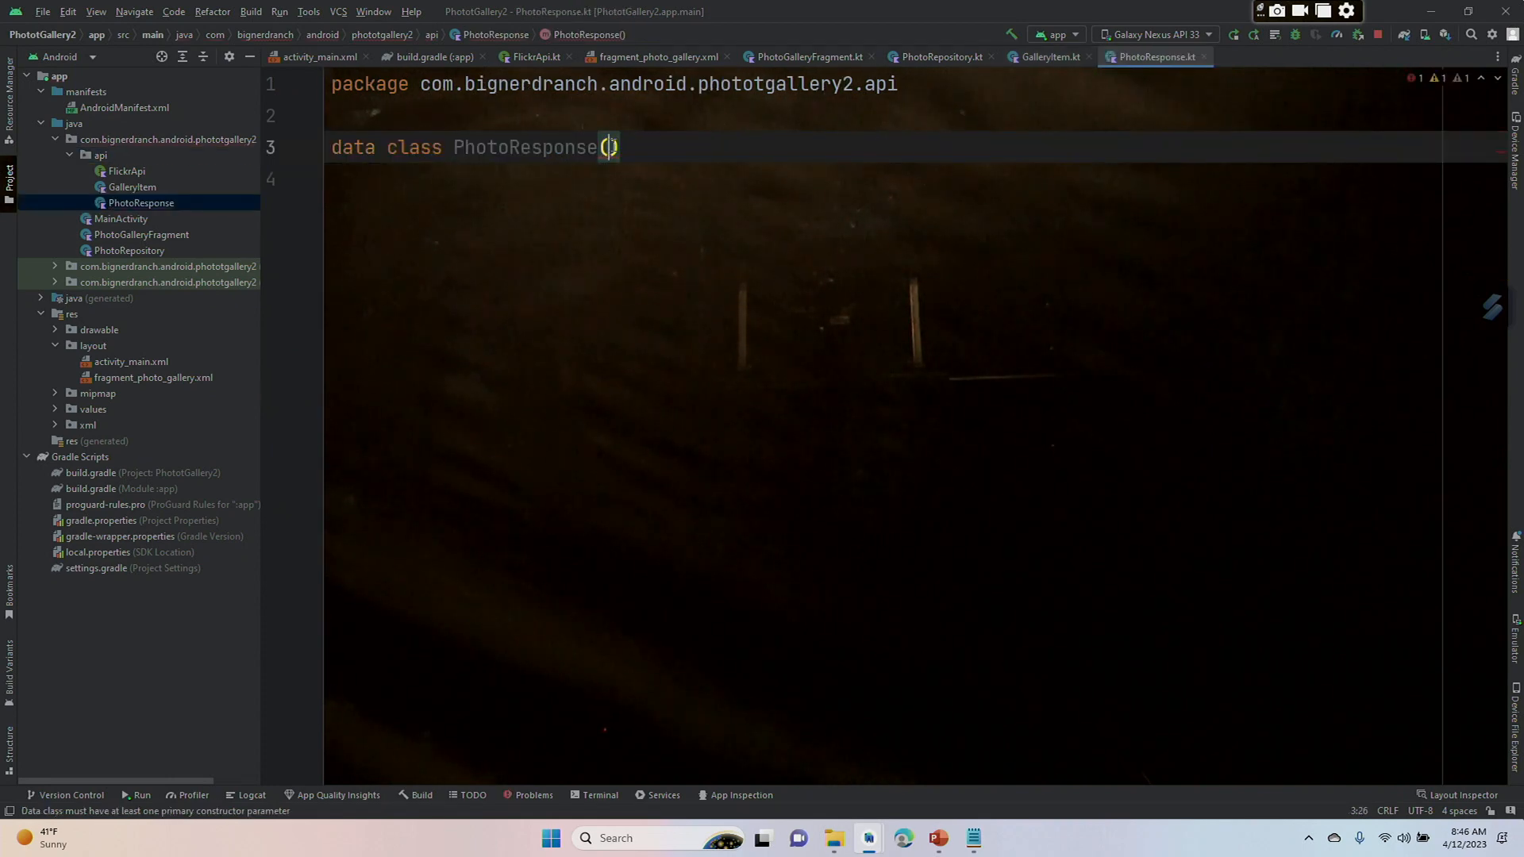
{"action": "key", "text": "Enter"}
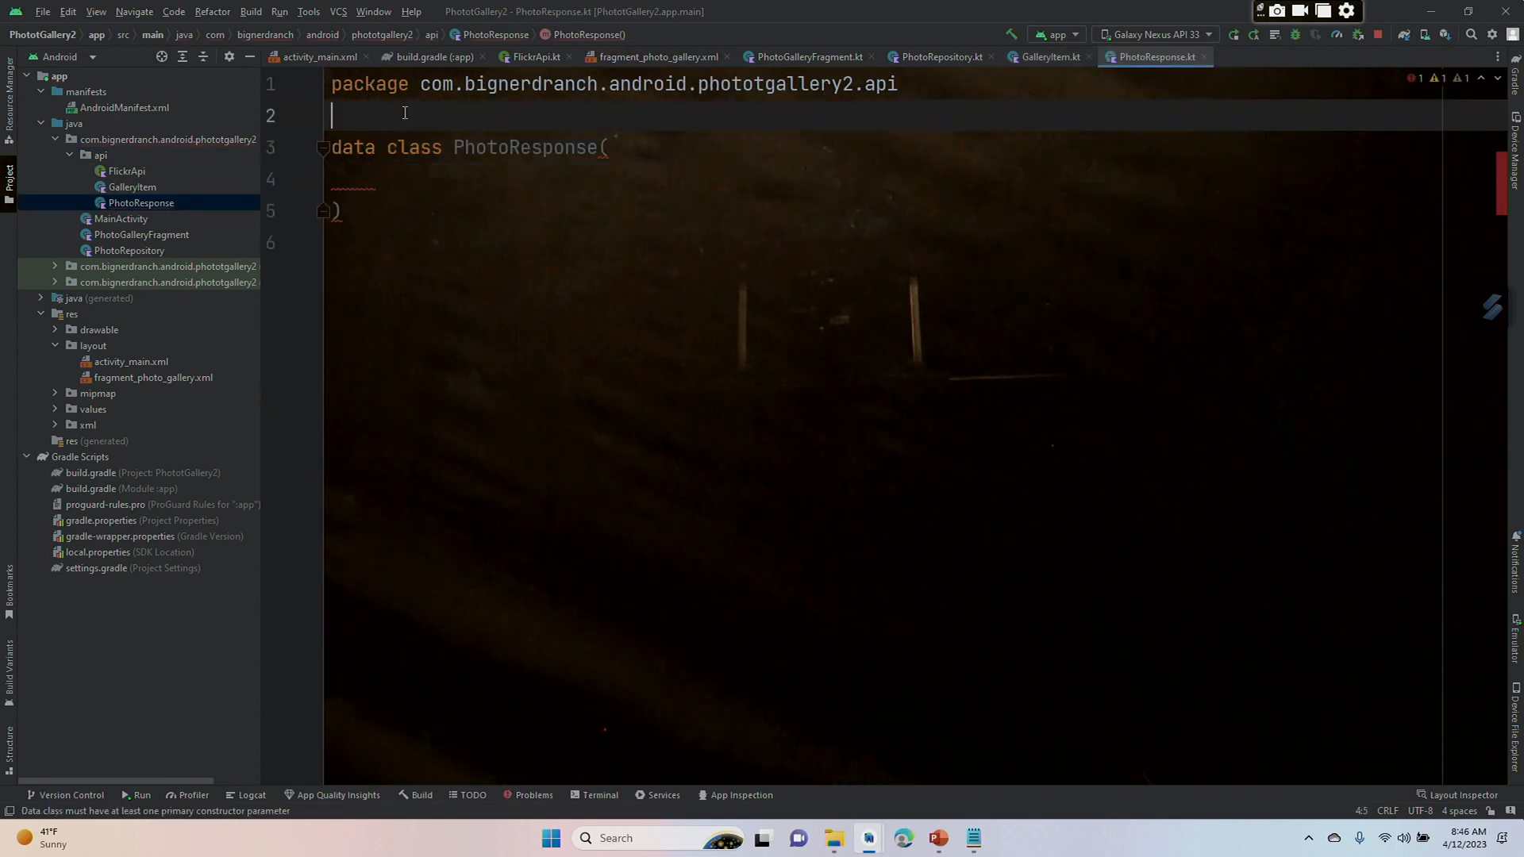
{"action": "key", "text": "enter"}
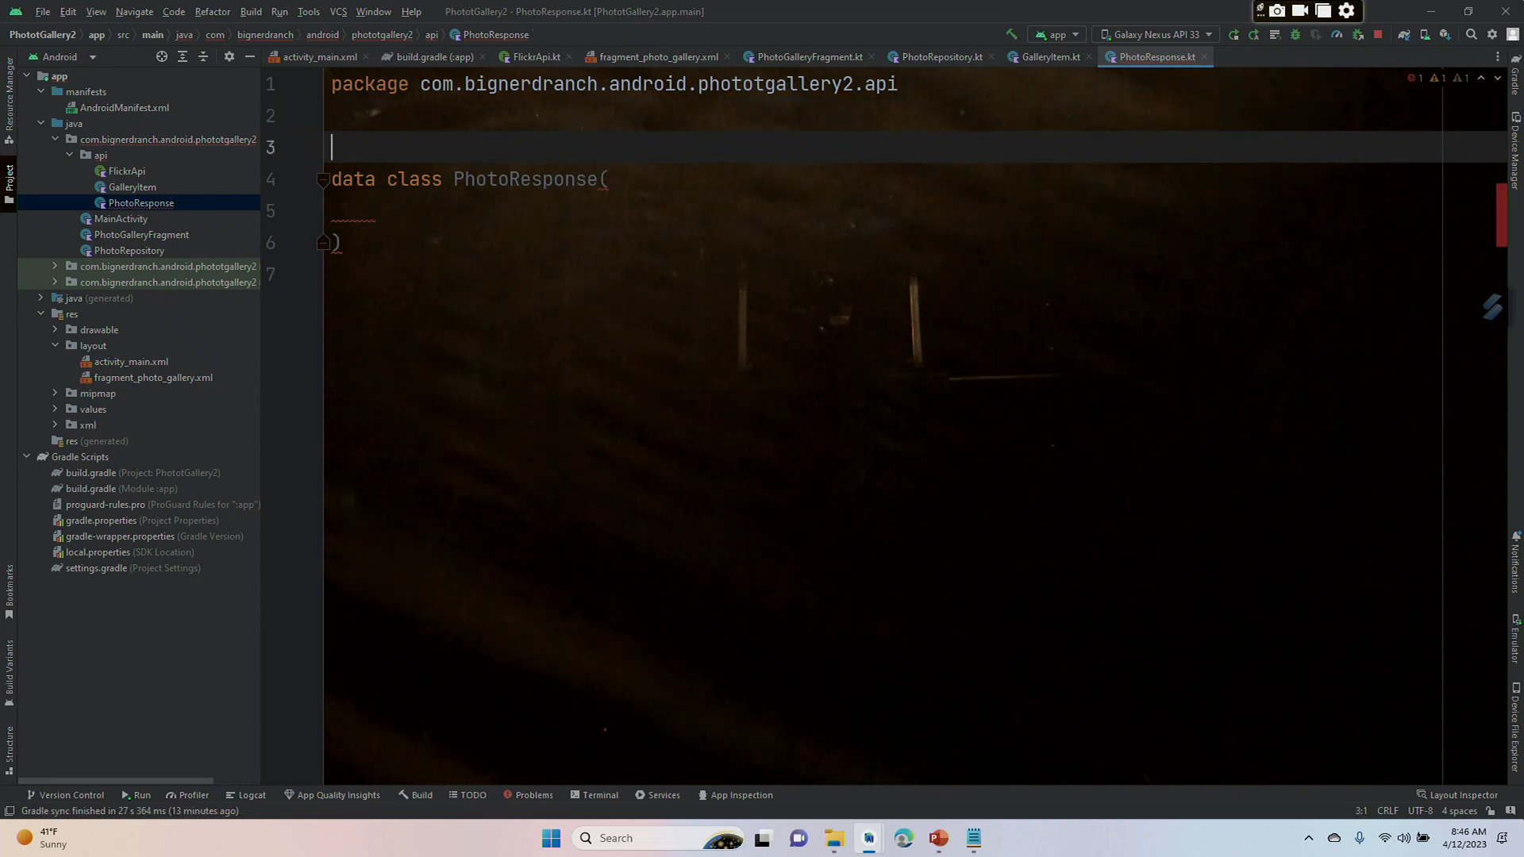
{"action": "type", "text": "@"}
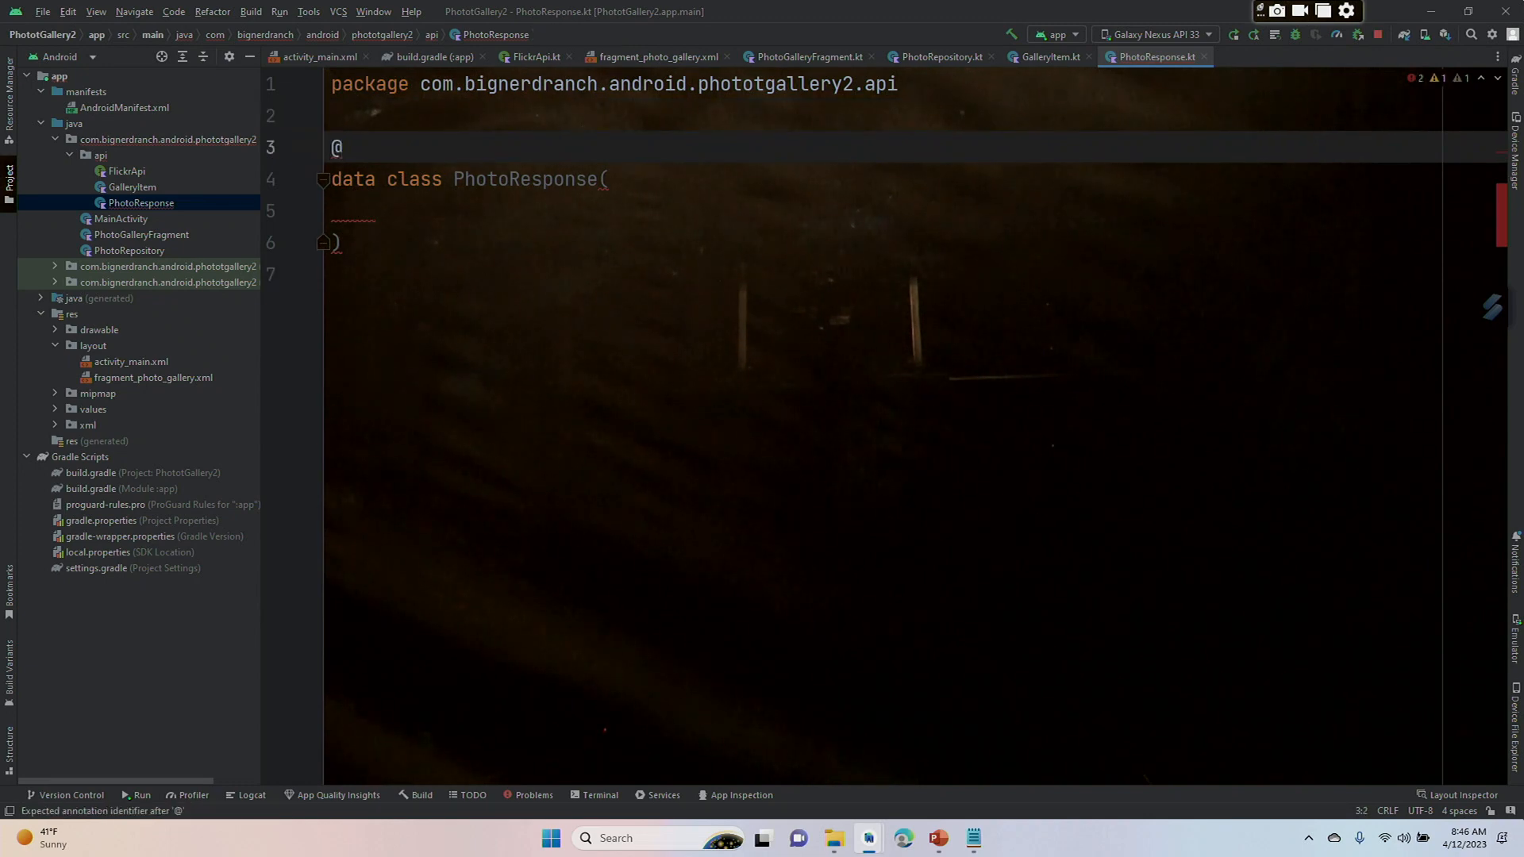
{"action": "type", "text": "JsonCl"}
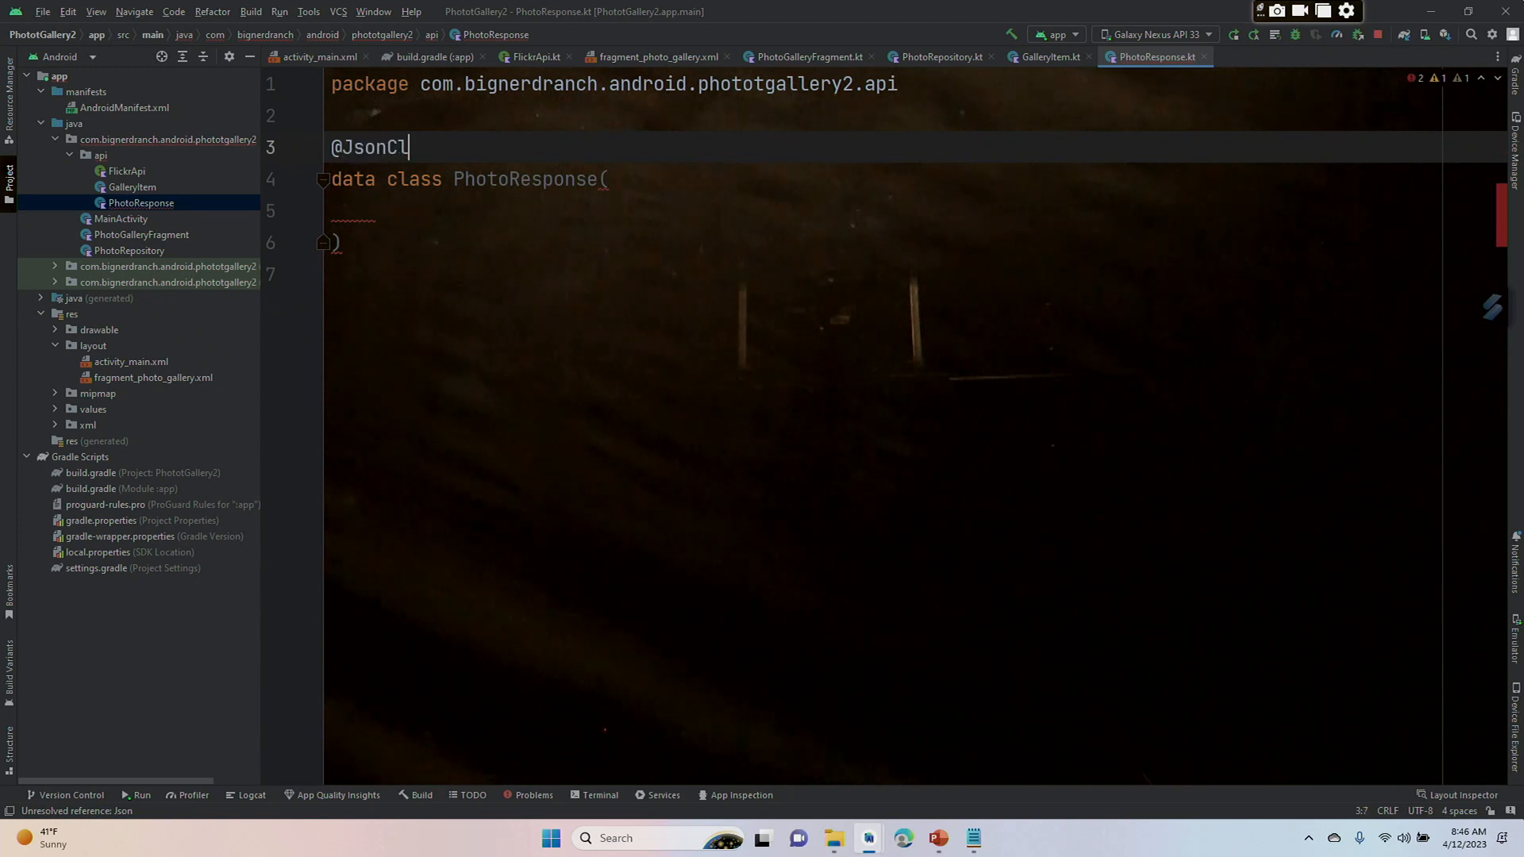
{"action": "type", "text": "ass"}
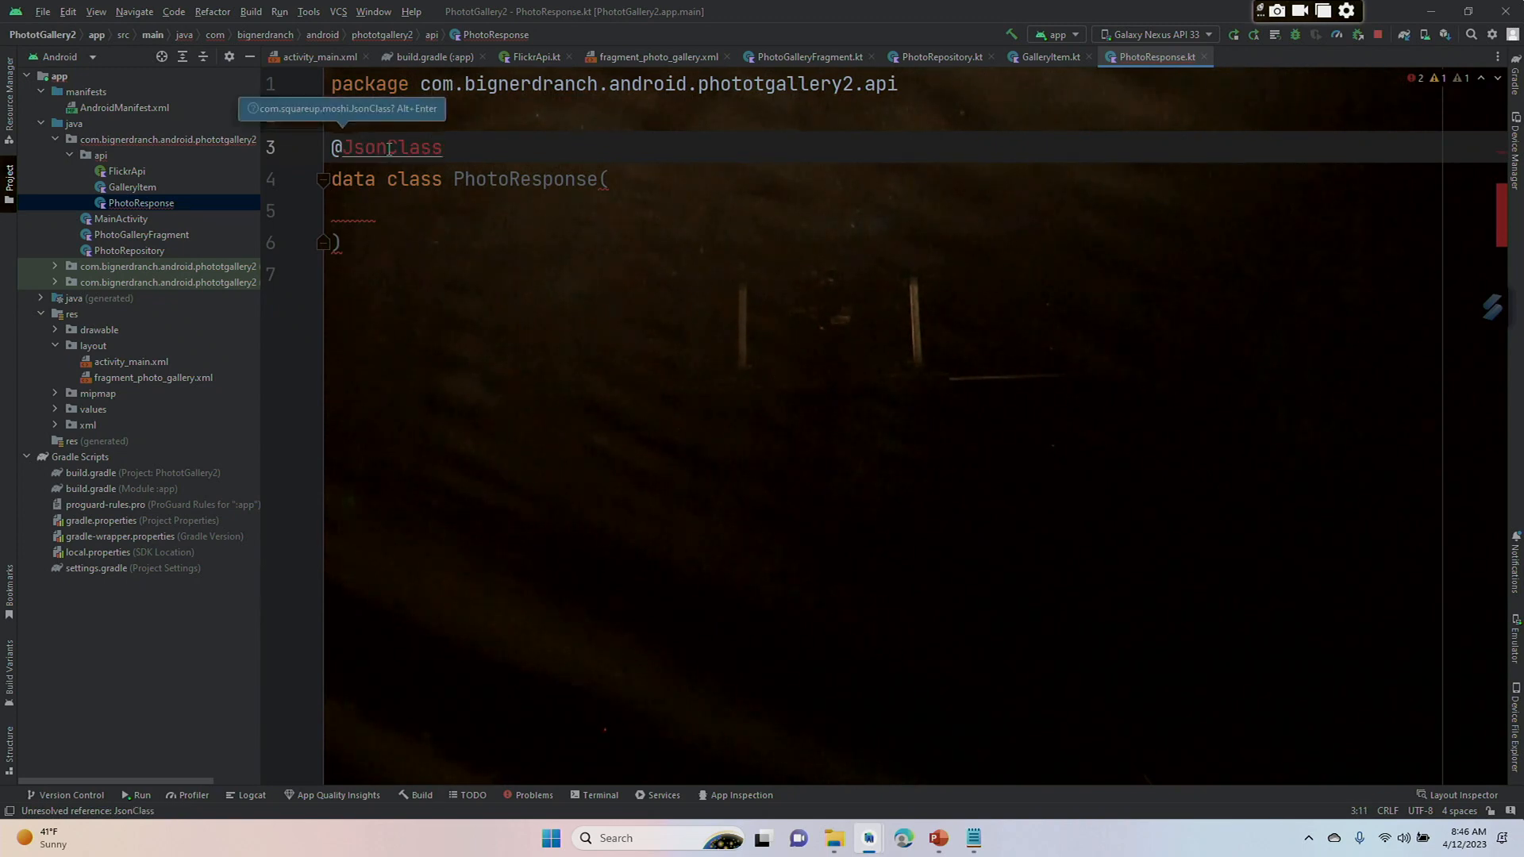
{"action": "key", "text": "Alt+Enter"}
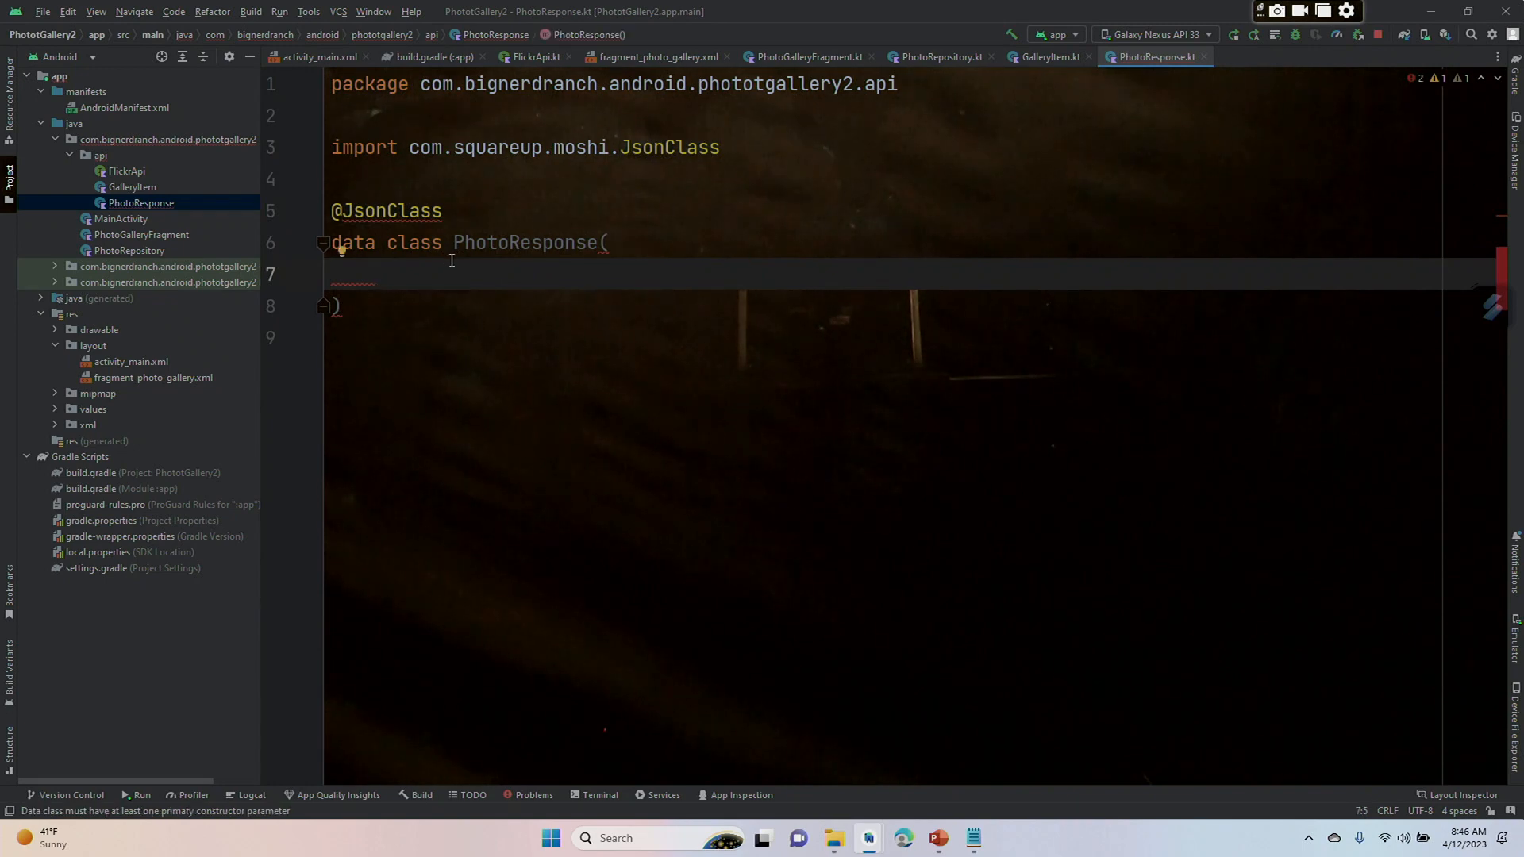
{"action": "type", "text": "@J"}
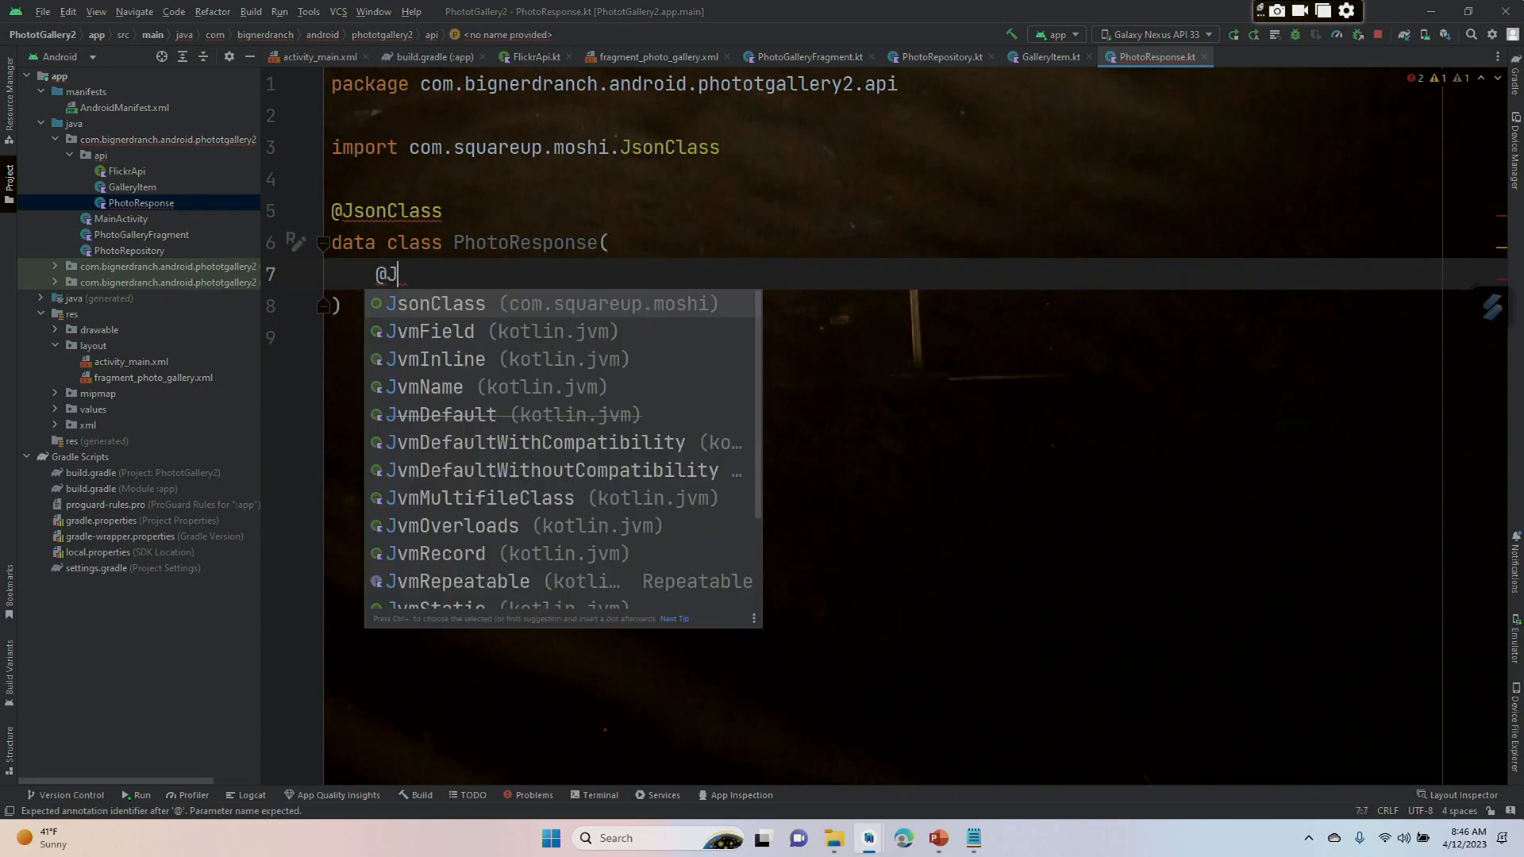
{"action": "type", "text": "son"}
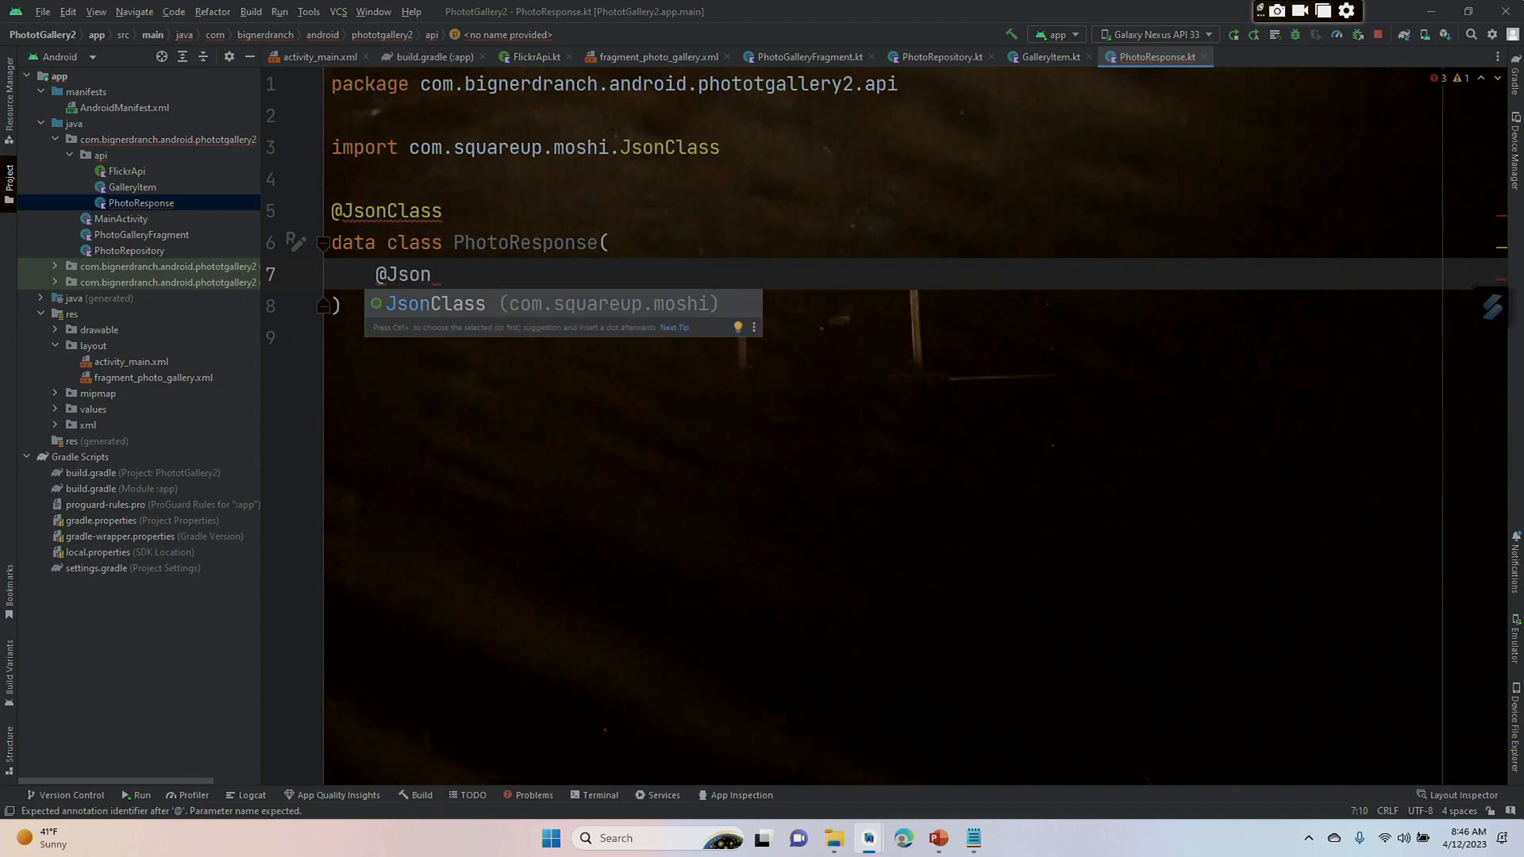
{"action": "type", "text": "()"}
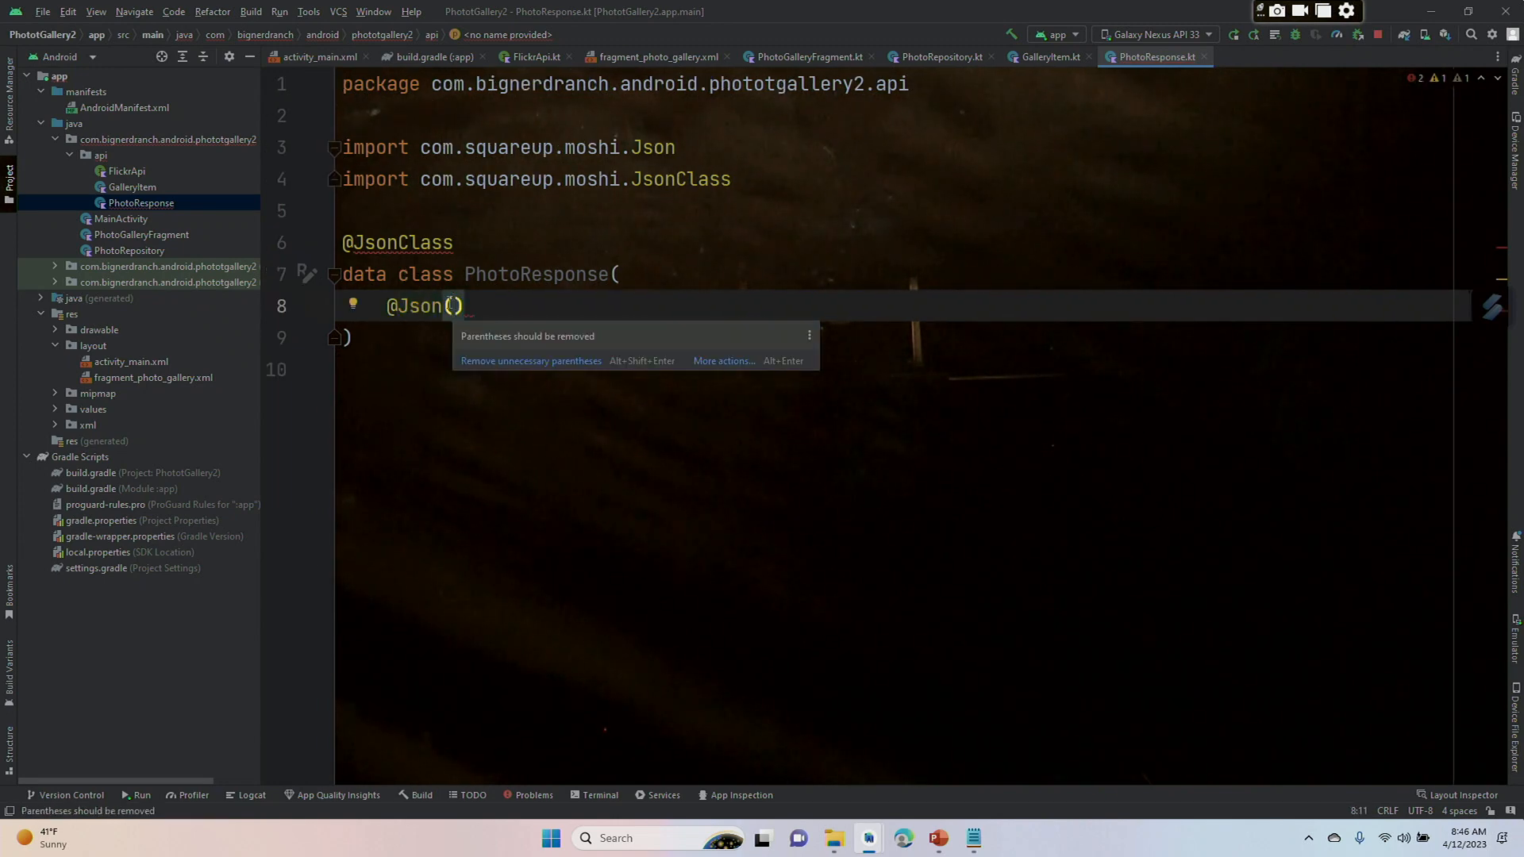
{"action": "type", "text": "name"}
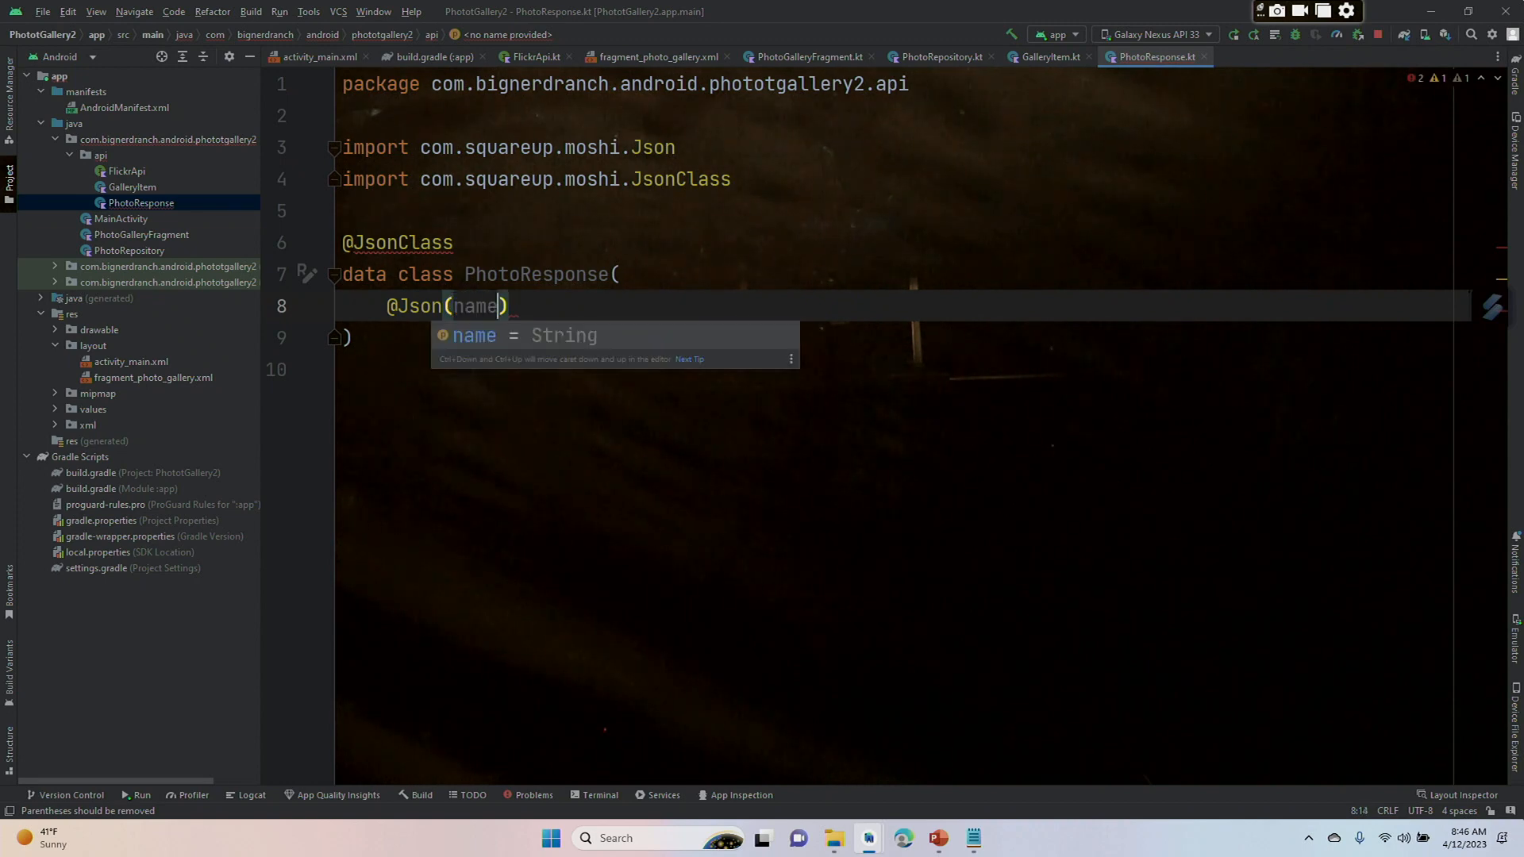
{"action": "type", "text": "= \"p\""}
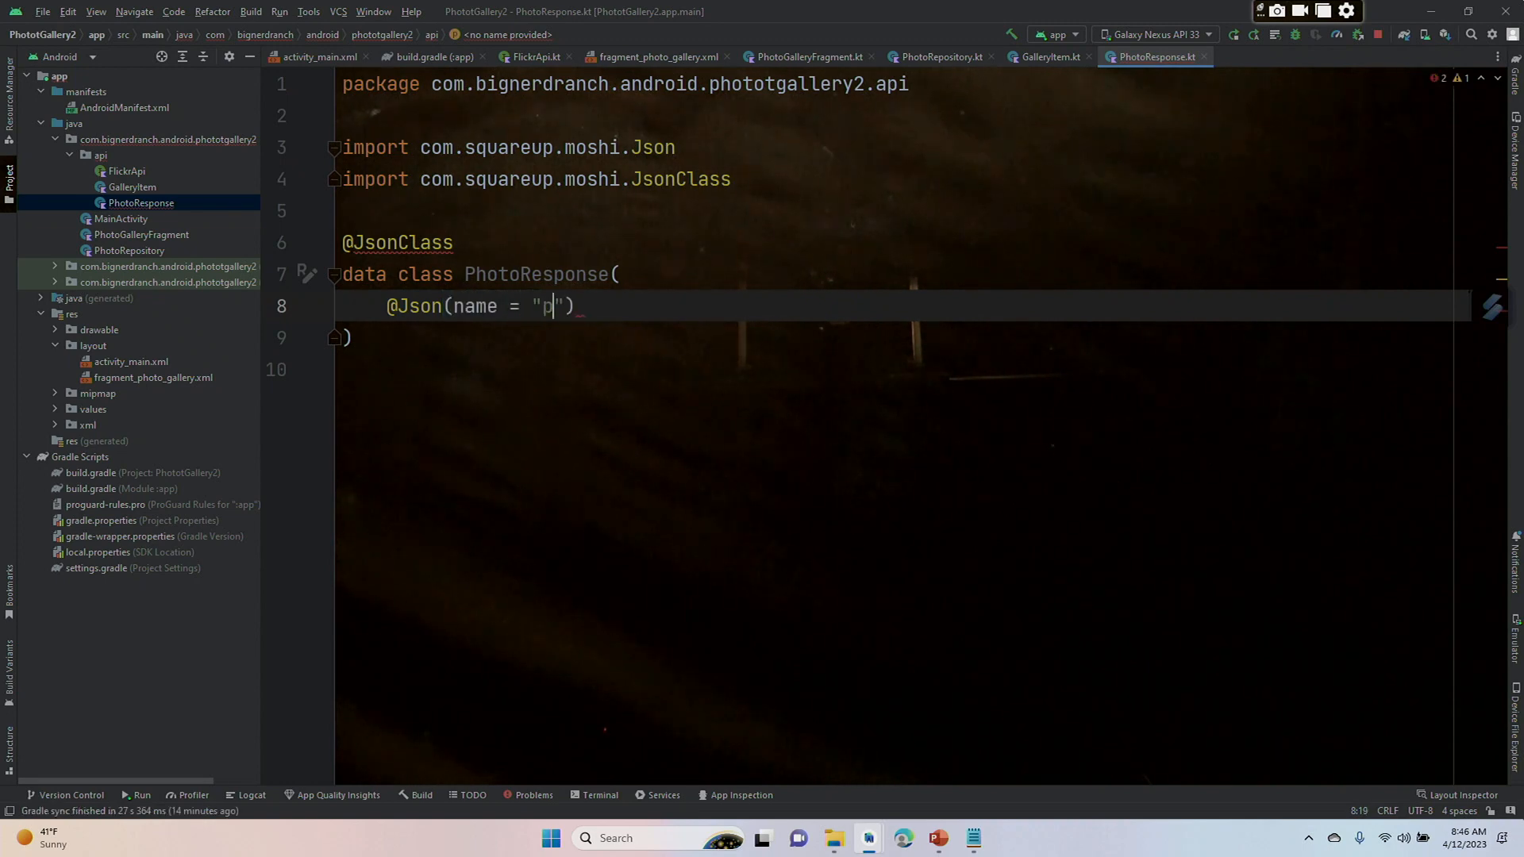
{"action": "type", "text": "hoto"}
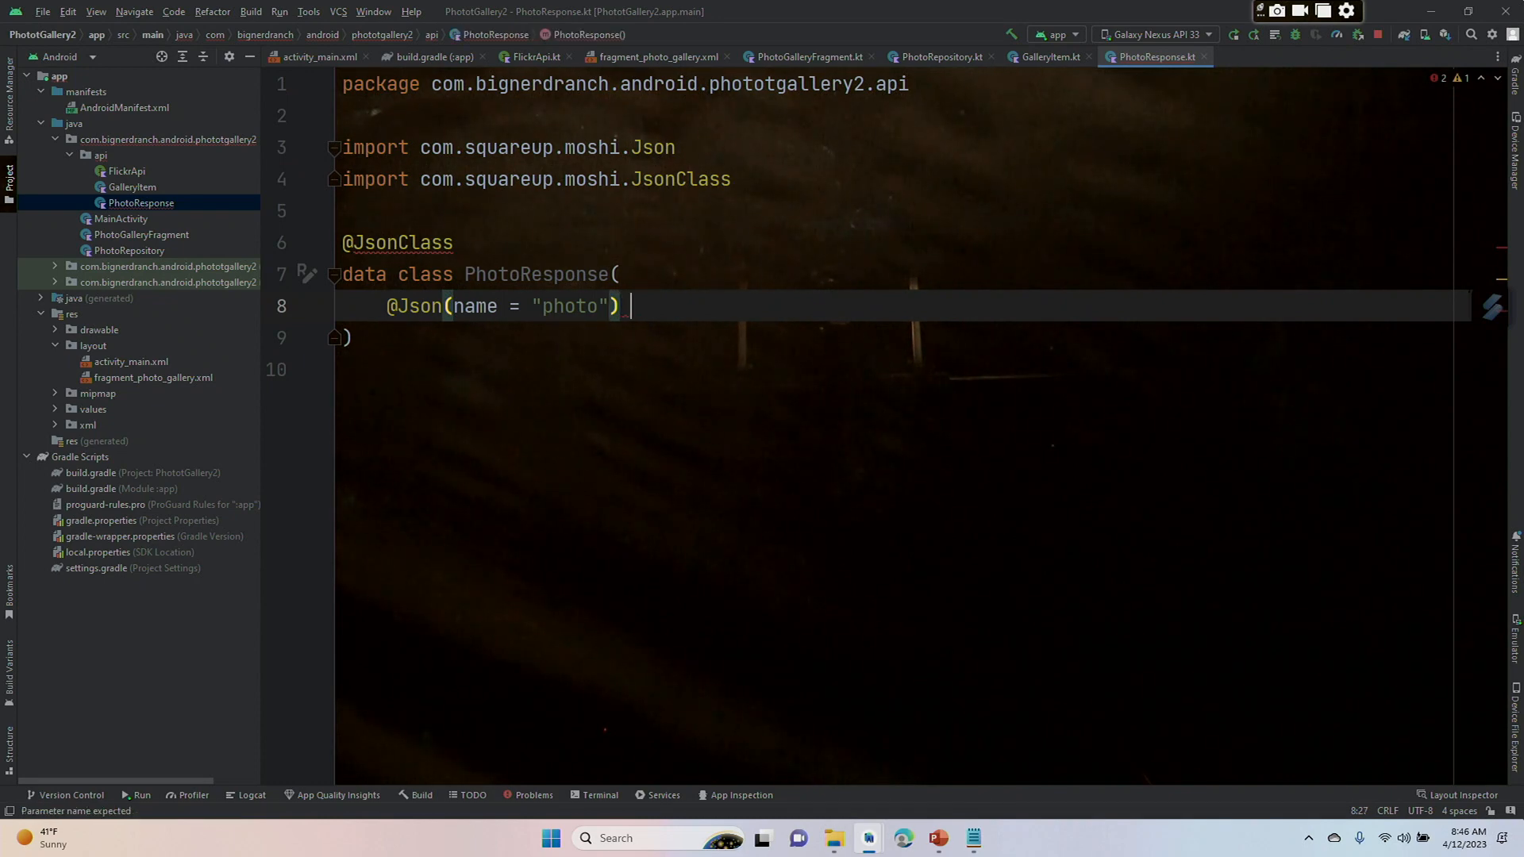
{"action": "type", "text": "val"}
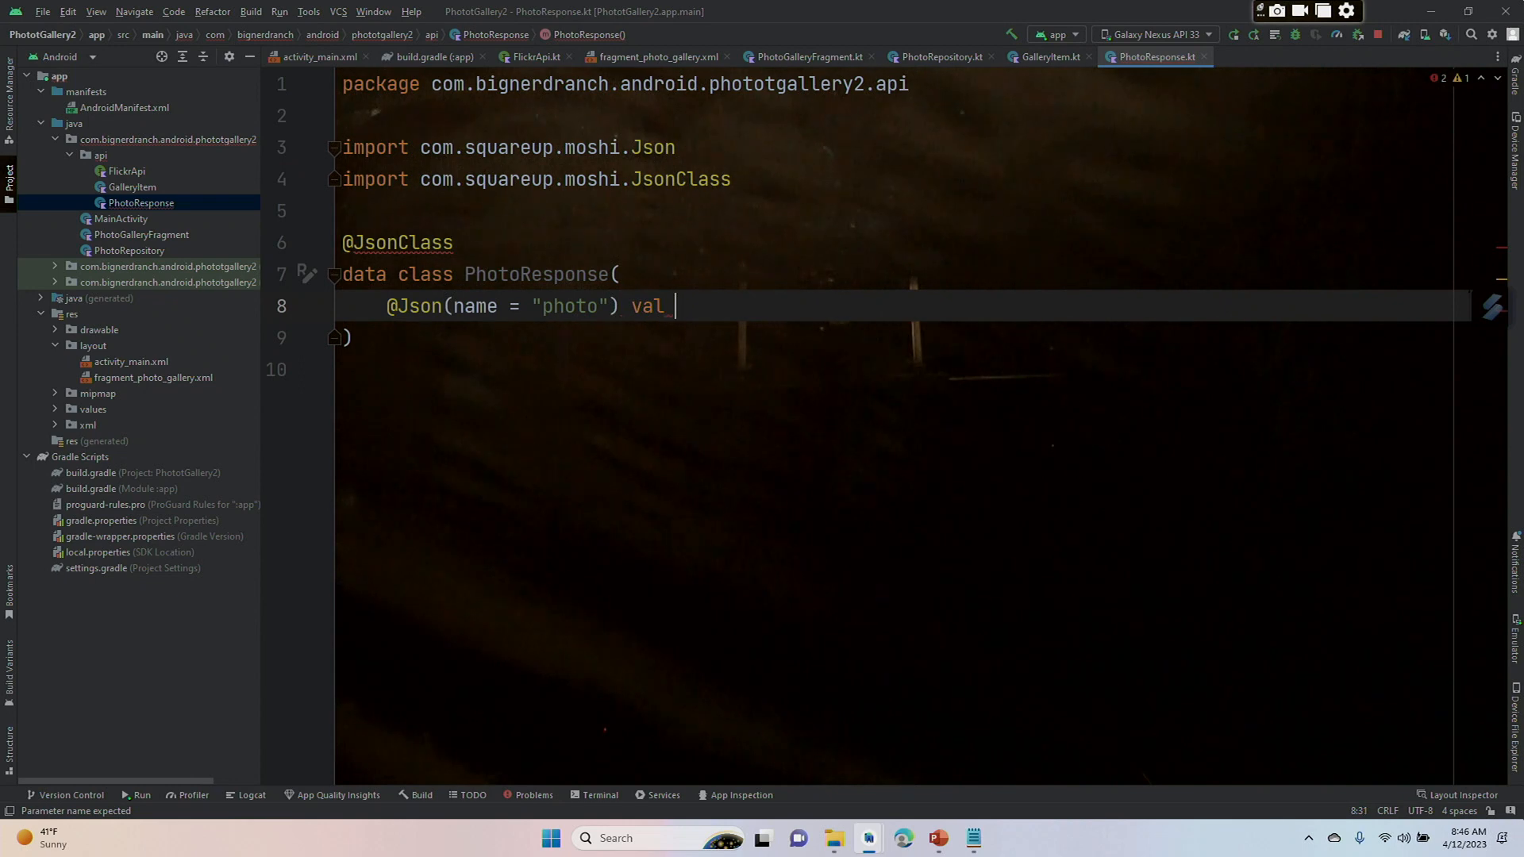
{"action": "type", "text": "galleryItem: GalleryItem"}
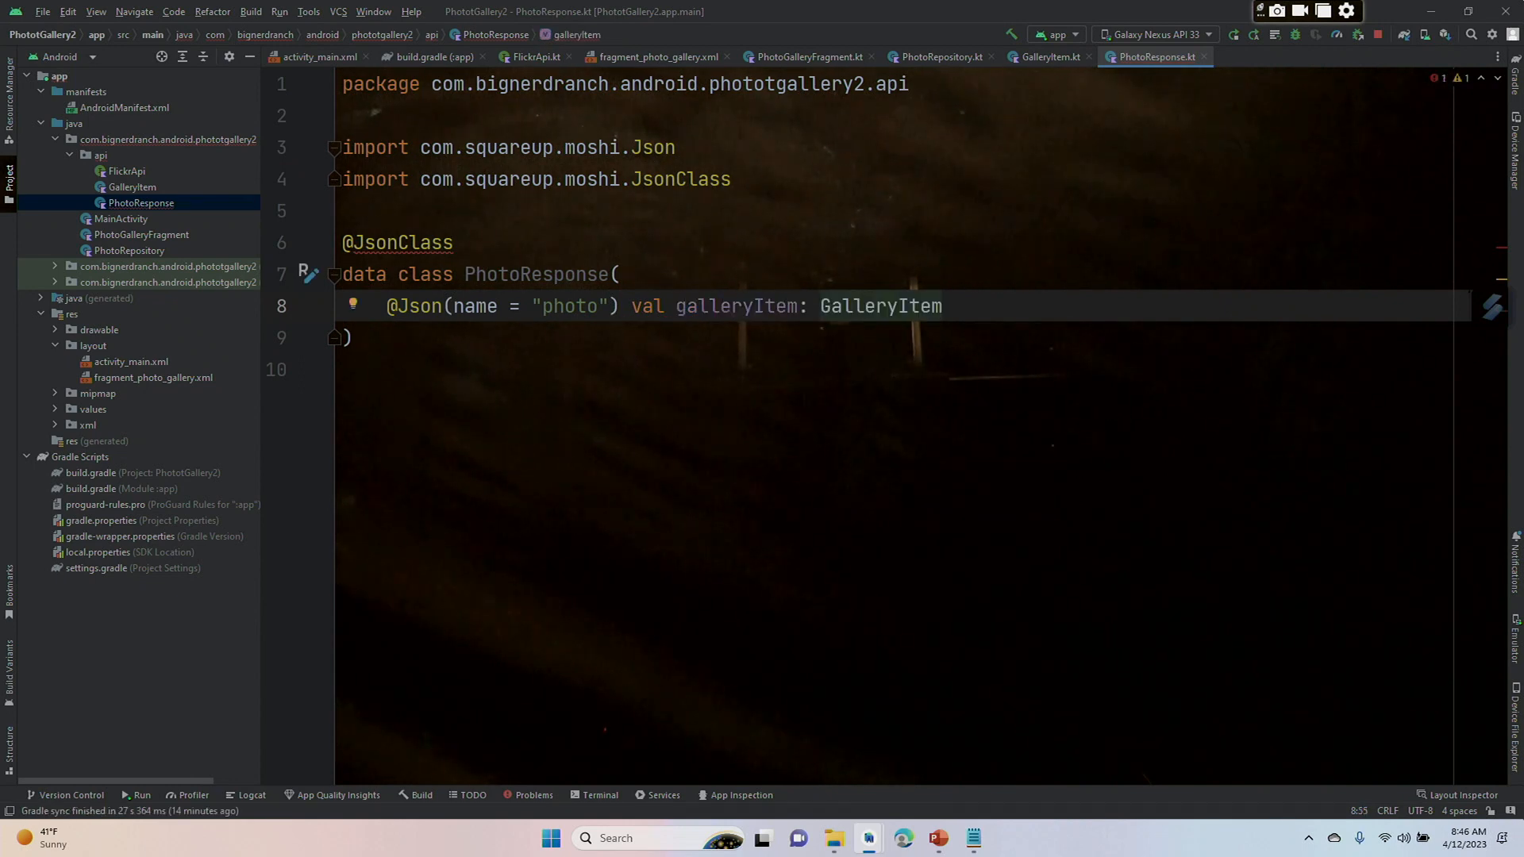
{"action": "type", "text": ": Lis"}
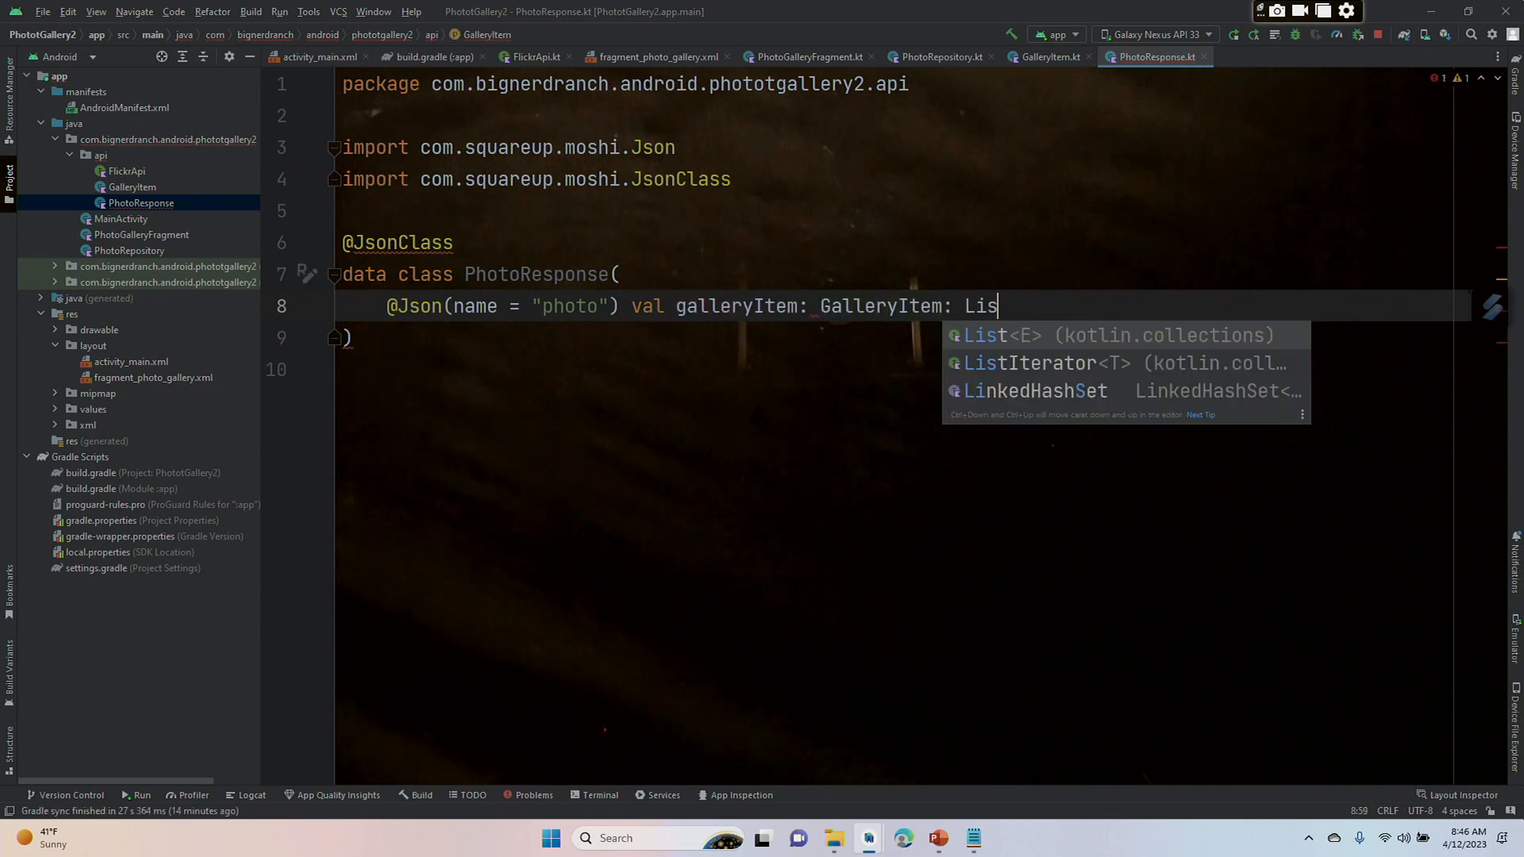
{"action": "type", "text": "t<G"}
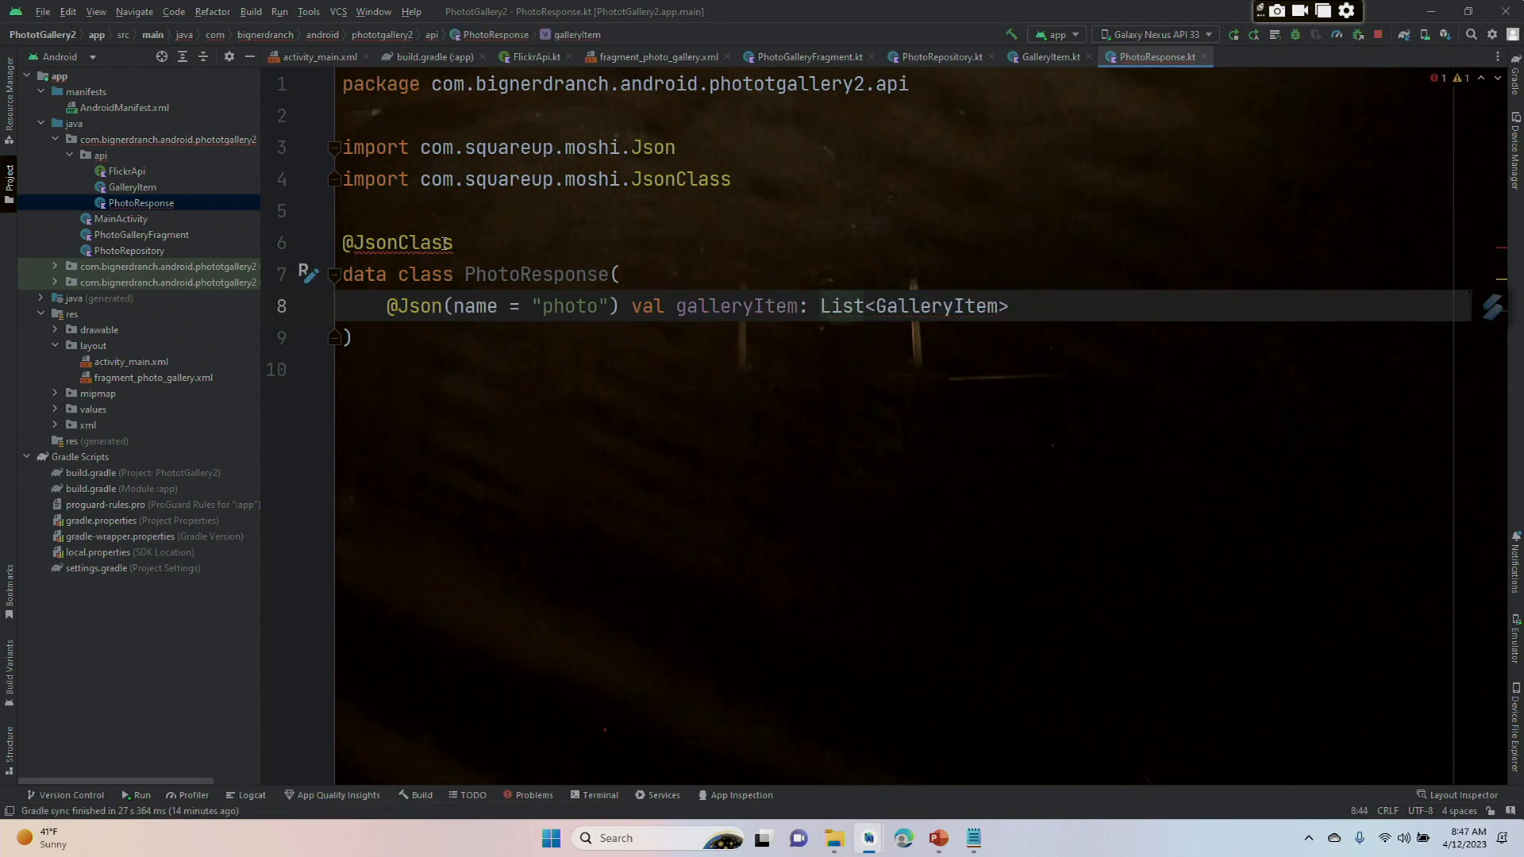
{"action": "mouse_move", "coordinate": [397, 241]}
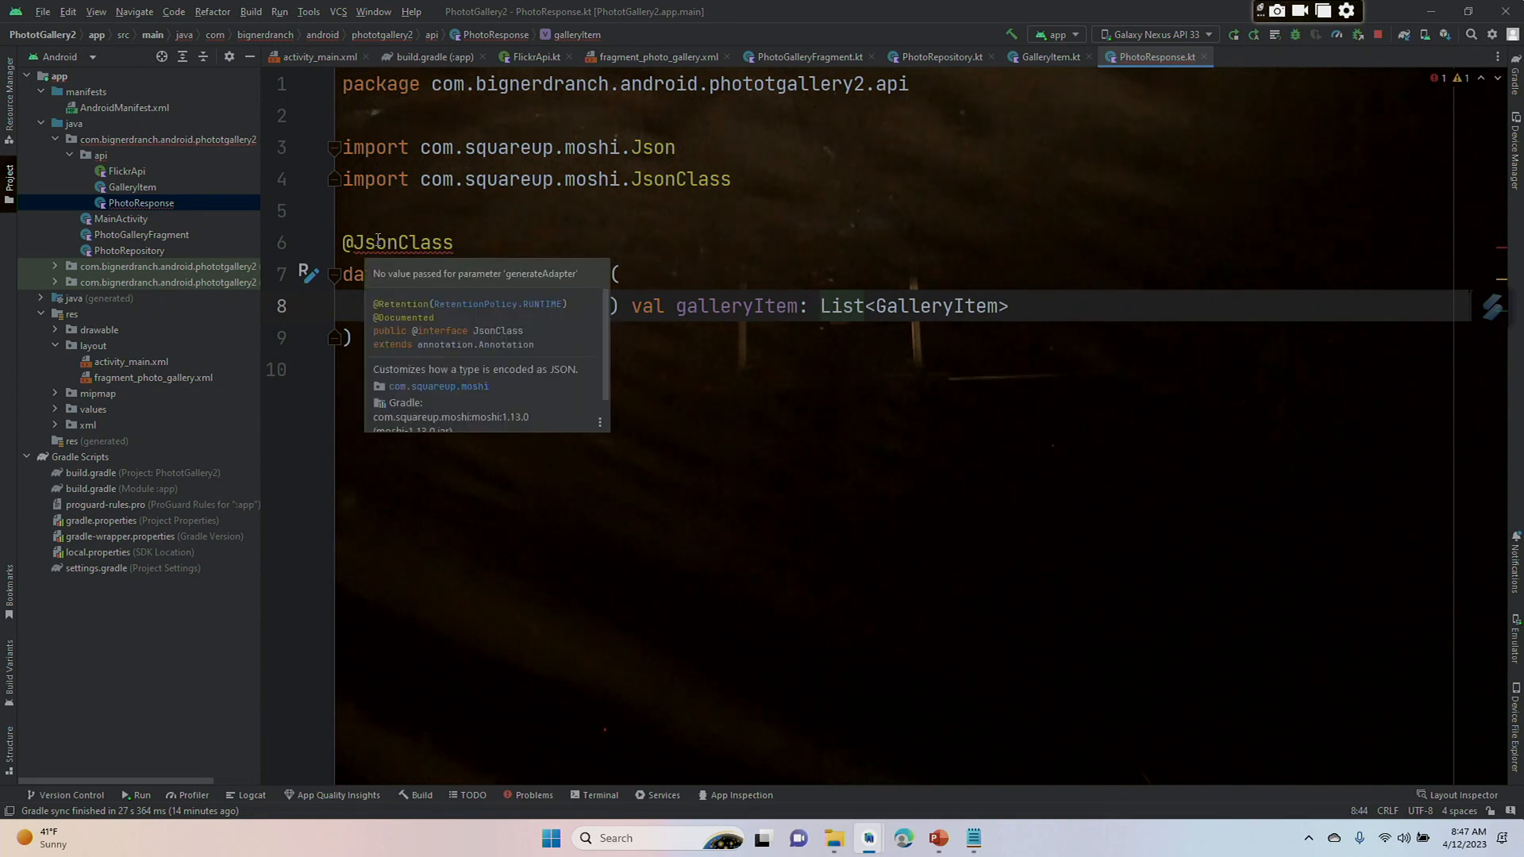
{"action": "type", "text": "()"}
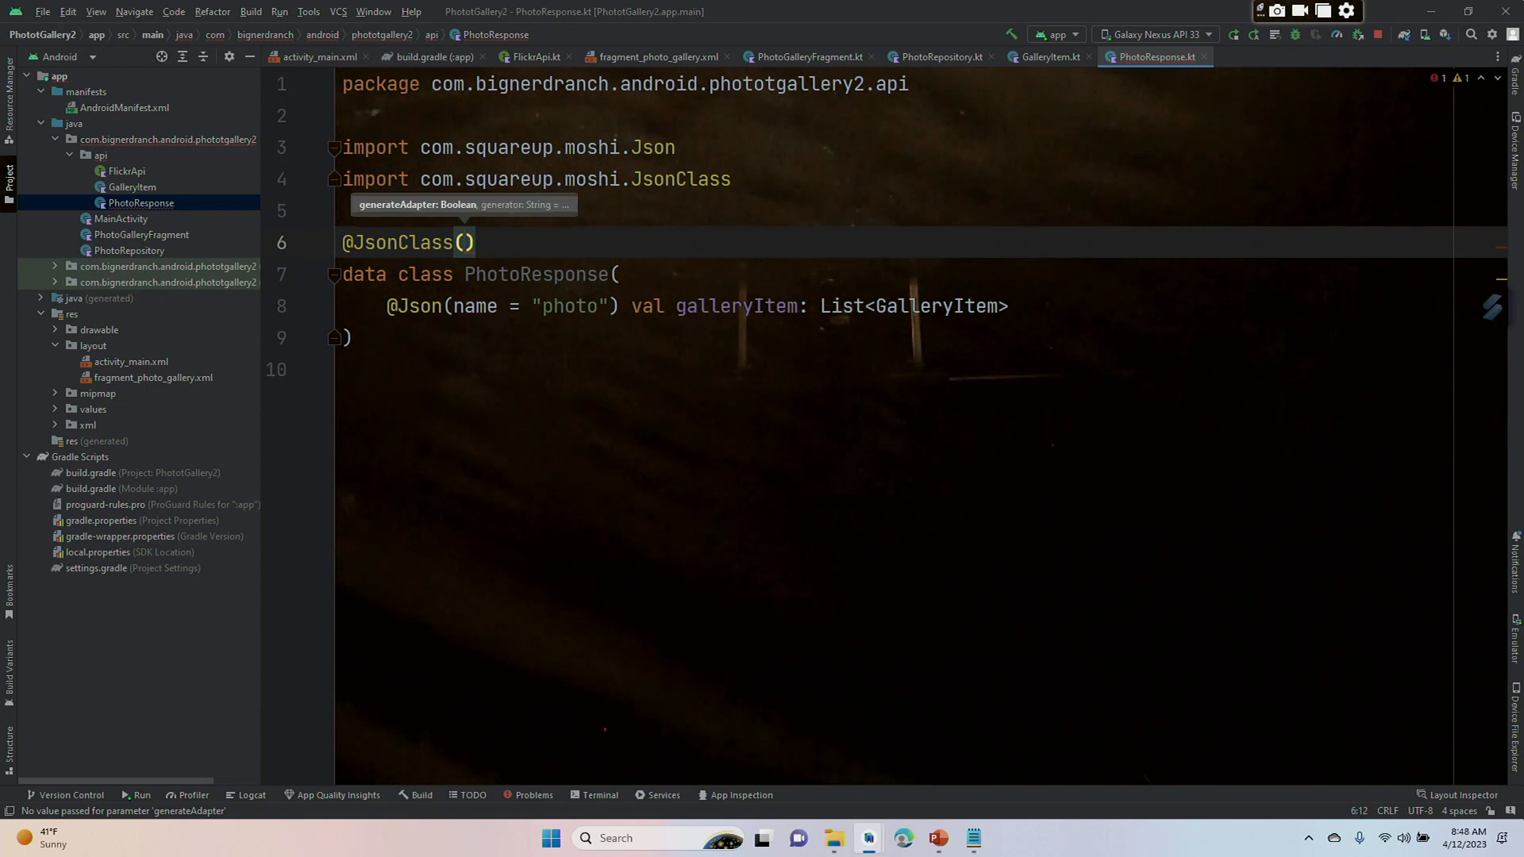
{"action": "type", "text": "ge"}
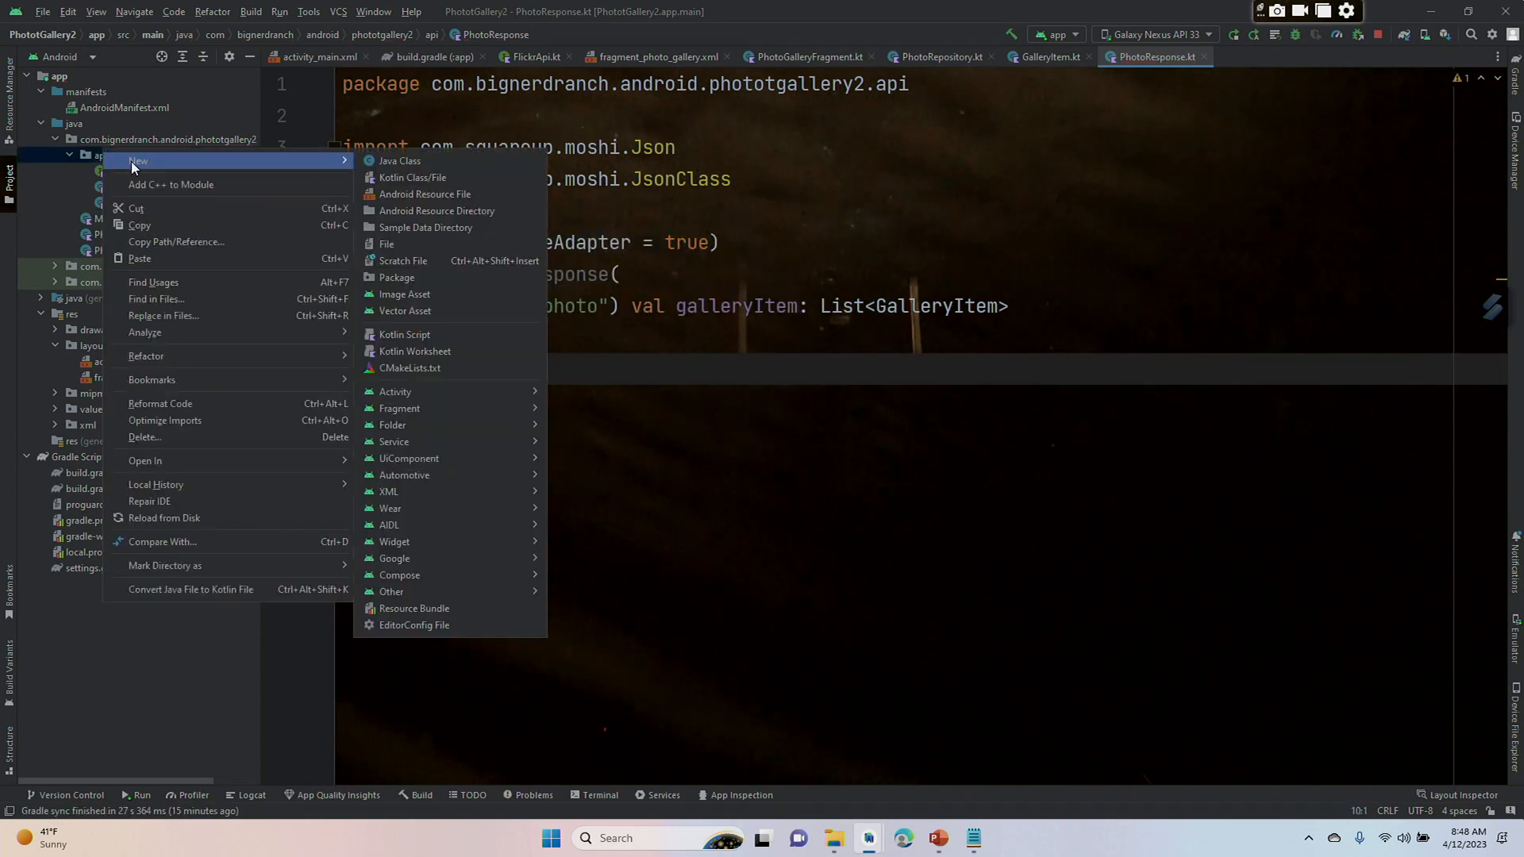
{"action": "mouse_move", "coordinate": [410, 176]}
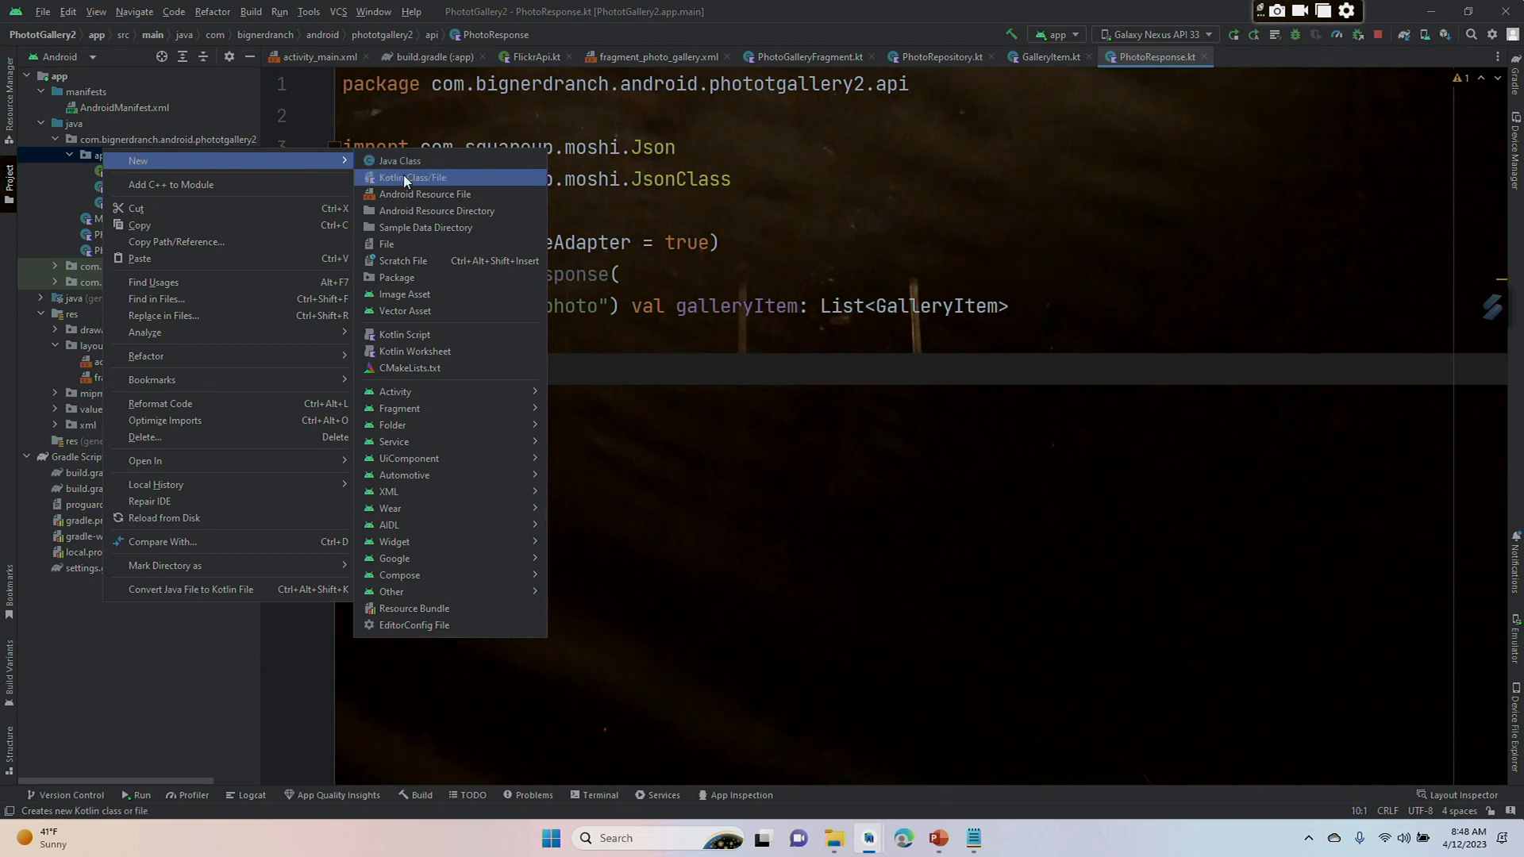
{"action": "left_click", "coordinate": [410, 178]}
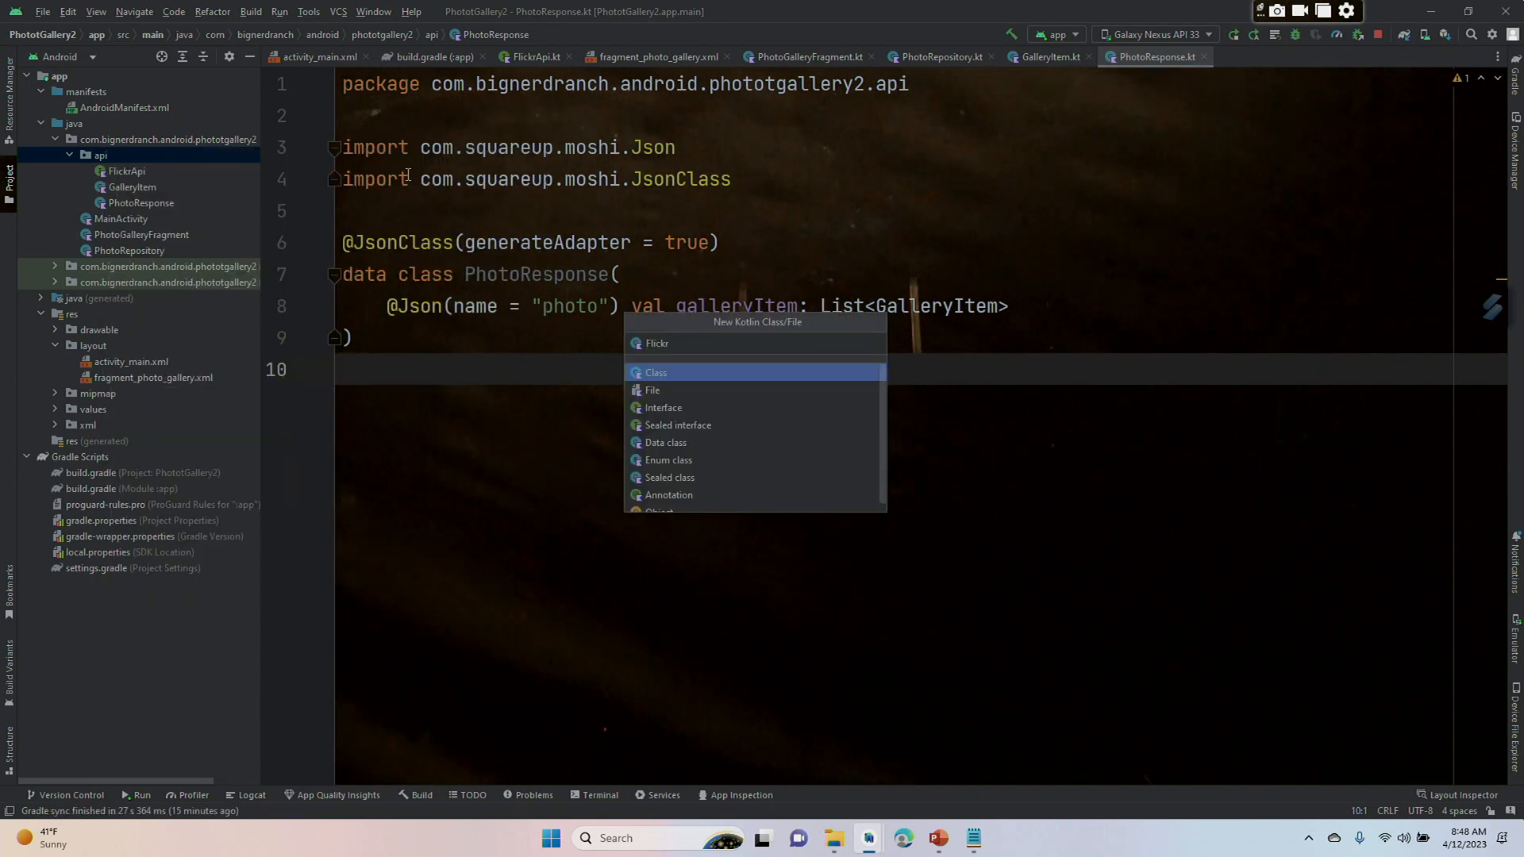
{"action": "type", "text": "Res"}
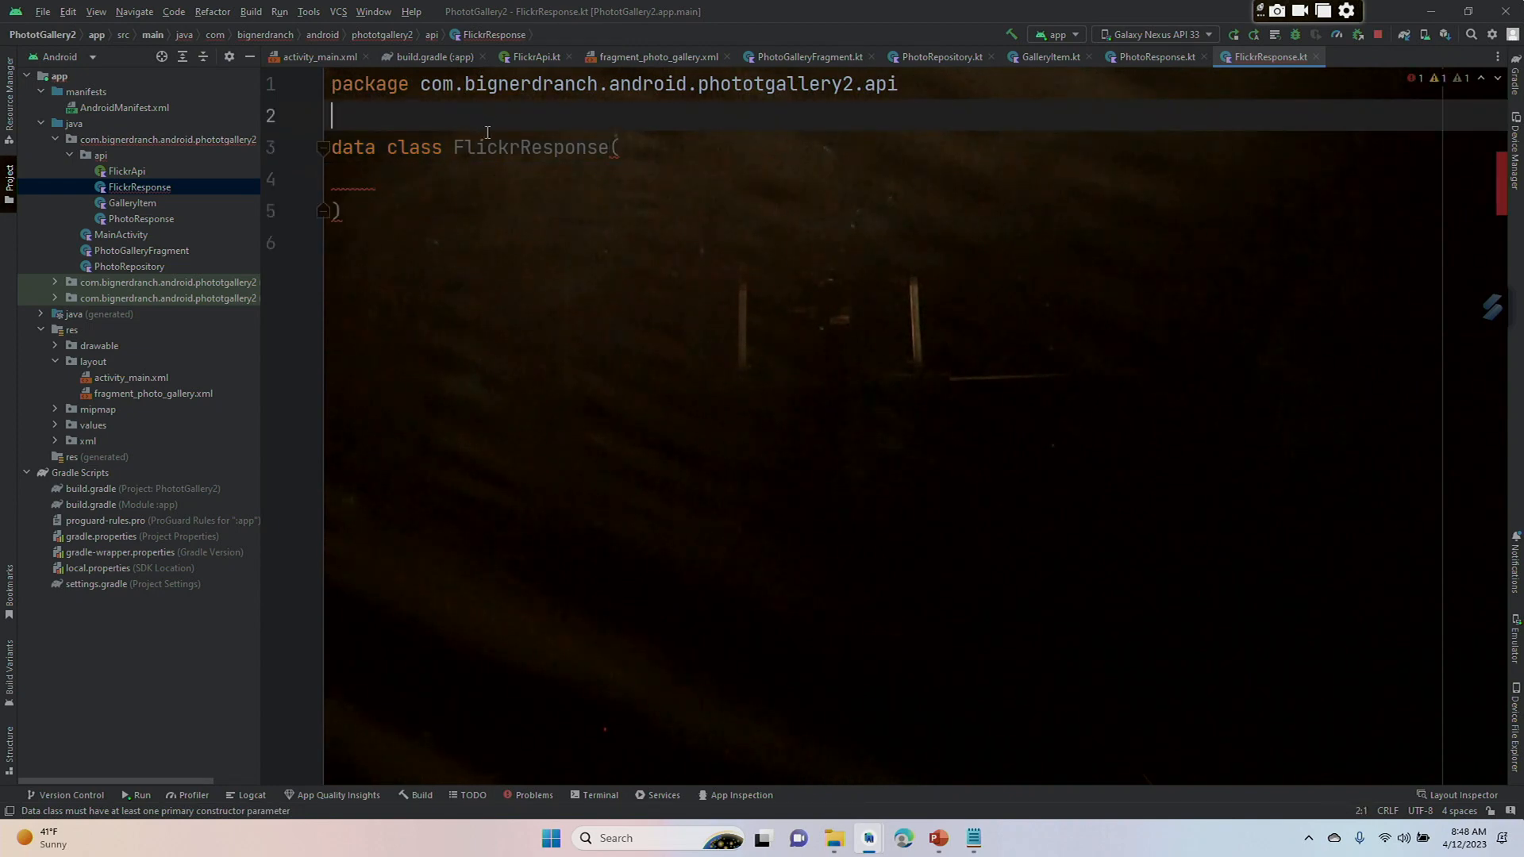
{"action": "type", "text": "@"}
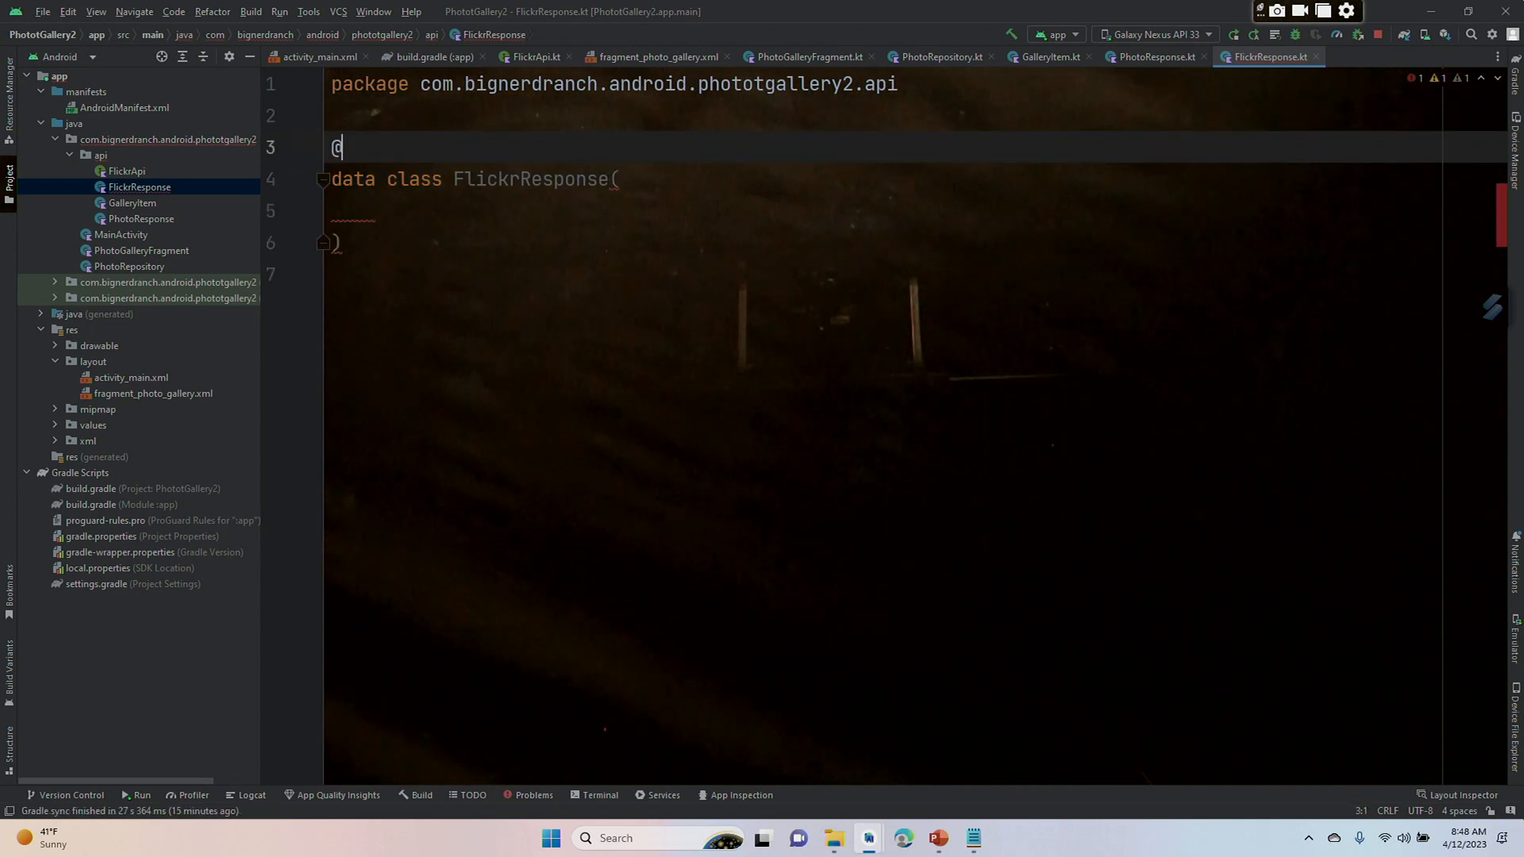
{"action": "type", "text": "JsonClass("}
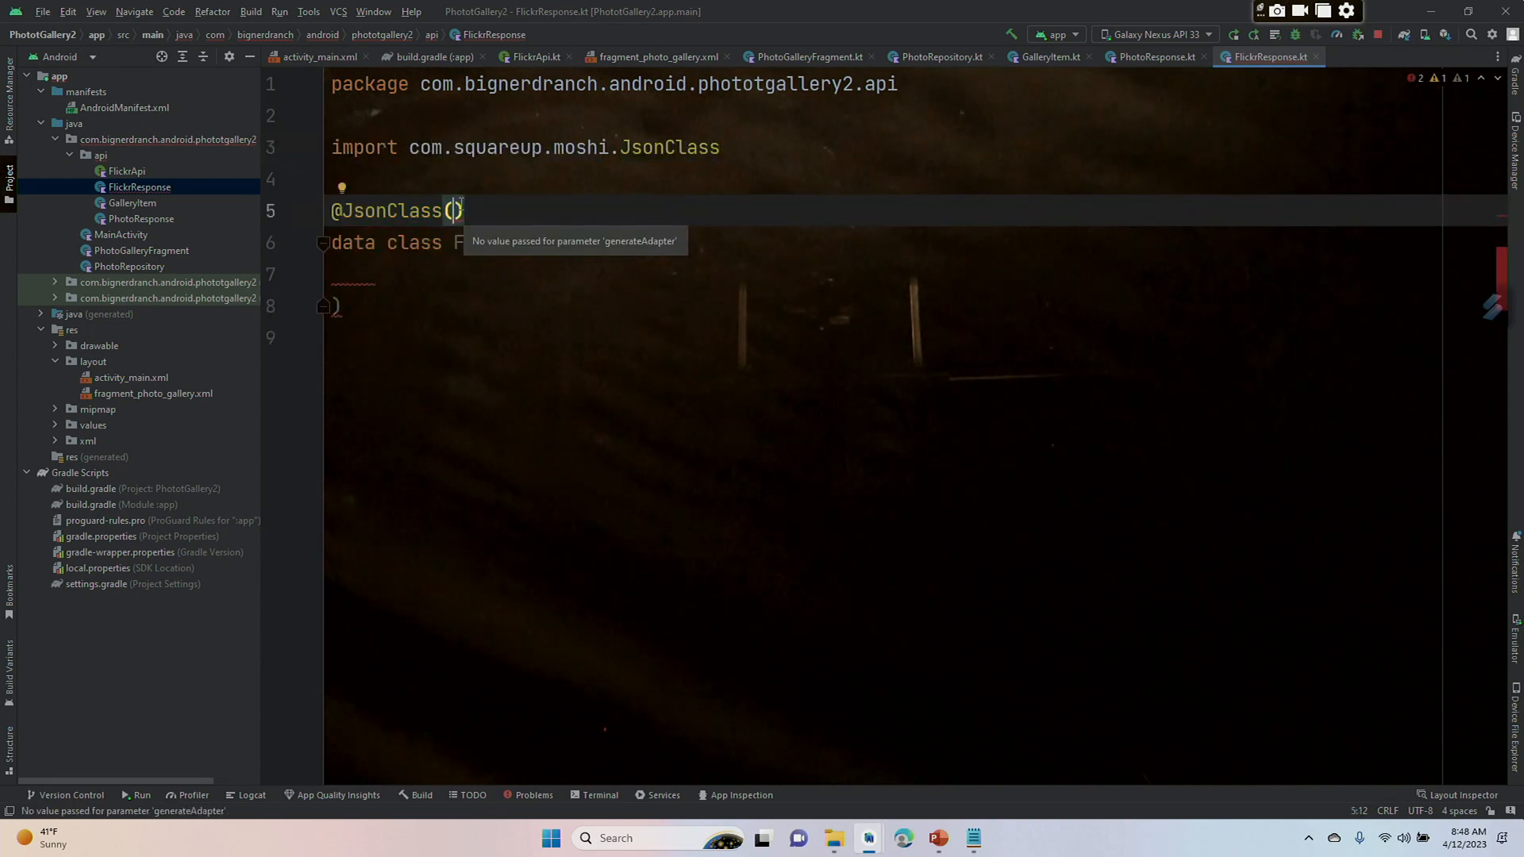
{"action": "type", "text": "generateAdapter = true"}
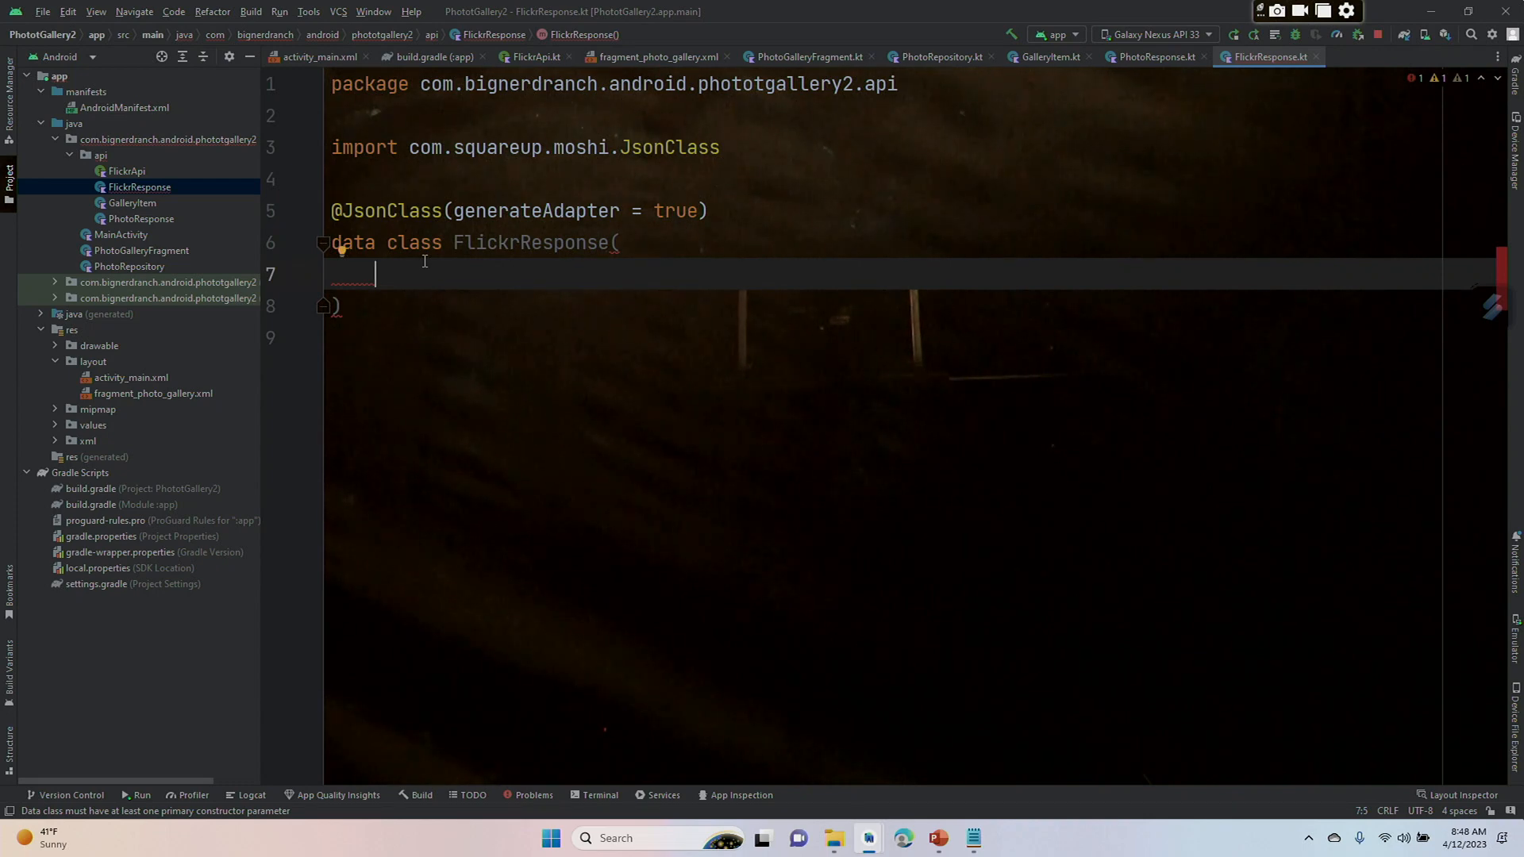
Step: Give FlickrResponse a val photos: PhotoResponse property
{"action": "type", "text": "val p"}
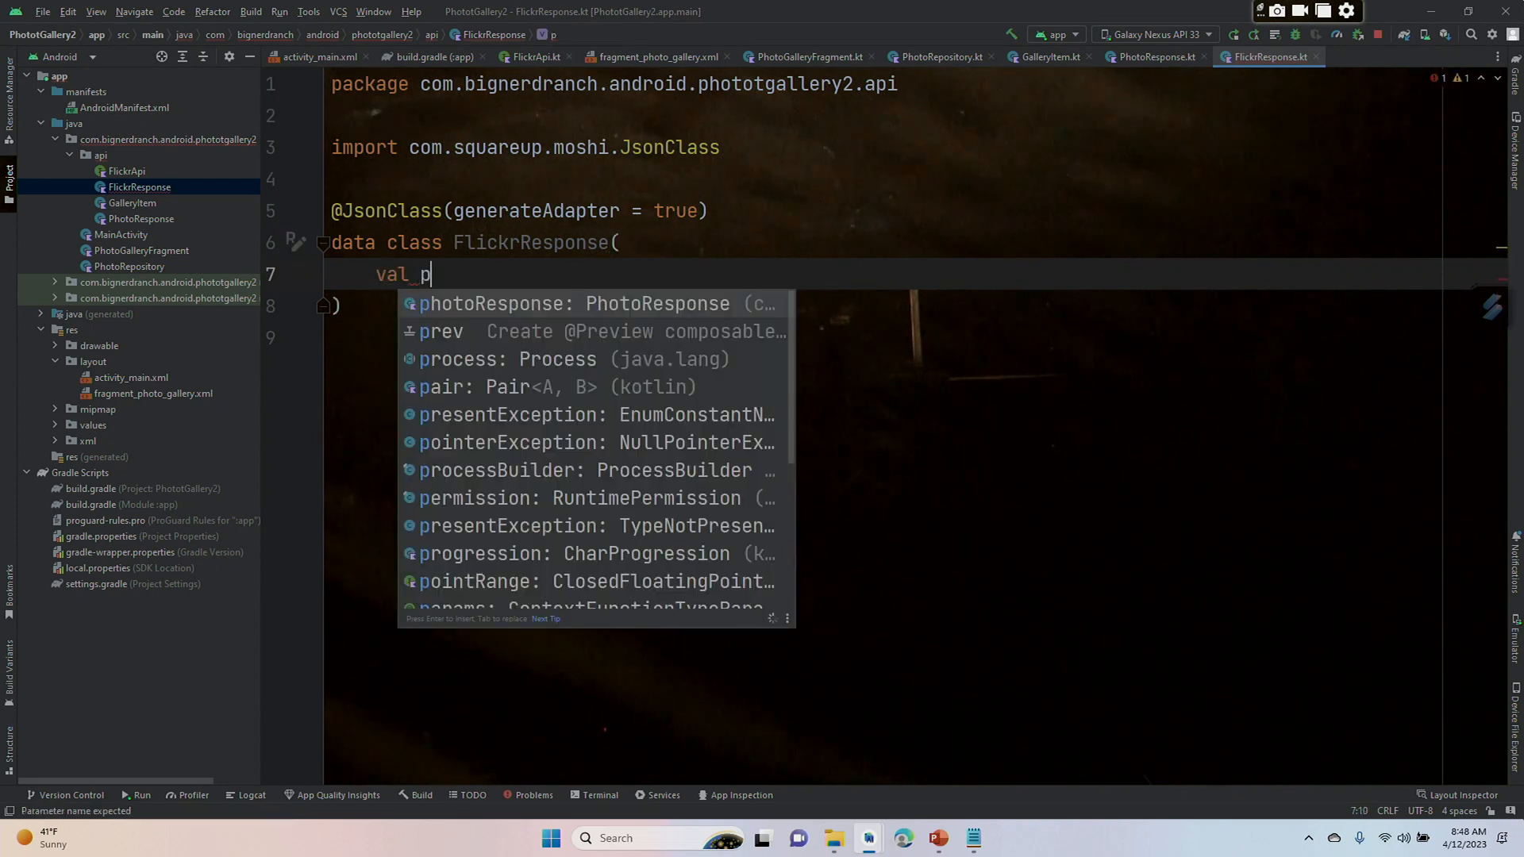
{"action": "type", "text": "hotos"}
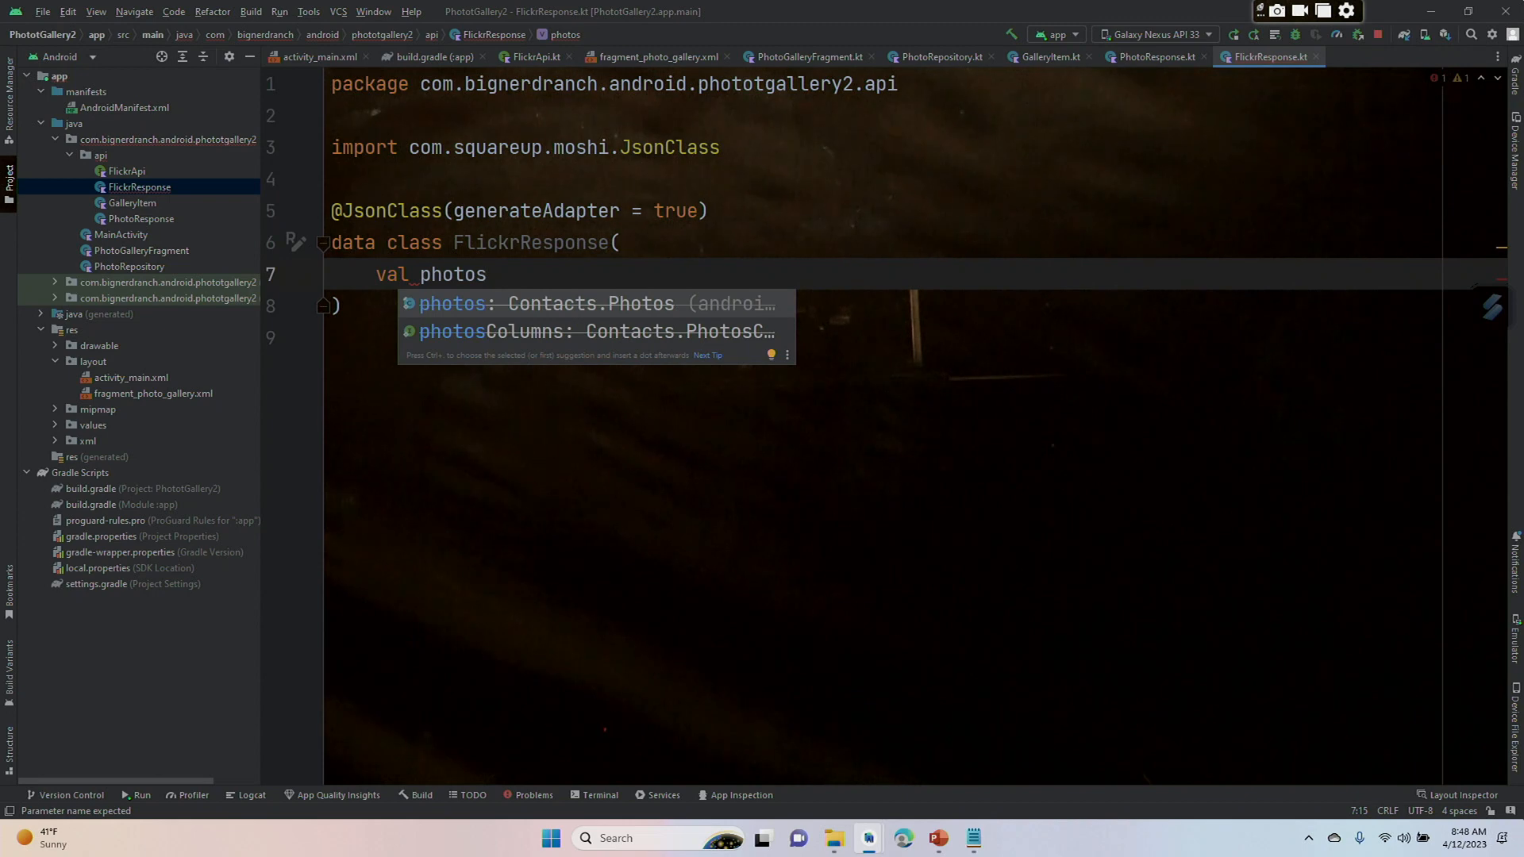
{"action": "type", "text": ": PhotoResponse"}
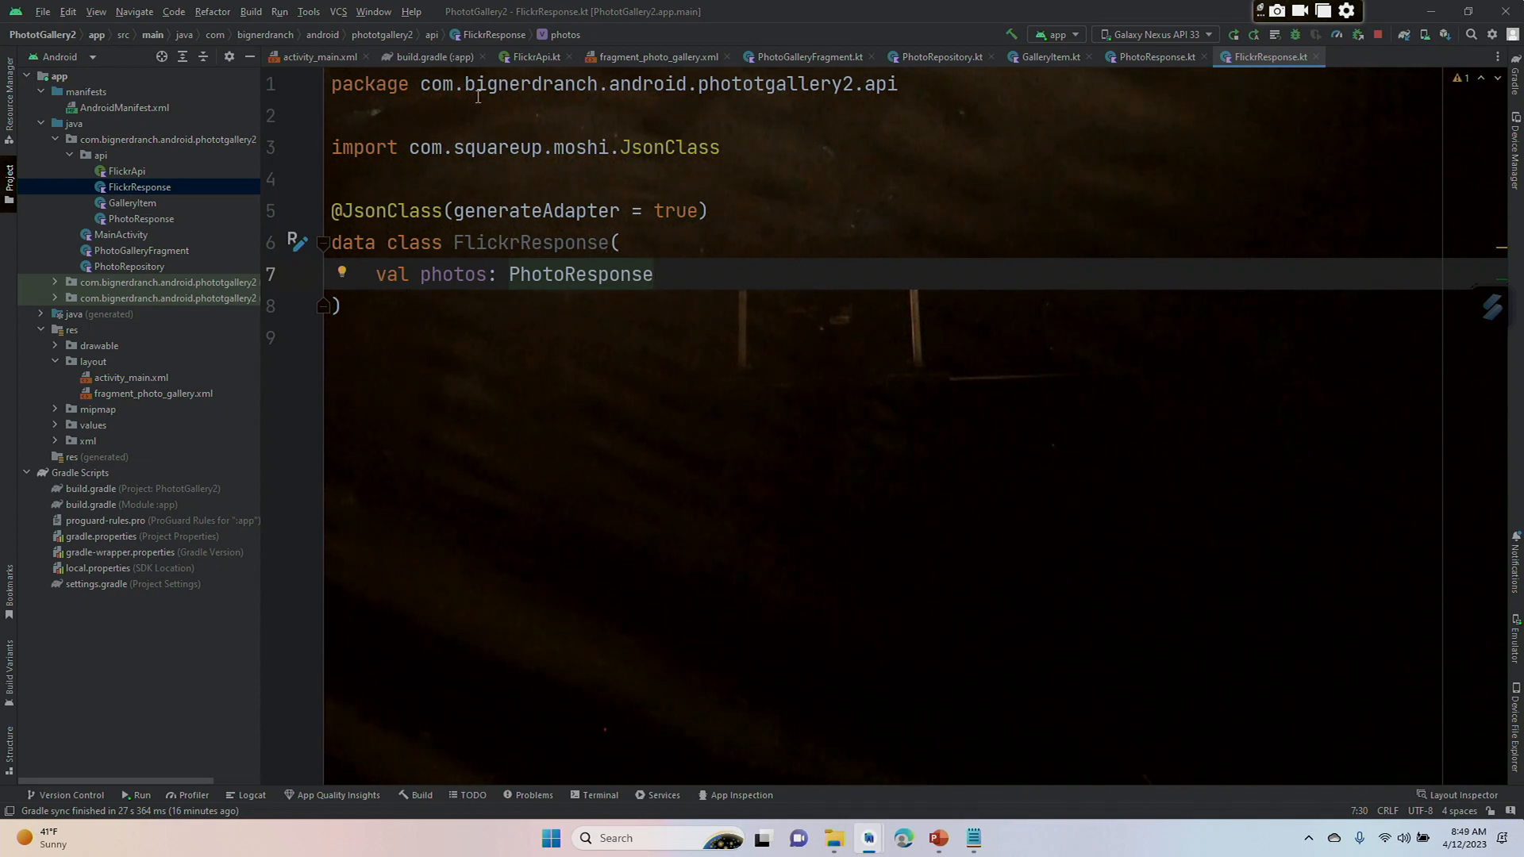
{"action": "left_click", "coordinate": [533, 57]}
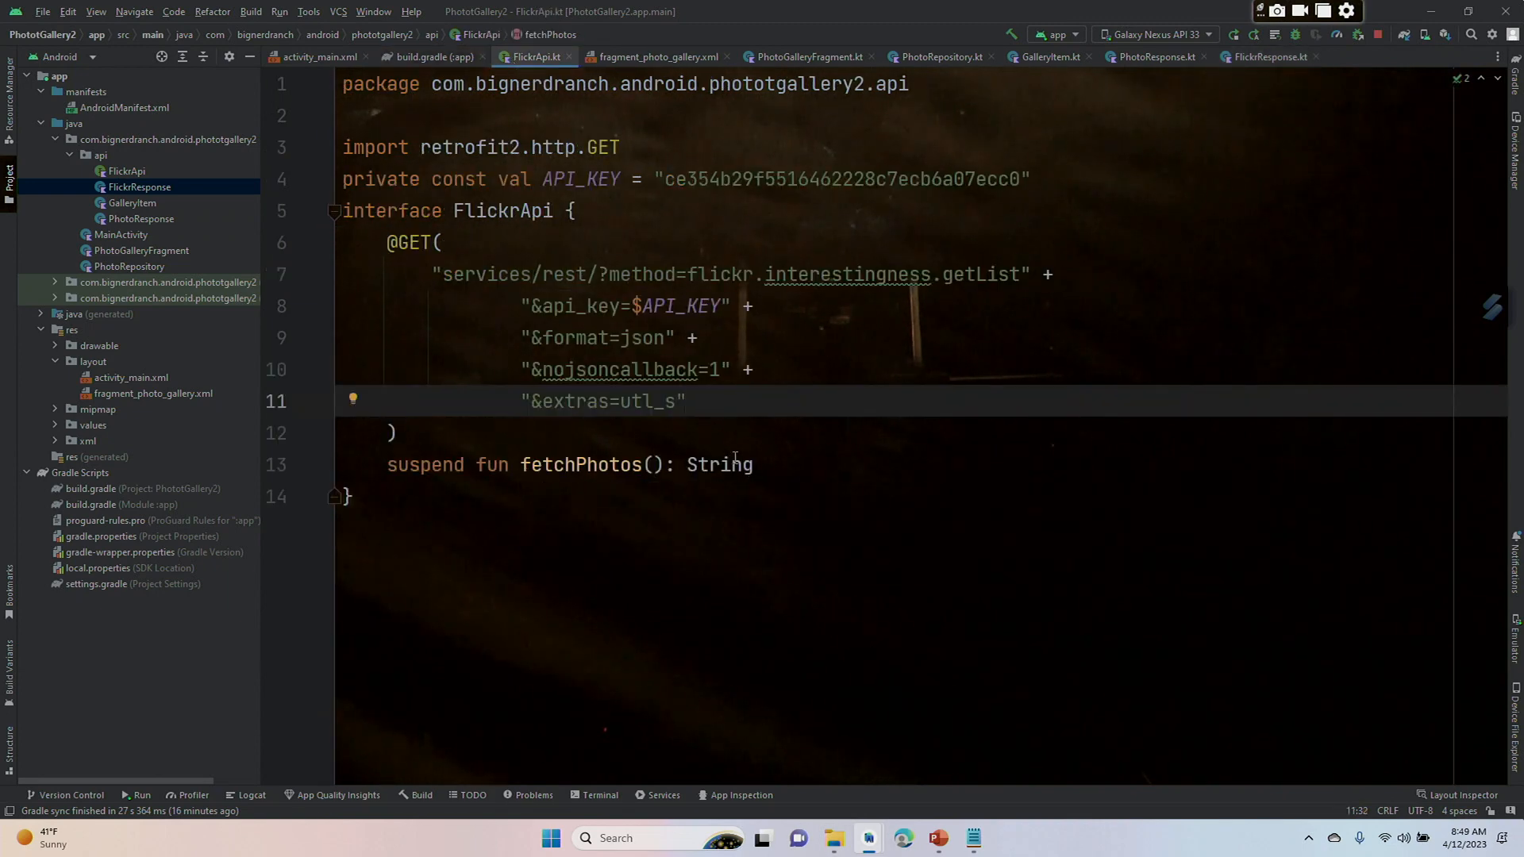
Step: Change fetchPhotos' return type in FlickrApi from String to FlickrResponse
{"action": "double_click", "coordinate": [719, 465]}
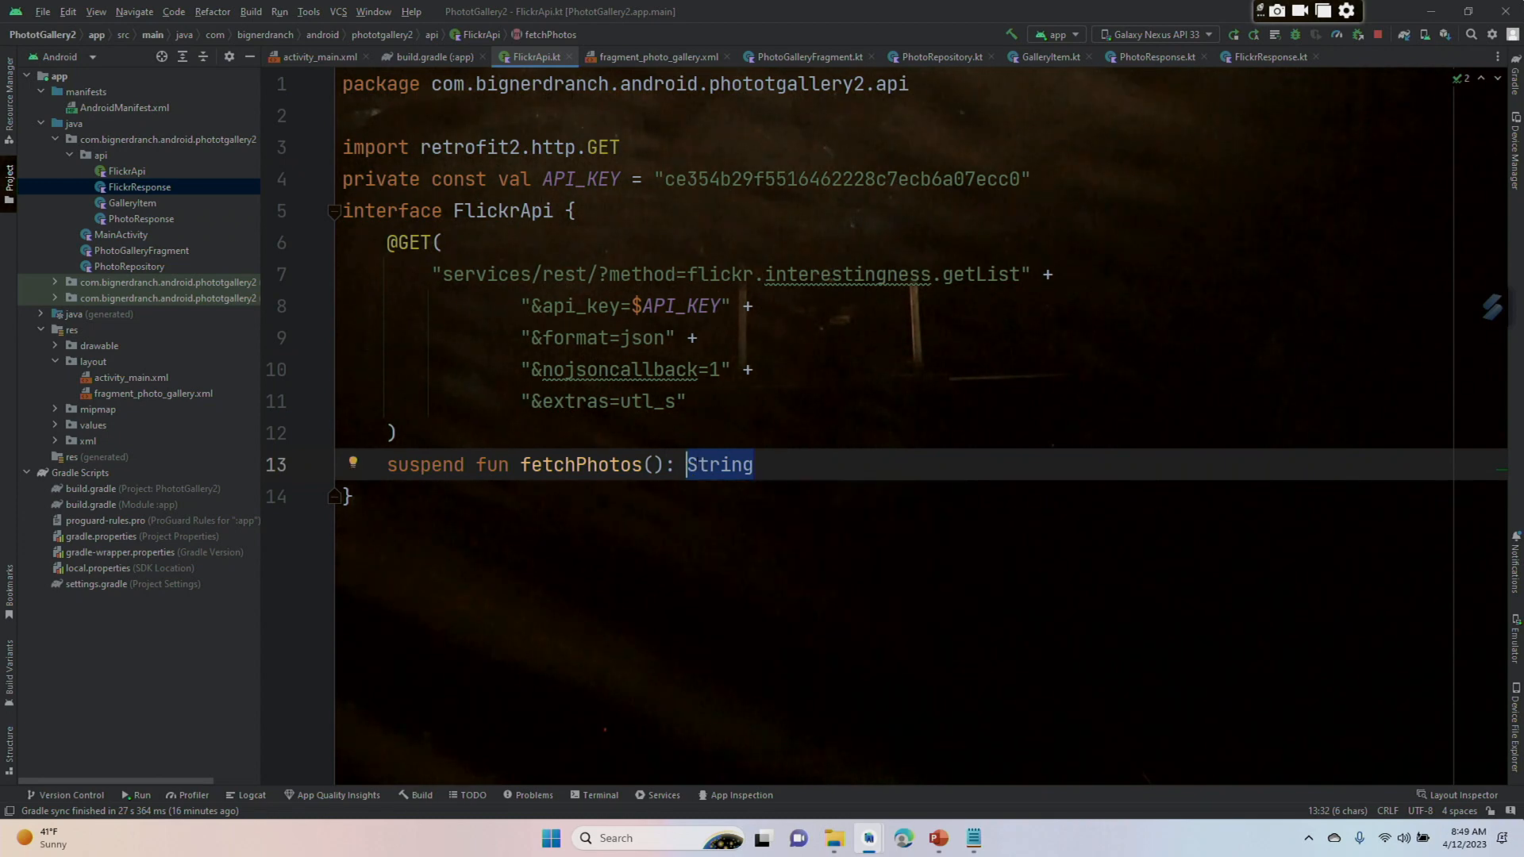
{"action": "type", "text": "Flickr"}
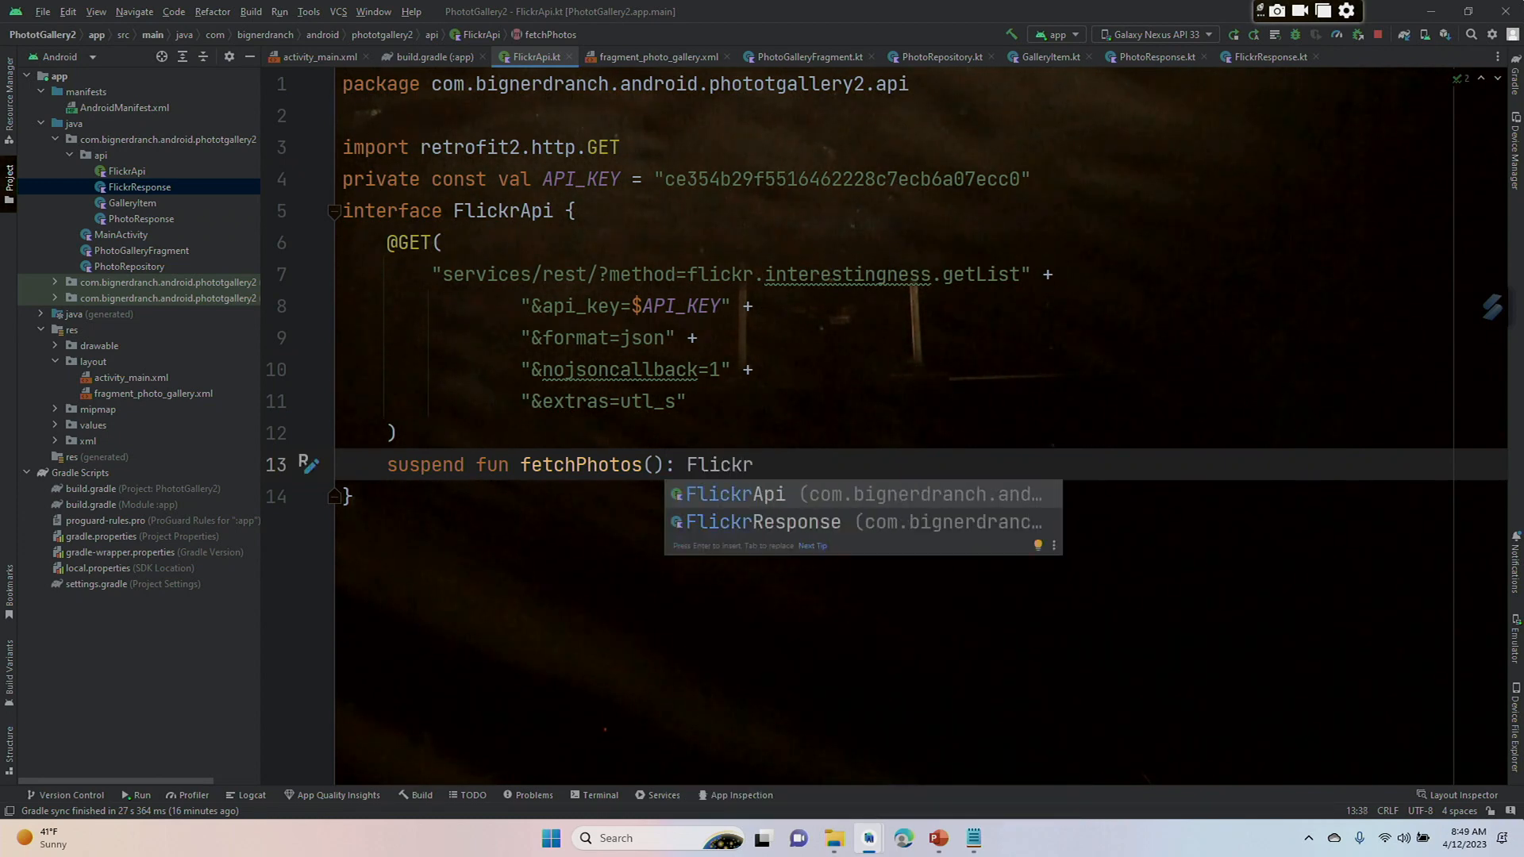
{"action": "type", "text": "Response"}
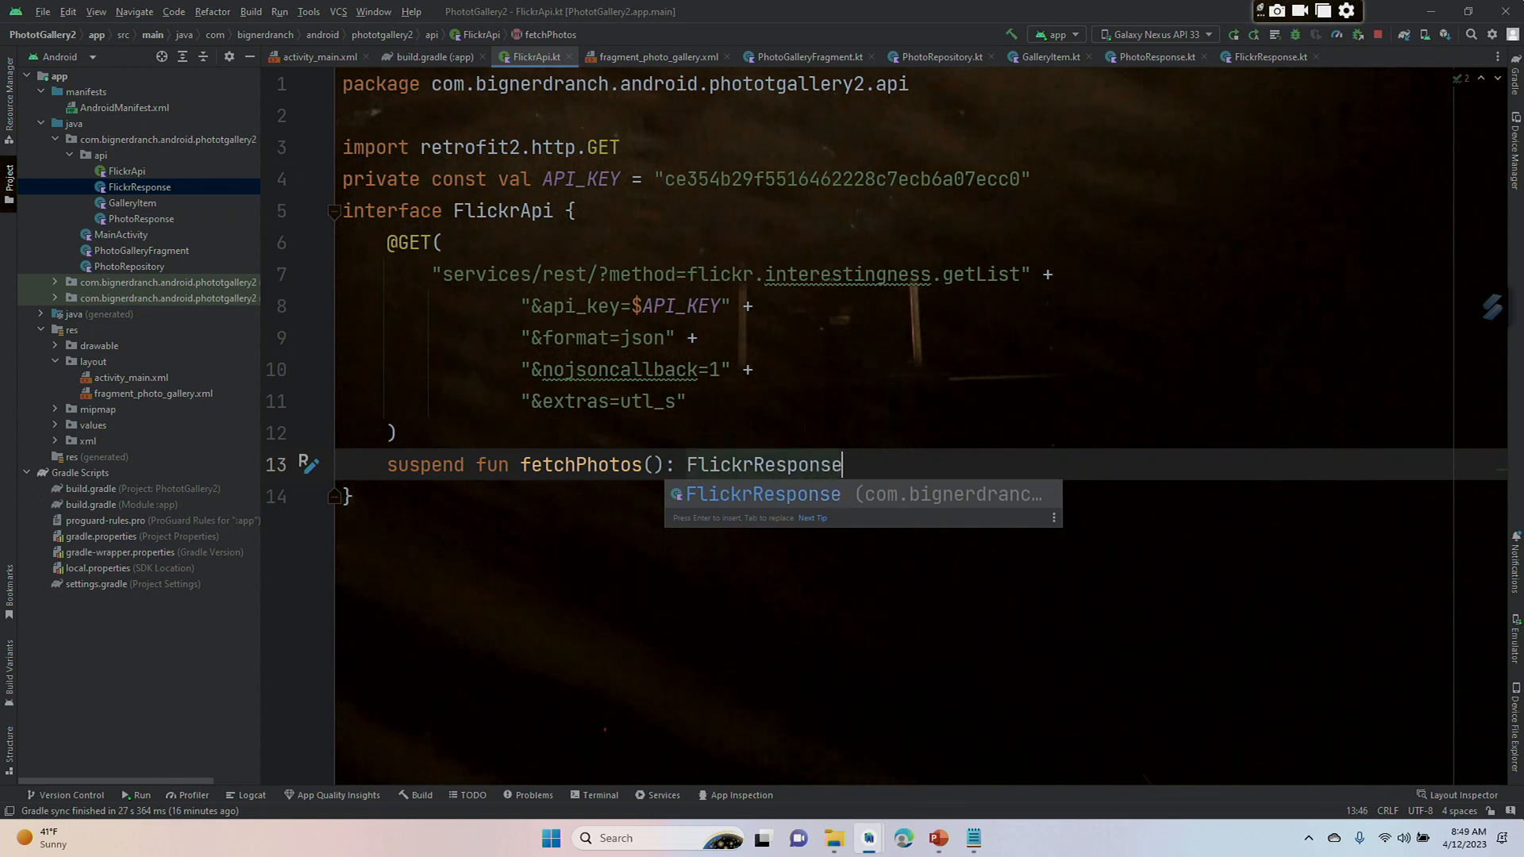
{"action": "left_click", "coordinate": [872, 486]}
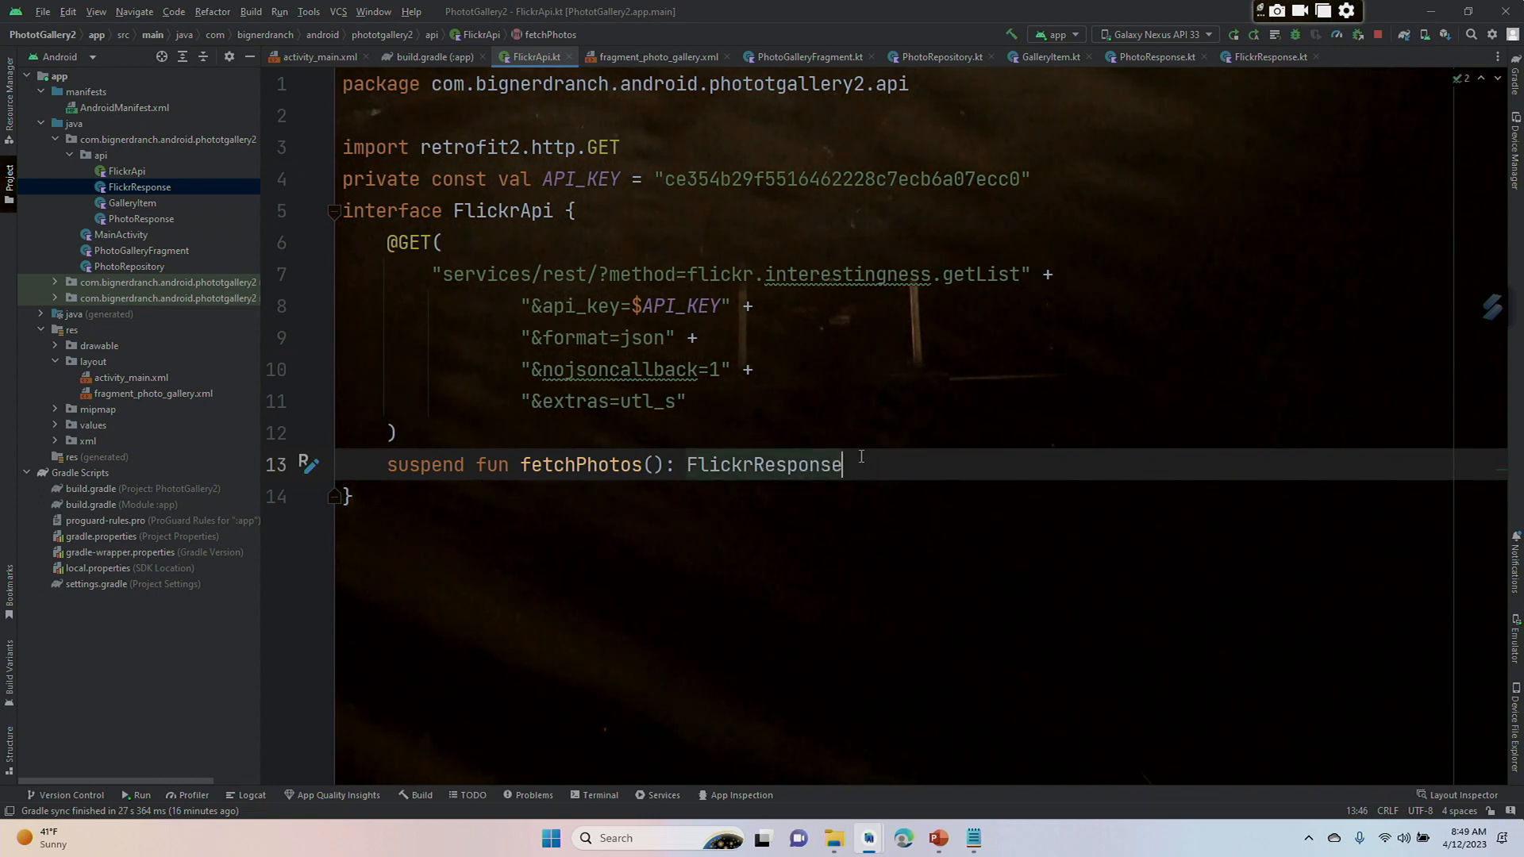
{"action": "mouse_move", "coordinate": [887, 438]}
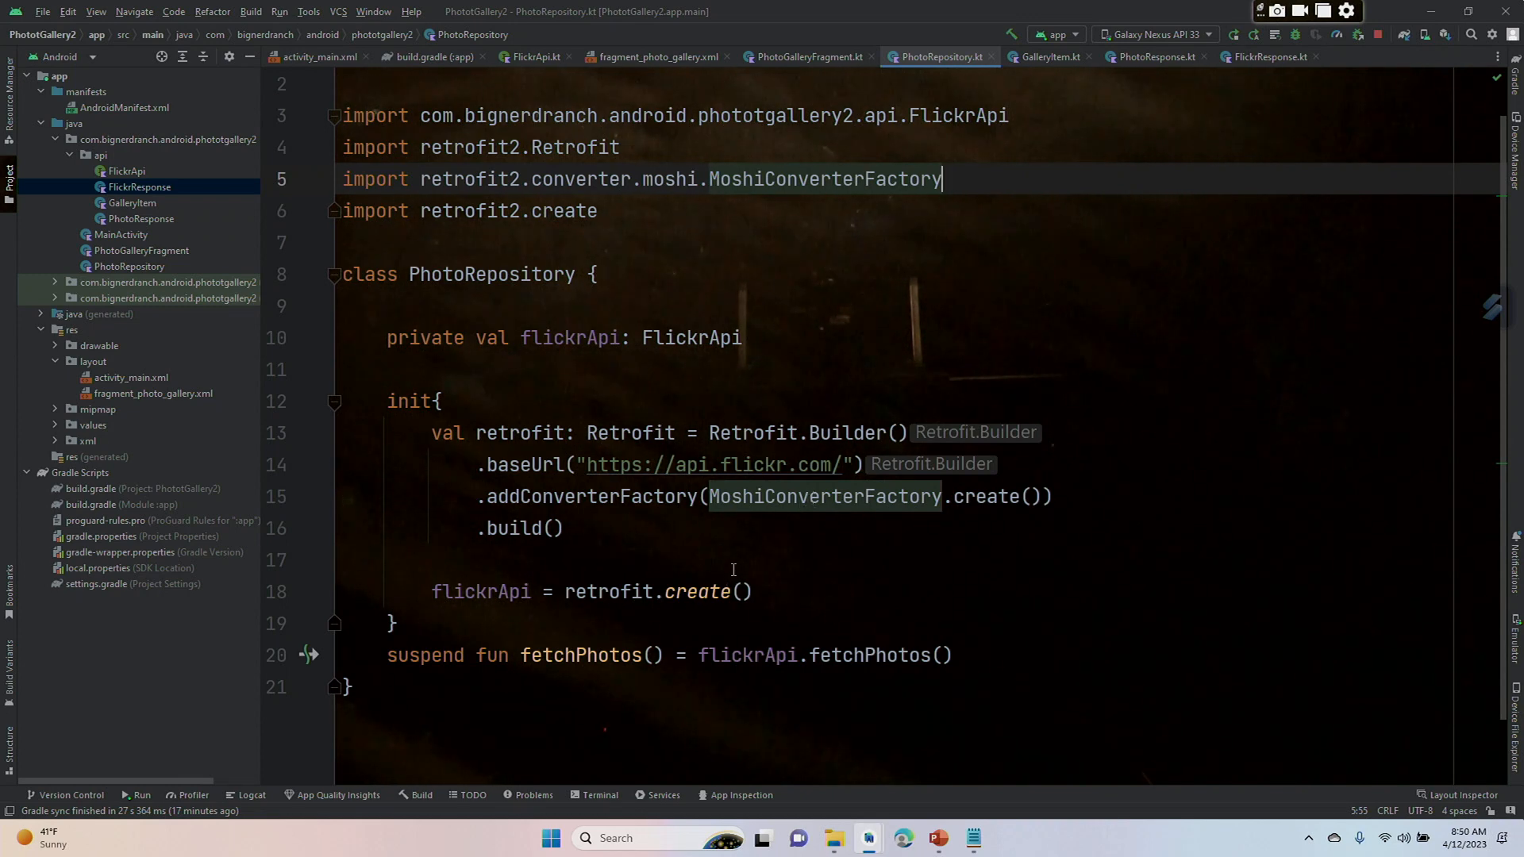
Step: Declare PhotoRepository's fetchPhotos return type as List<GalleryItem>
{"action": "scroll", "scroll_direction": "down", "scroll_amount": 3}
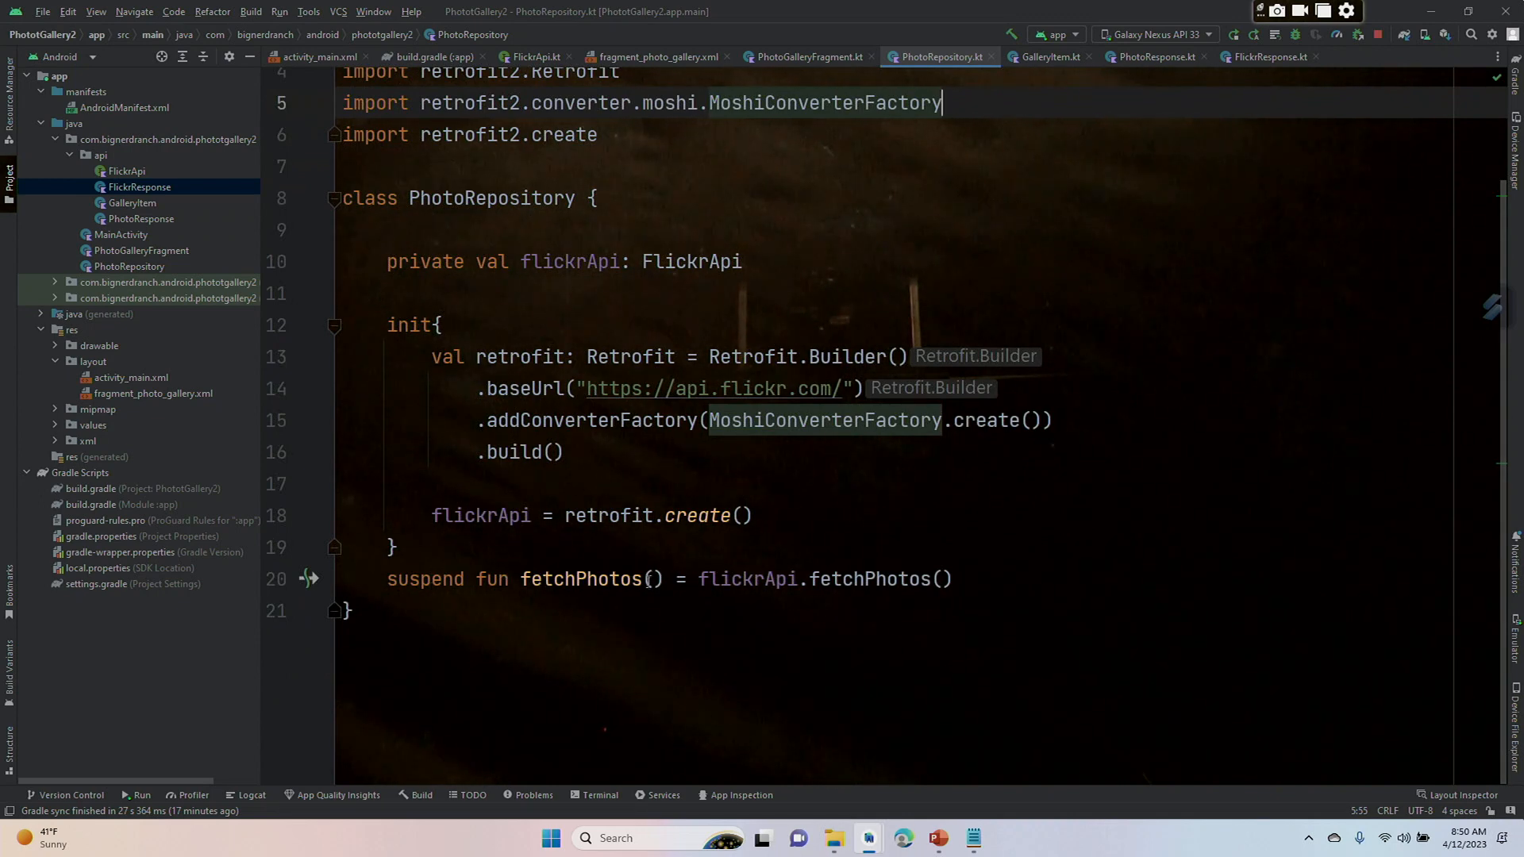
{"action": "double_click", "coordinate": [737, 579]}
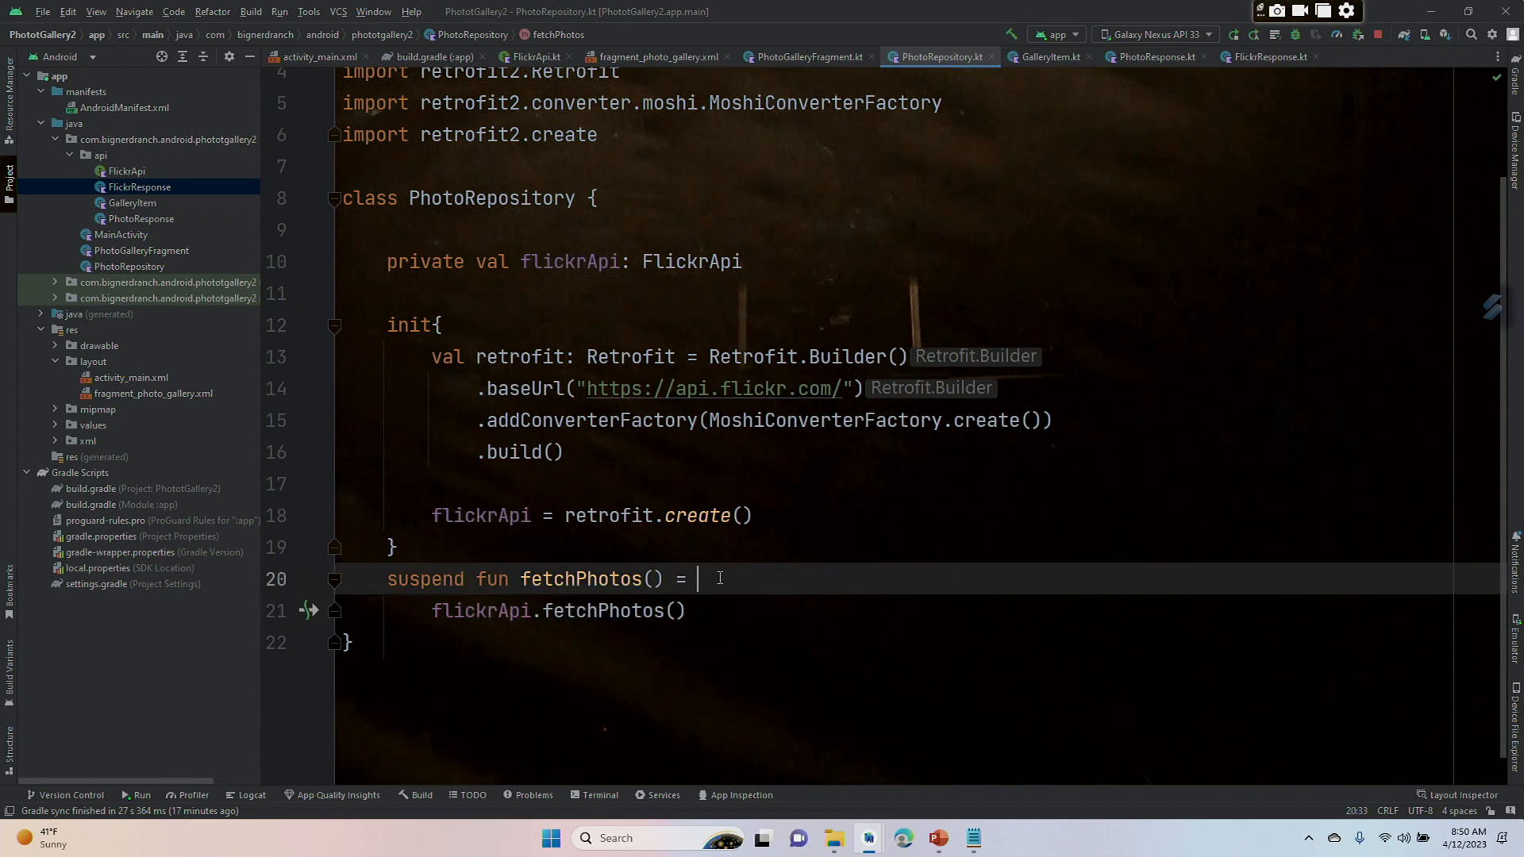
{"action": "key", "text": "BackSpace"}
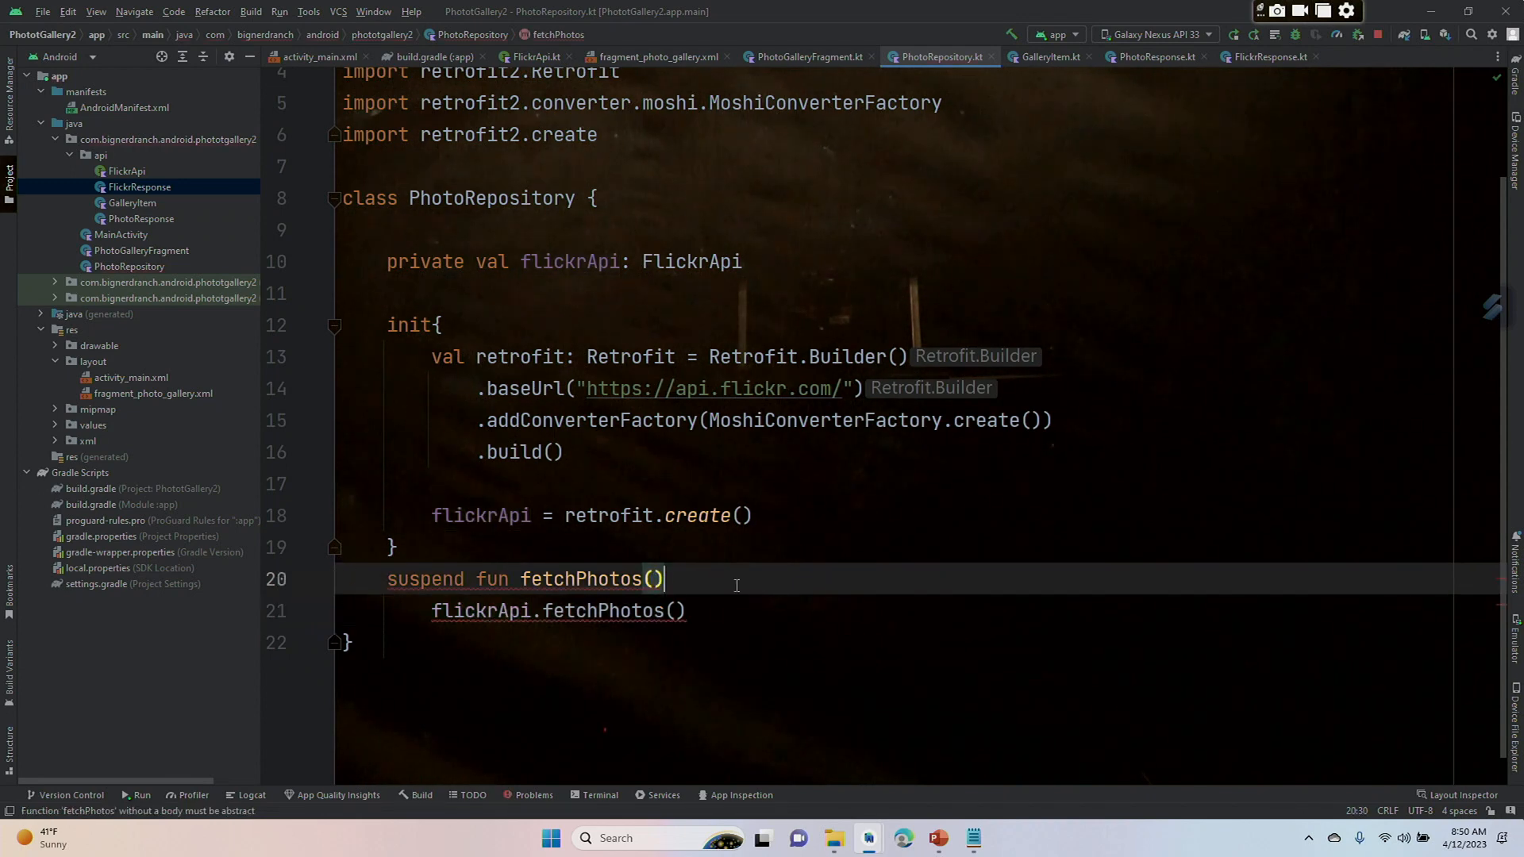
{"action": "type", "text": ":"}
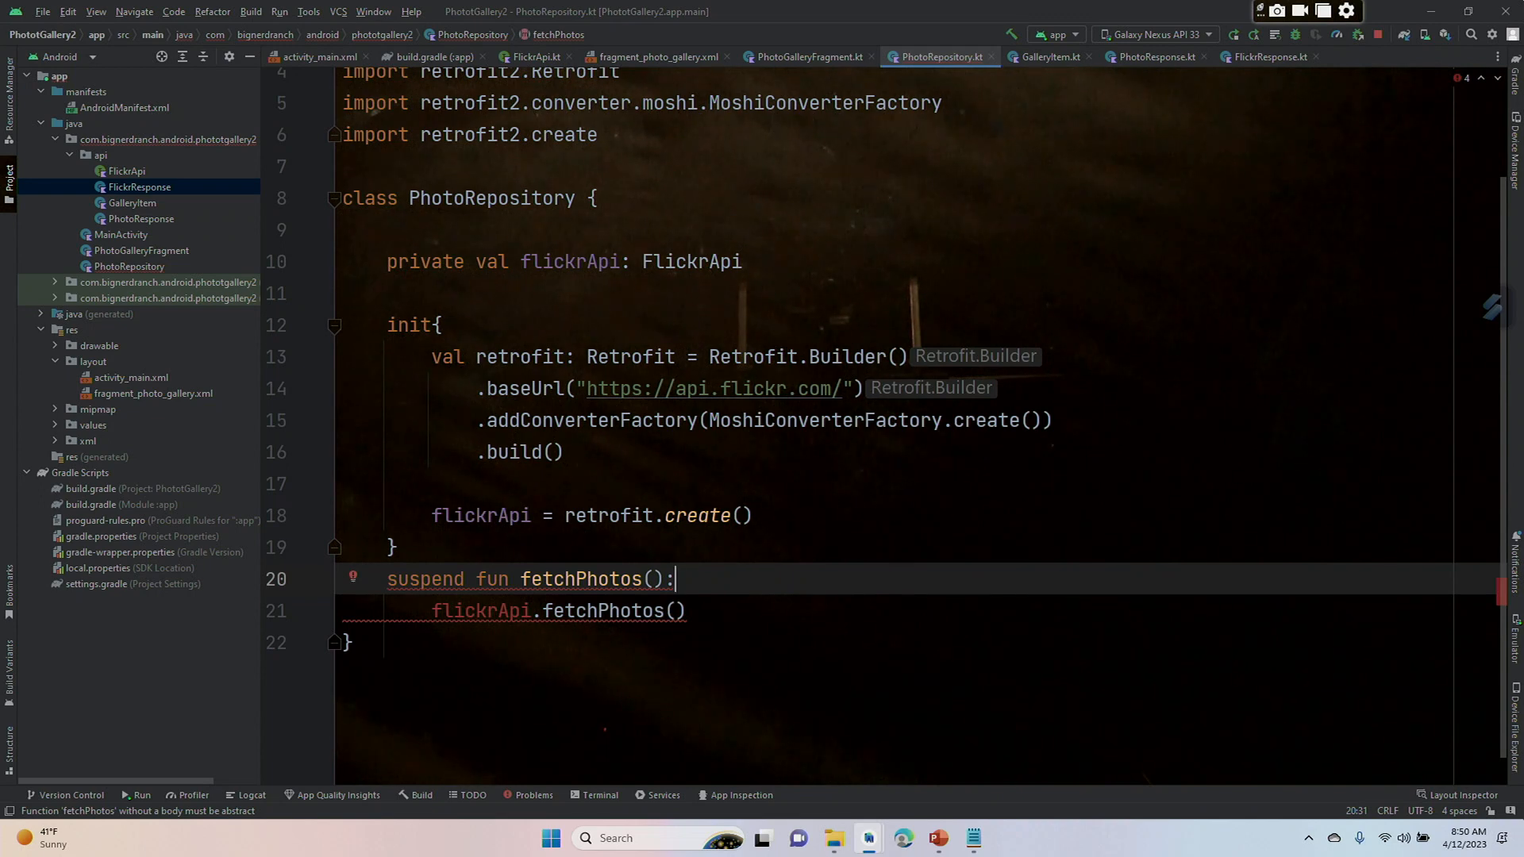
{"action": "type", "text": "List<>"}
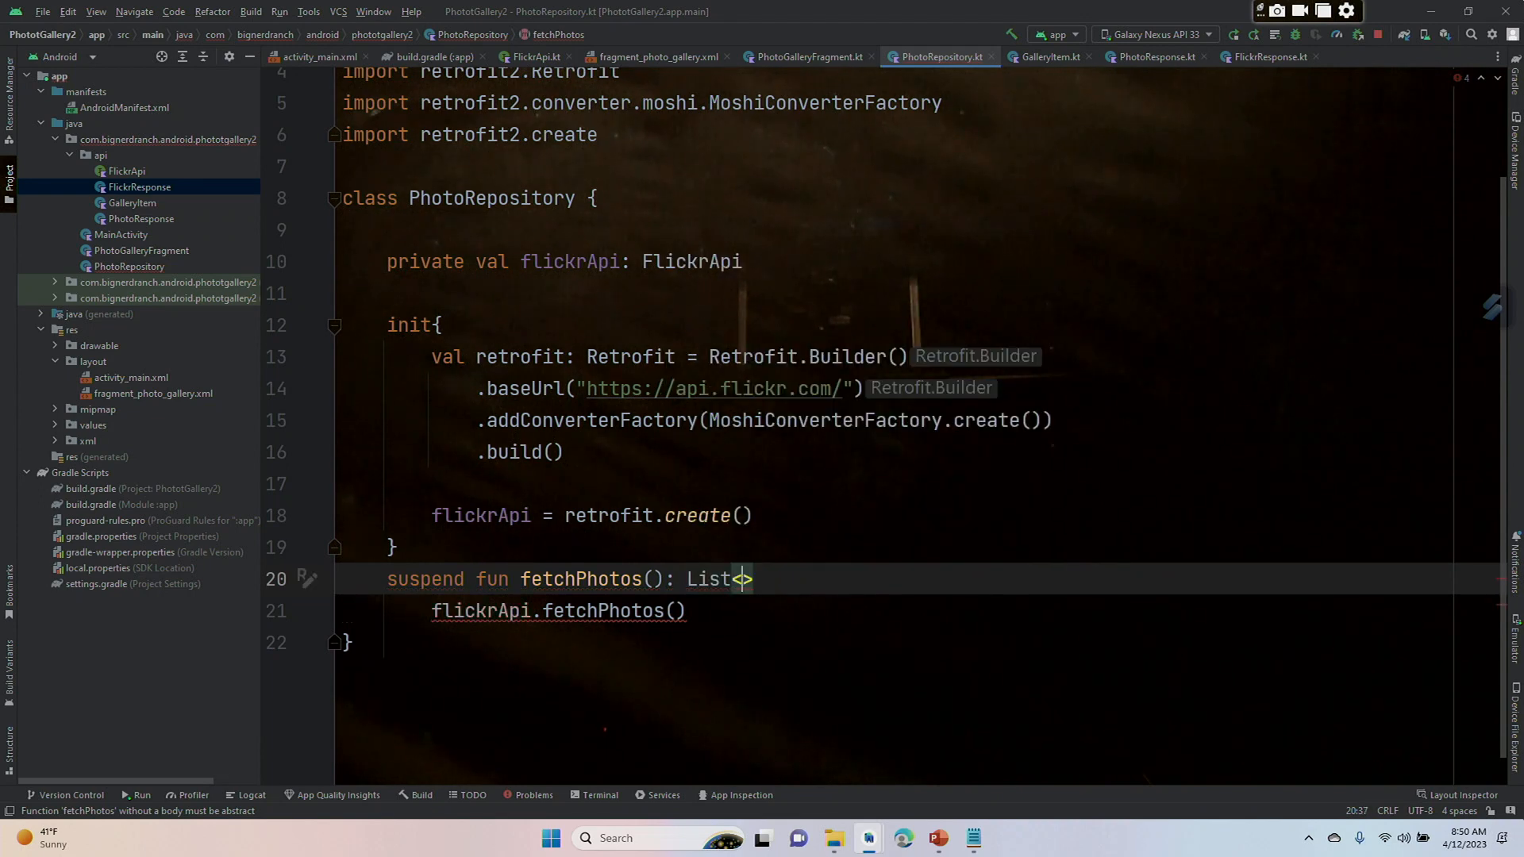
{"action": "type", "text": "GalleryItem"}
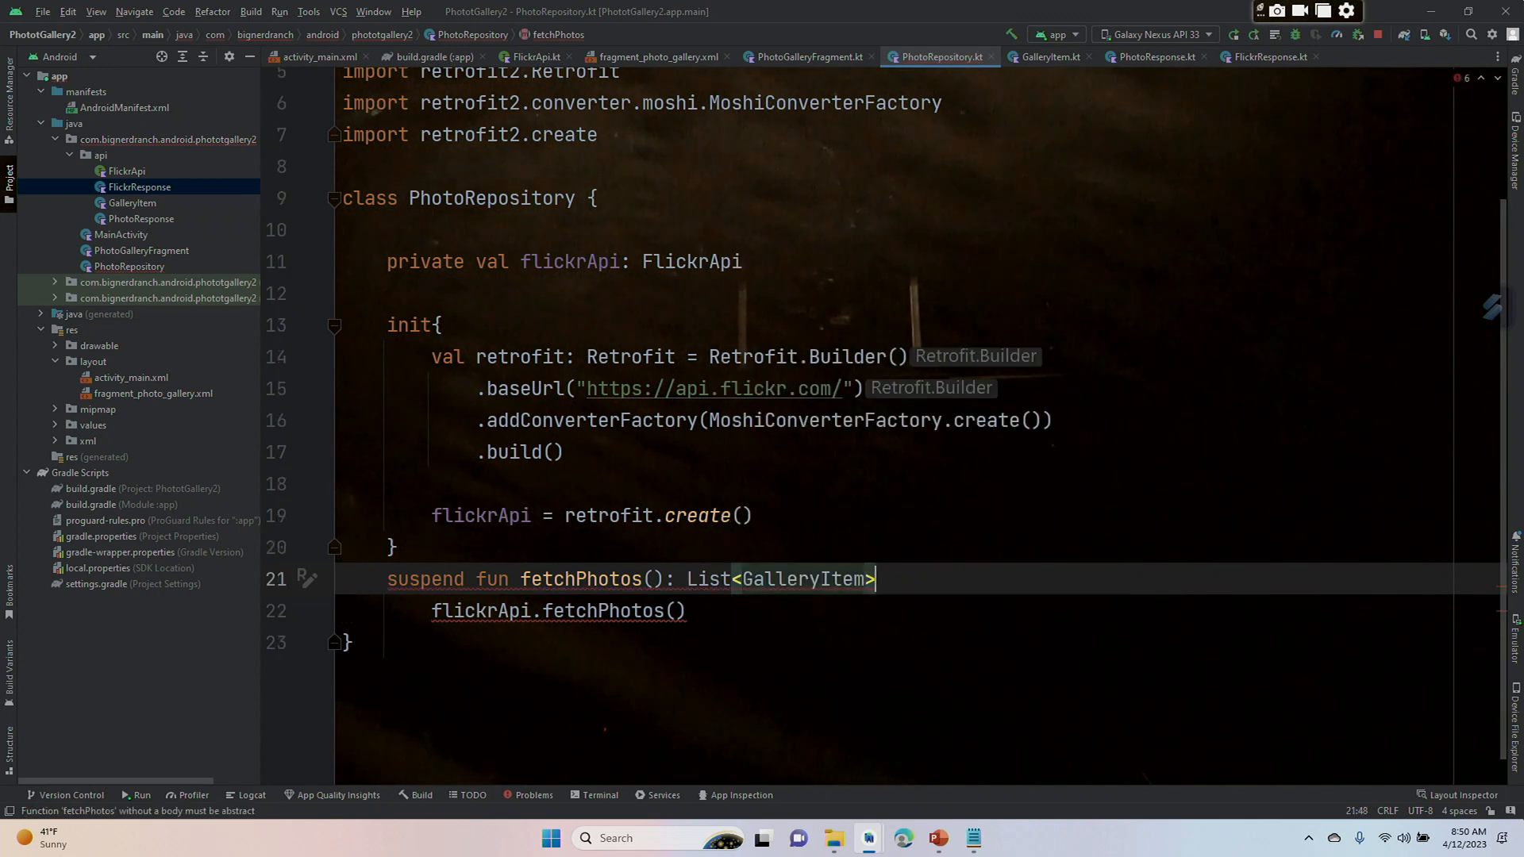
Step: Assign it from flickrApi.fetchPhotos().photos.galleryItems
{"action": "type", "text": "="}
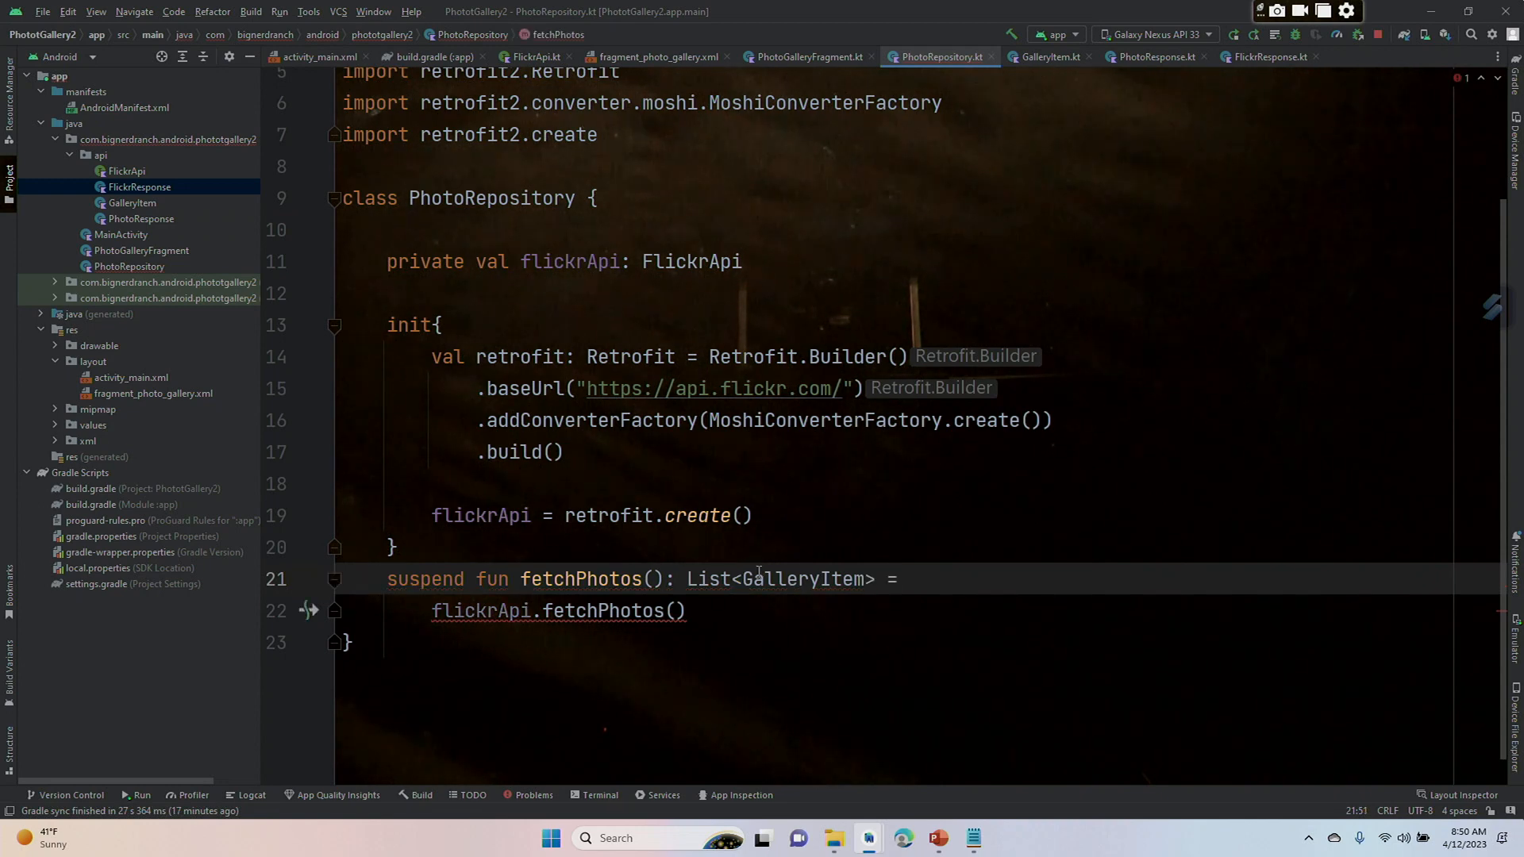
{"action": "type", "text": "."}
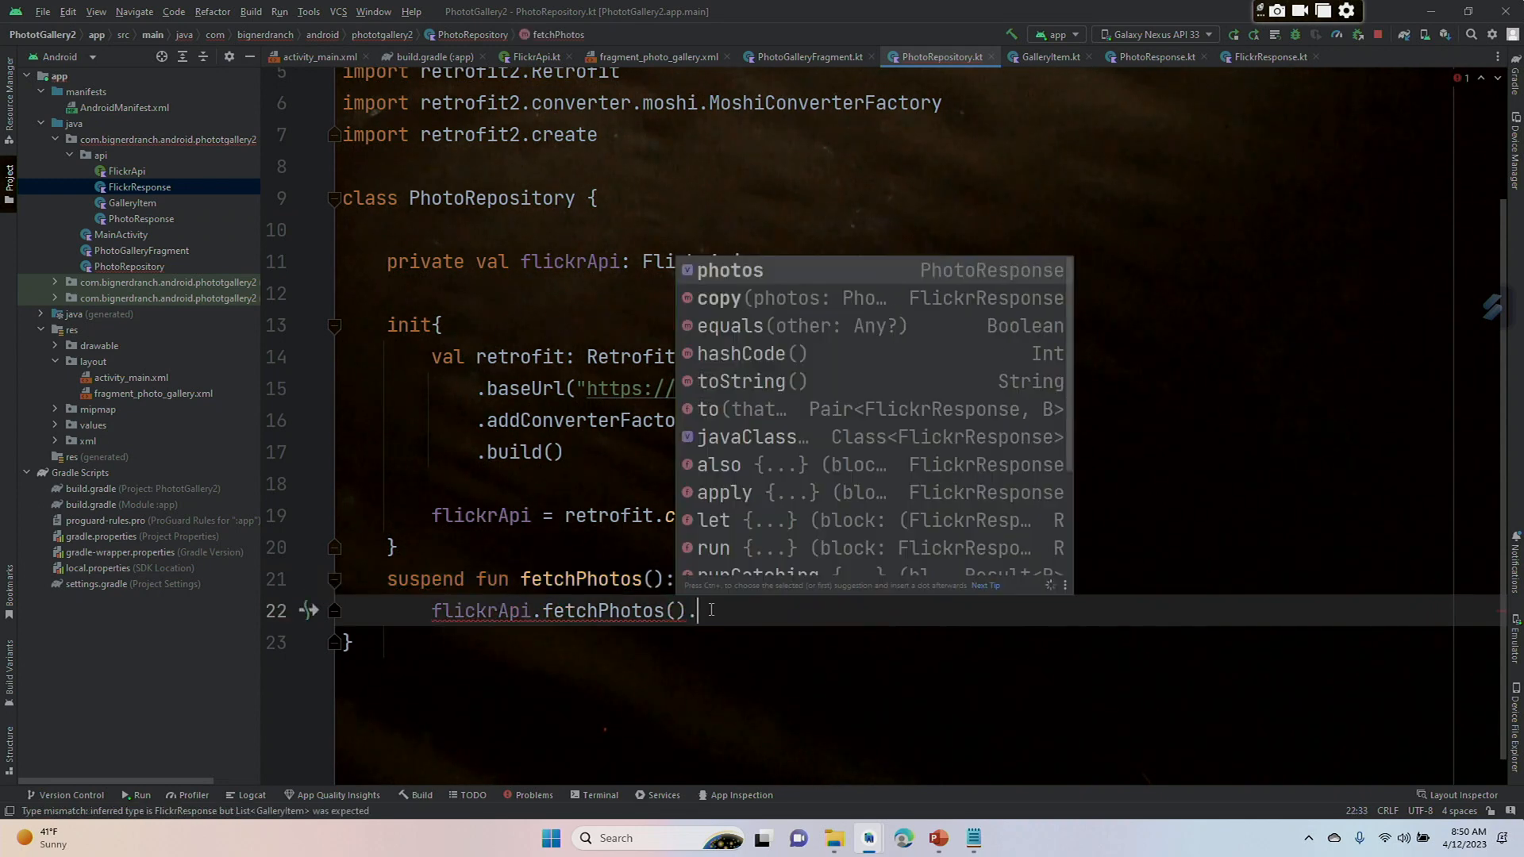
{"action": "type", "text": "photo"}
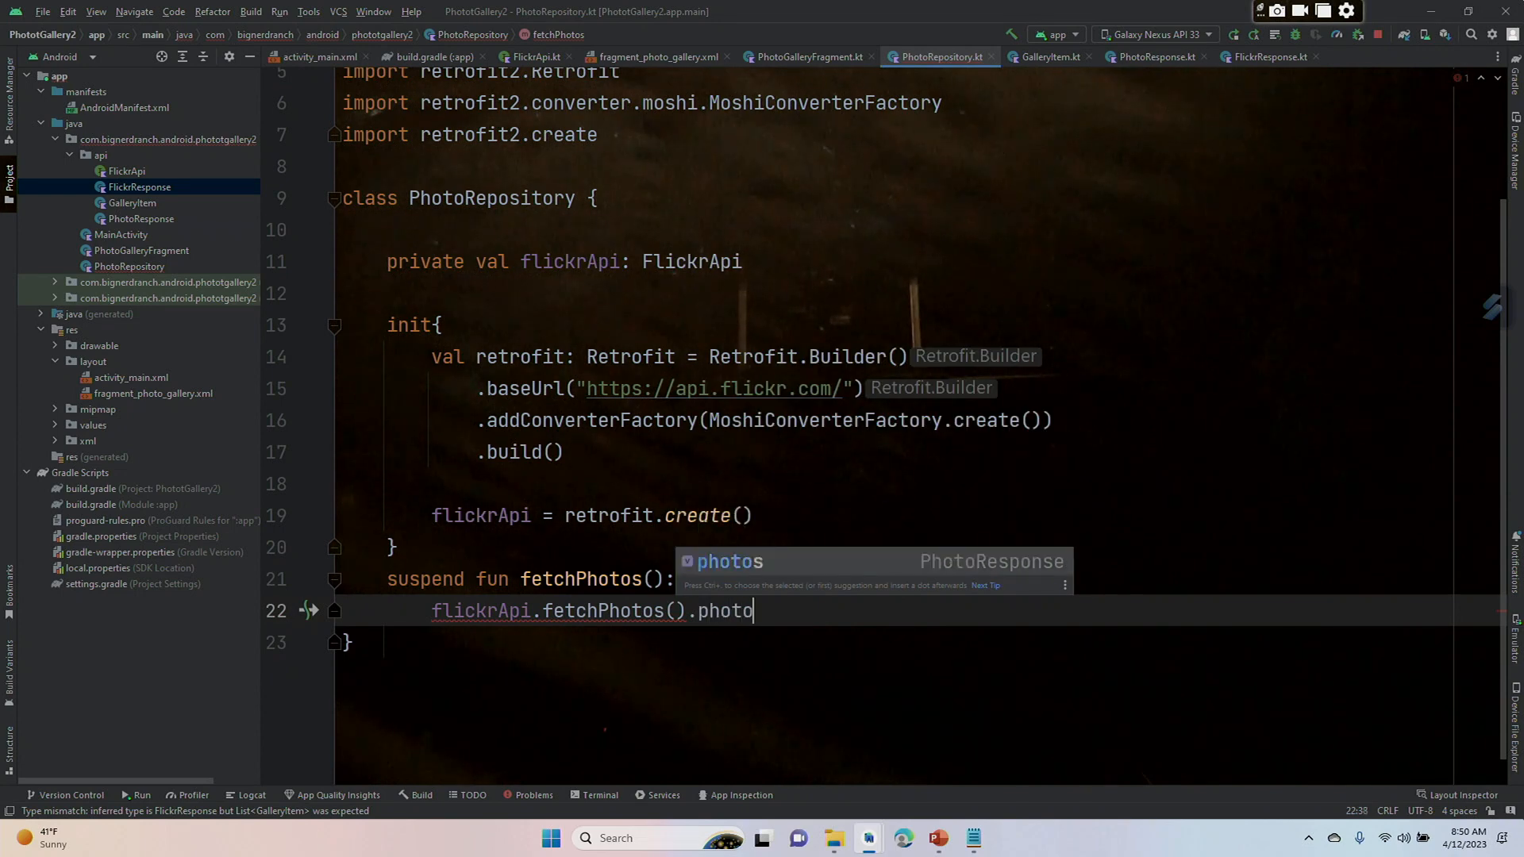
{"action": "type", "text": "s.galleryItem"}
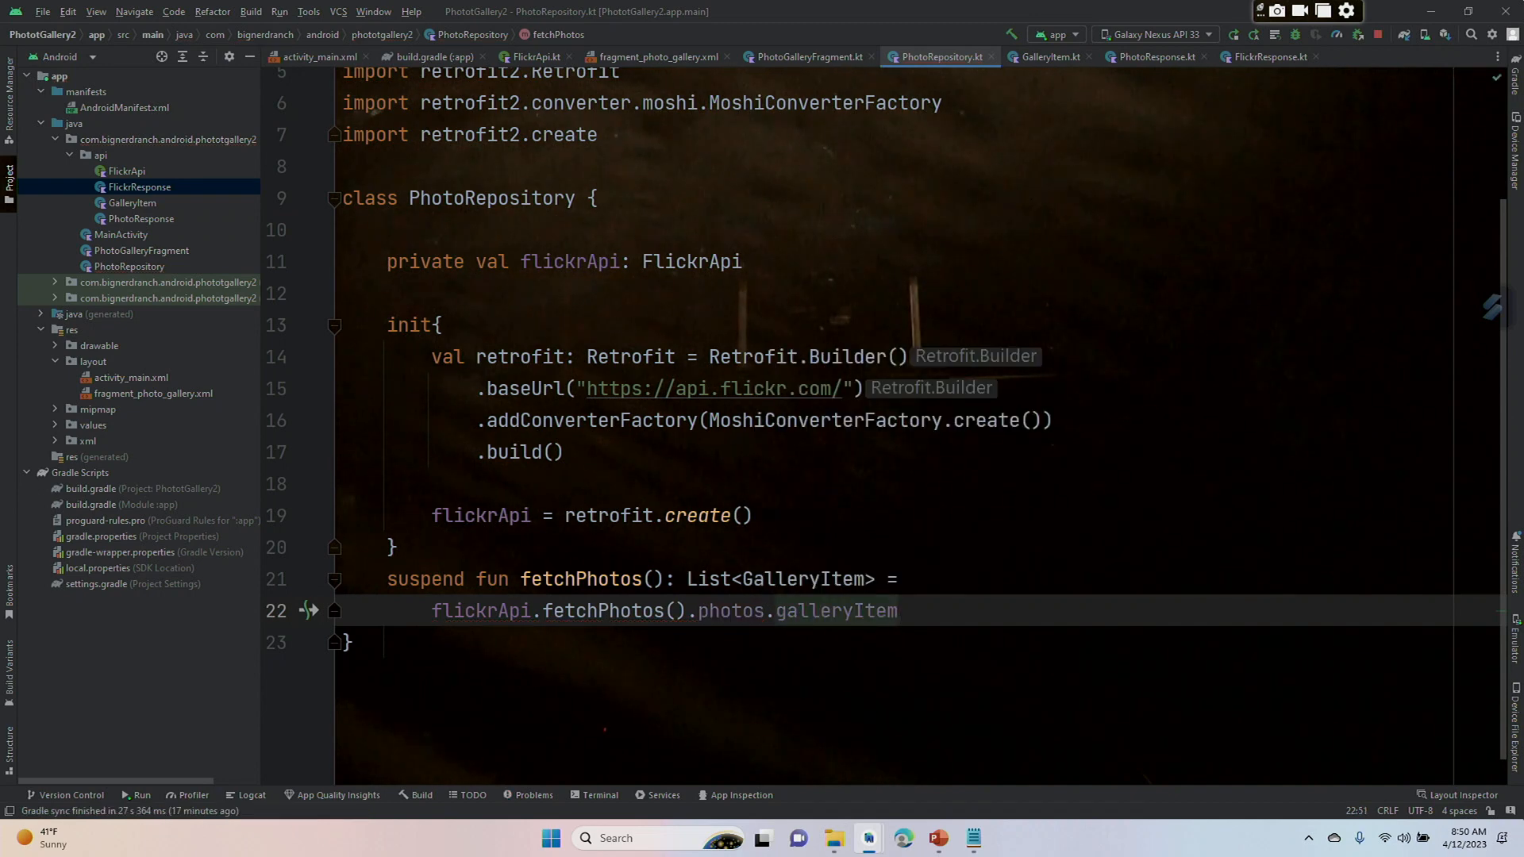
{"action": "left_click", "coordinate": [899, 610]}
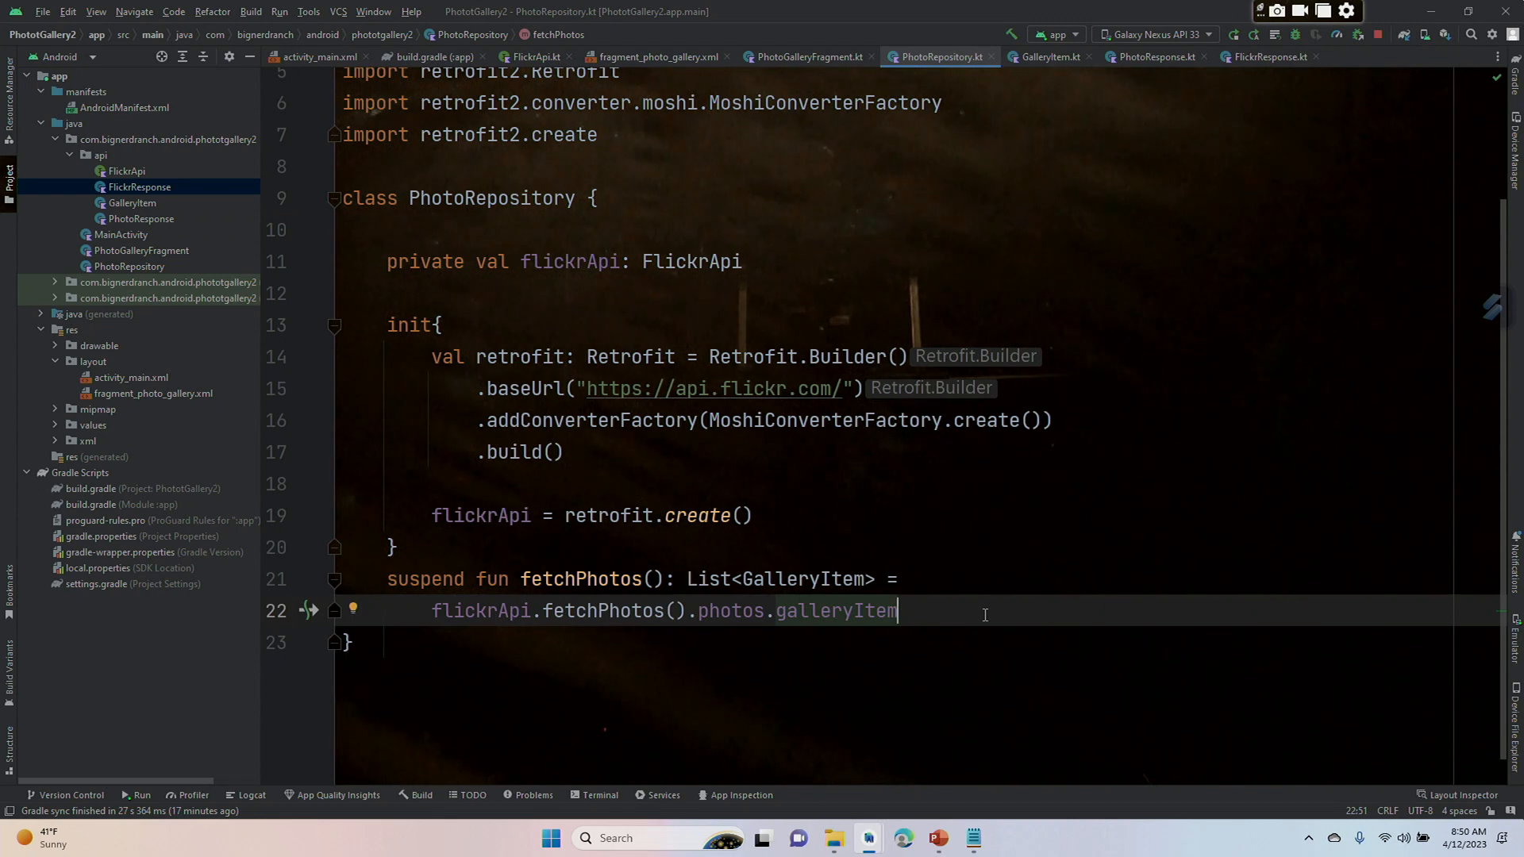
{"action": "mouse_move", "coordinate": [942, 57]}
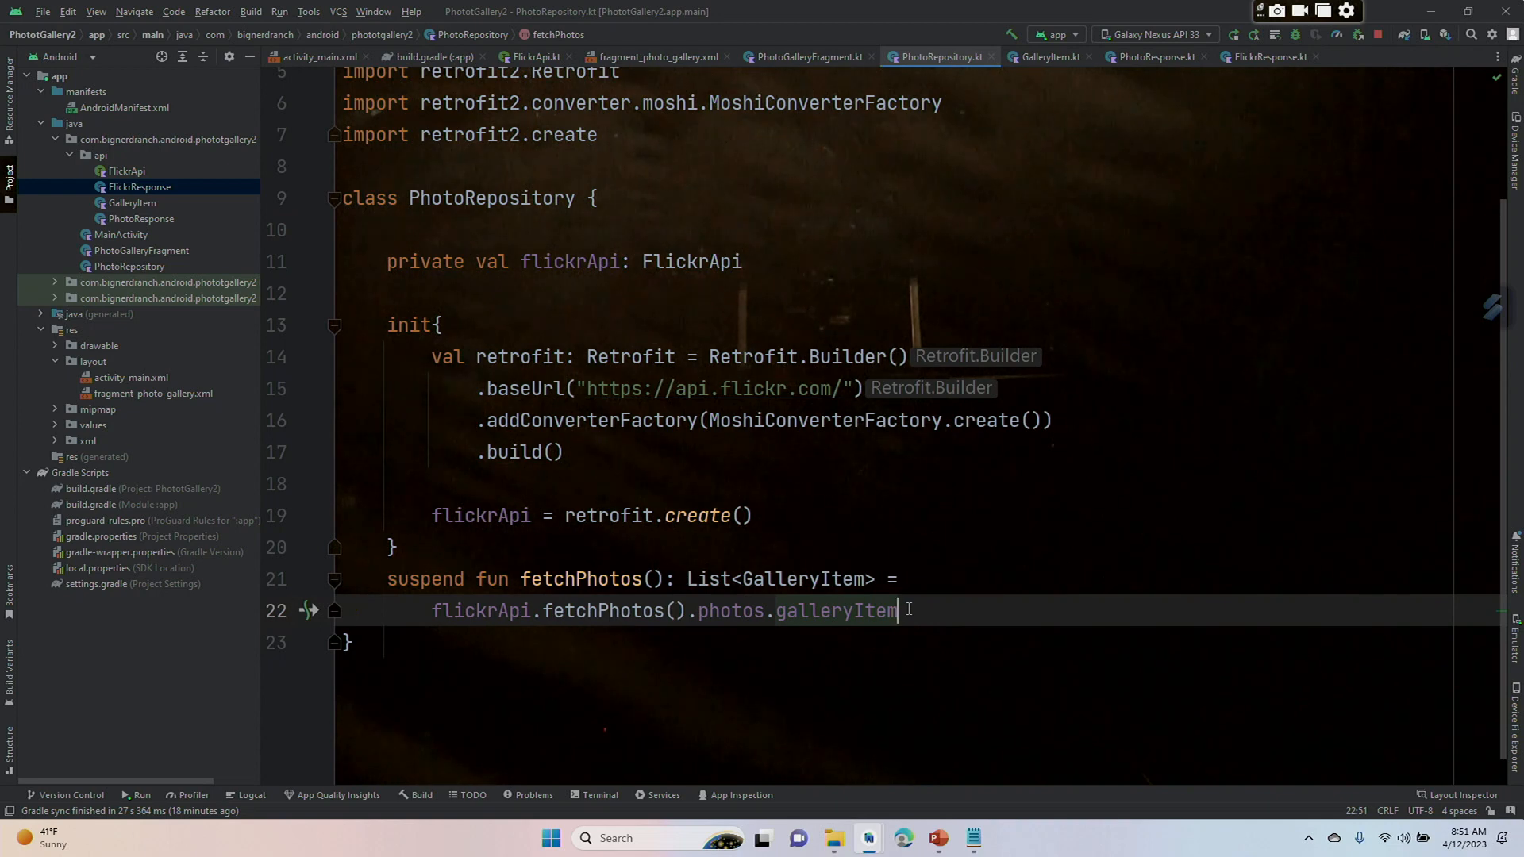
{"action": "type", "text": "s"}
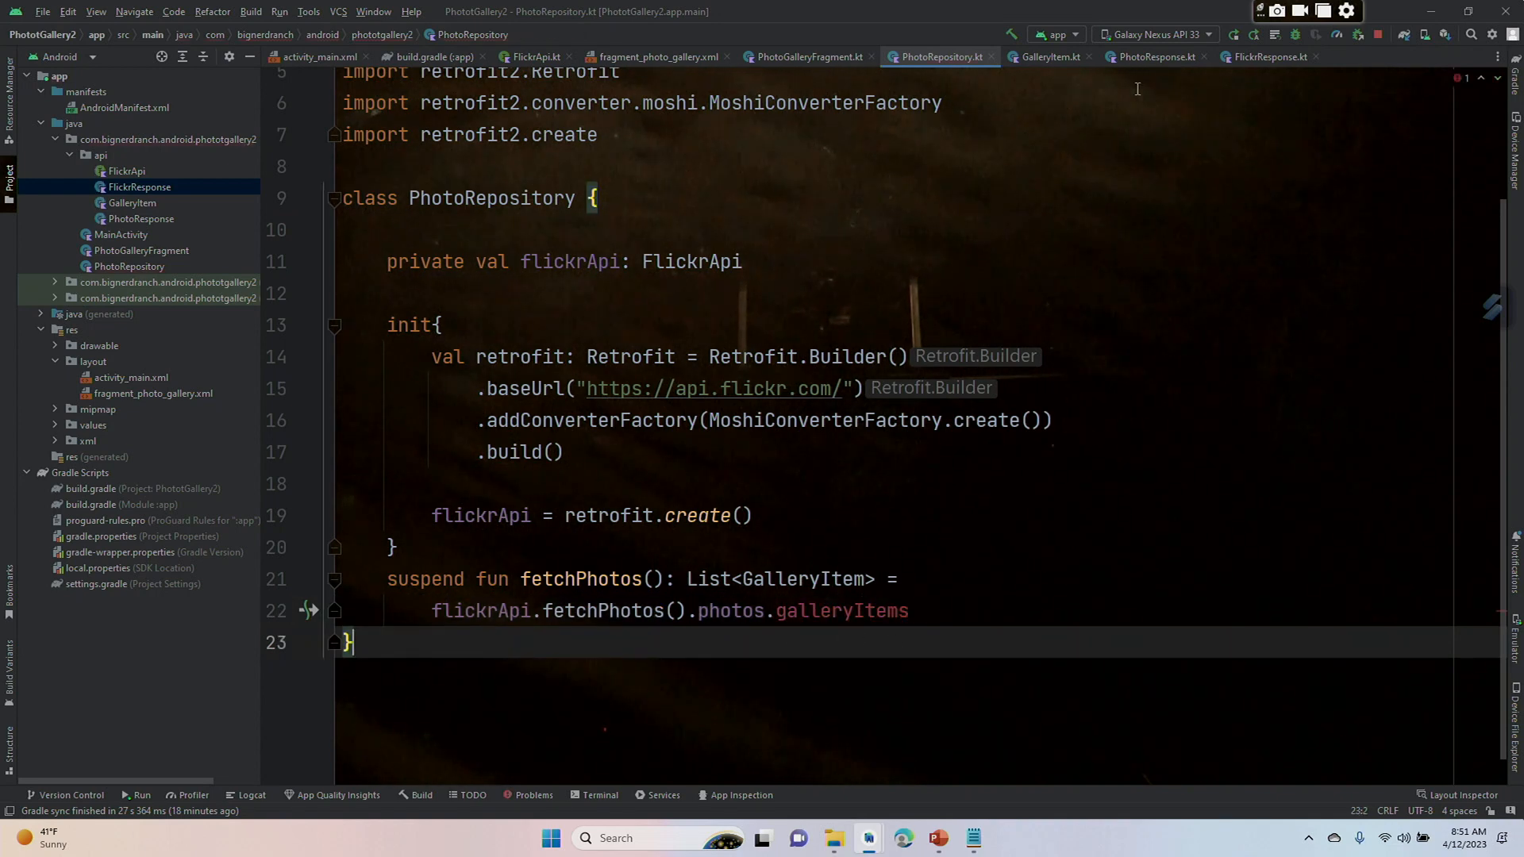
{"action": "mouse_move", "coordinate": [1269, 57]}
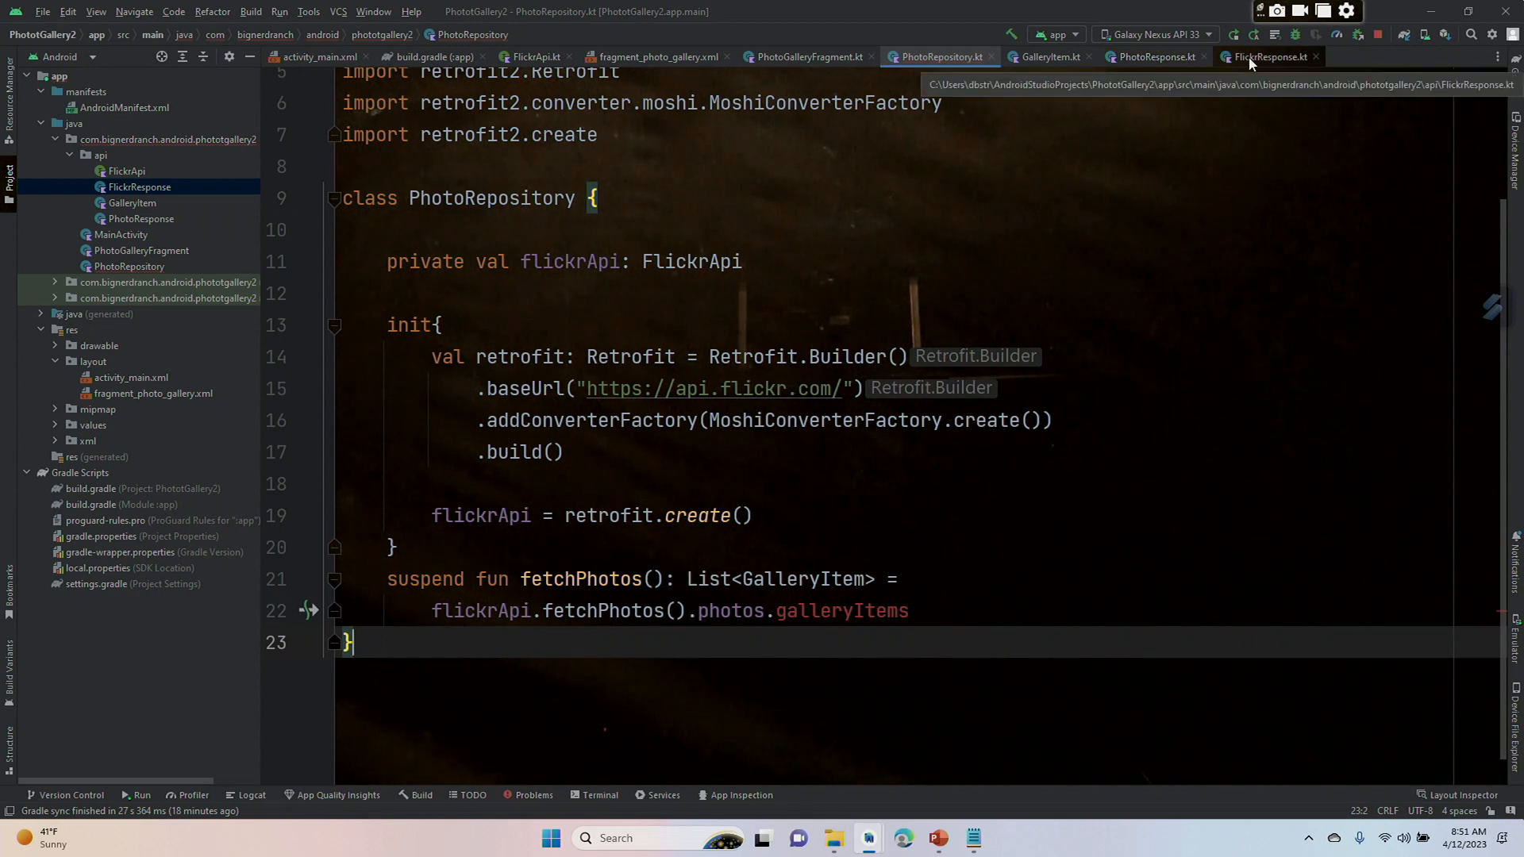
Step: Rename PhotoResponse's galleryItem property to galleryItems and return to PhotoRepository.kt
{"action": "left_click", "coordinate": [1265, 58]}
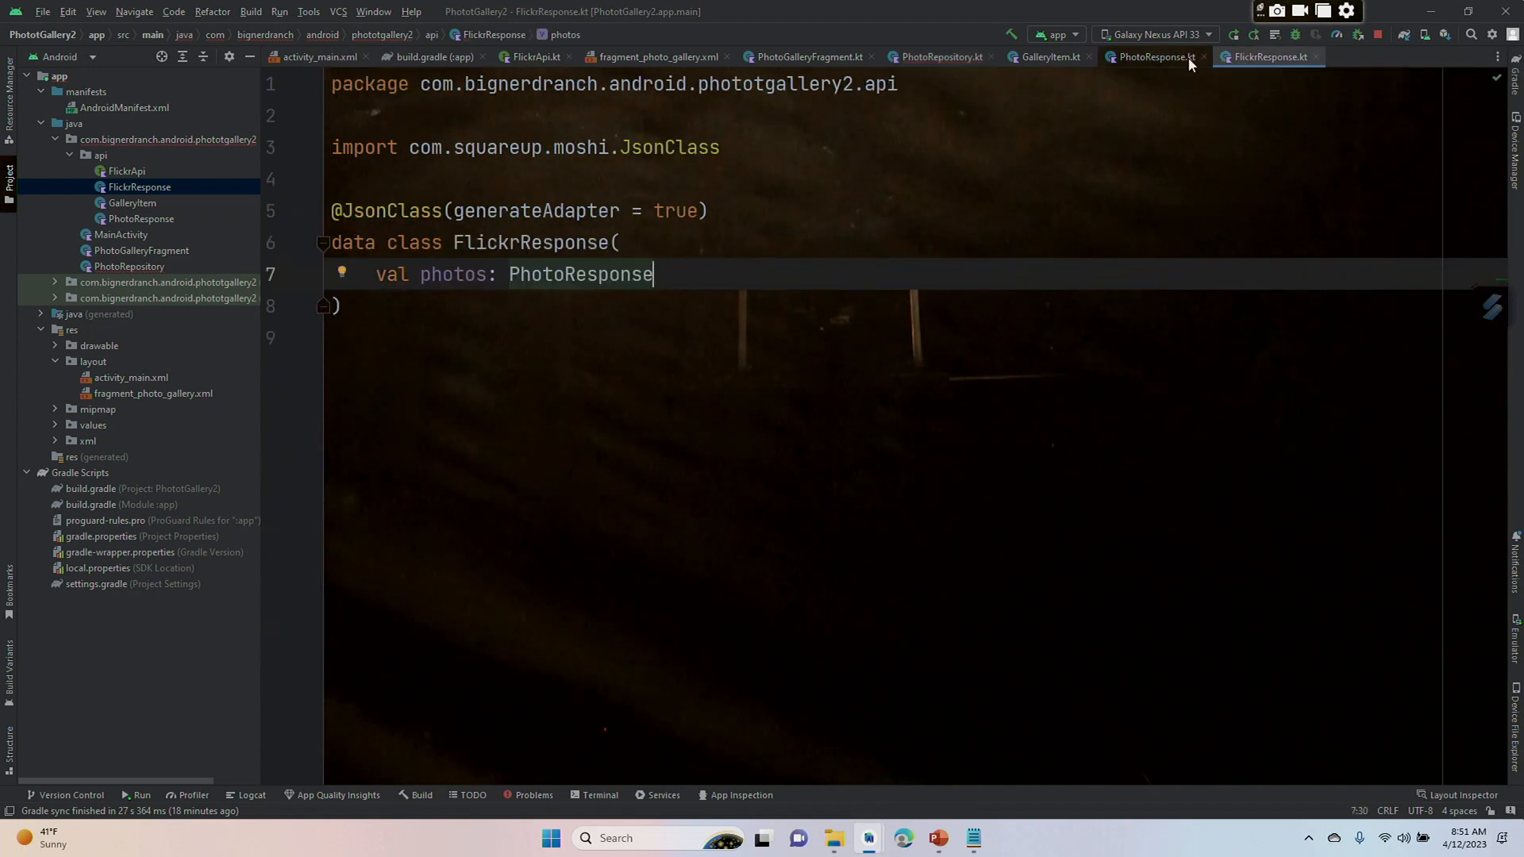
{"action": "left_click", "coordinate": [1152, 57]}
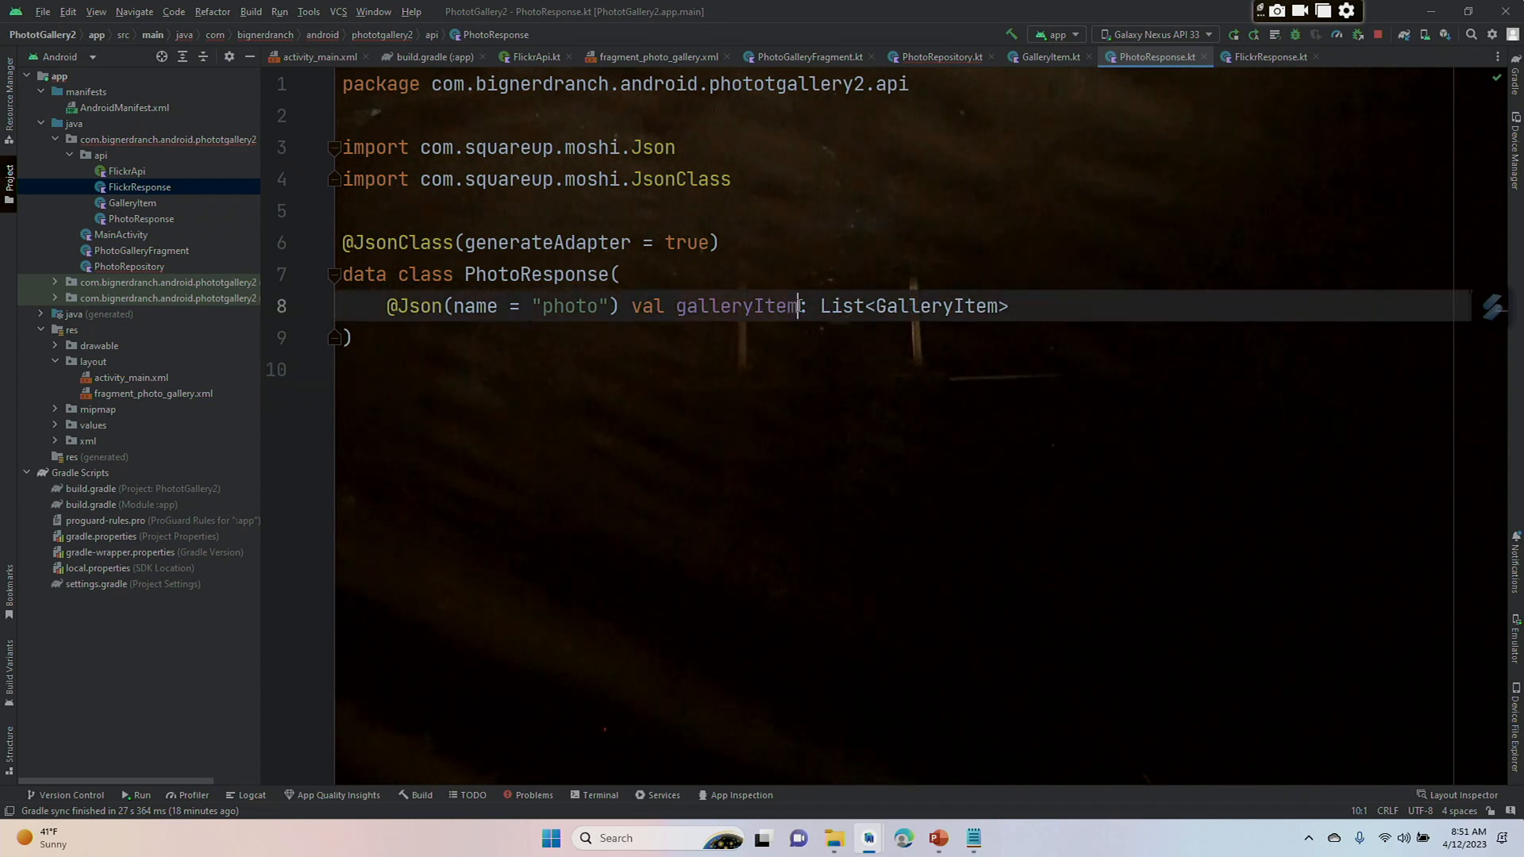
{"action": "type", "text": "s"}
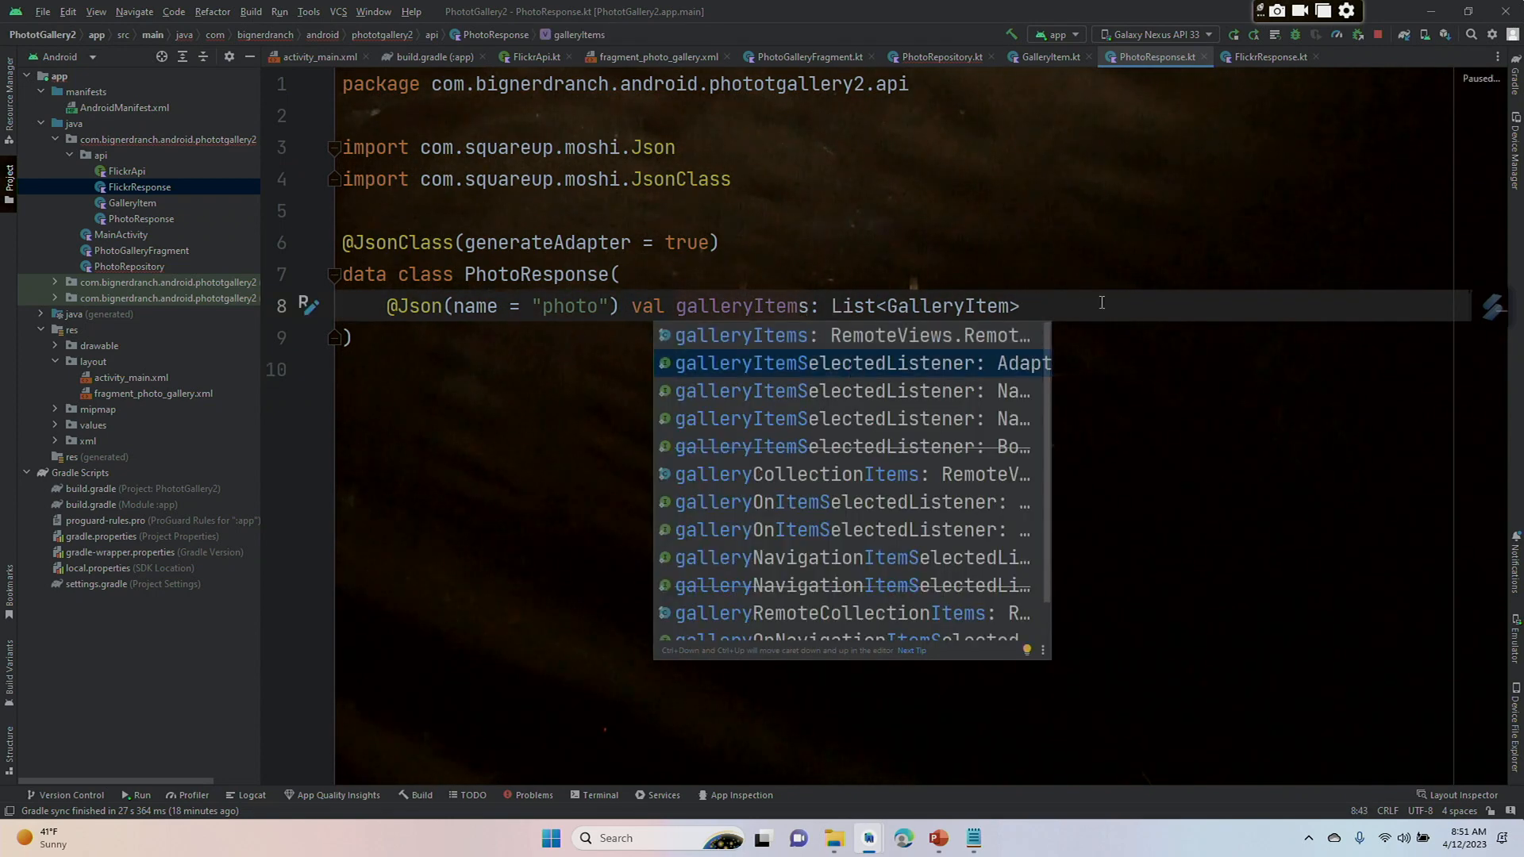
{"action": "left_click", "coordinate": [938, 57]}
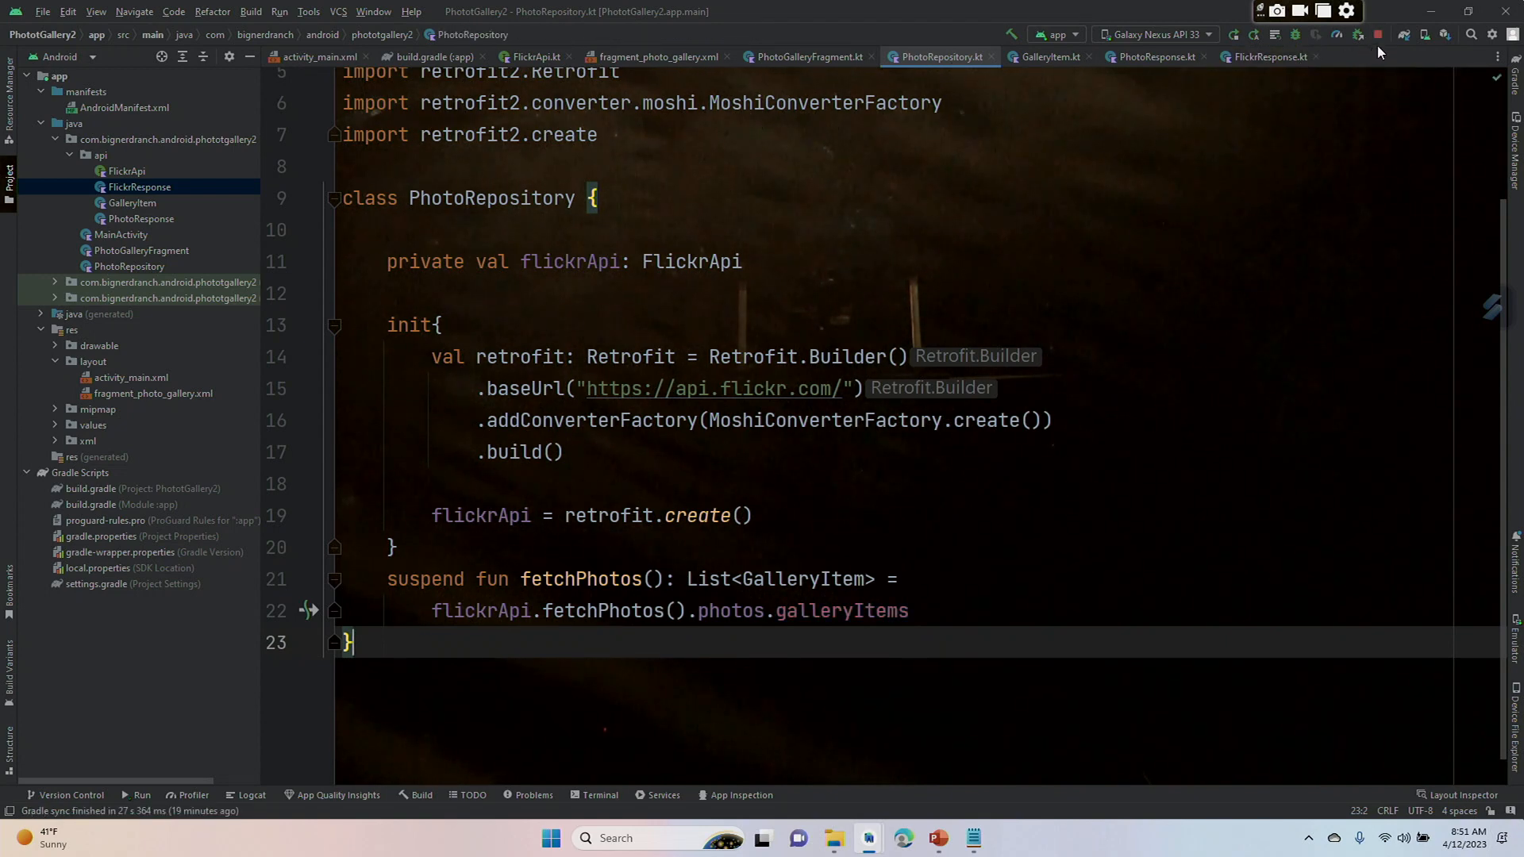
{"action": "mouse_move", "coordinate": [1235, 34]}
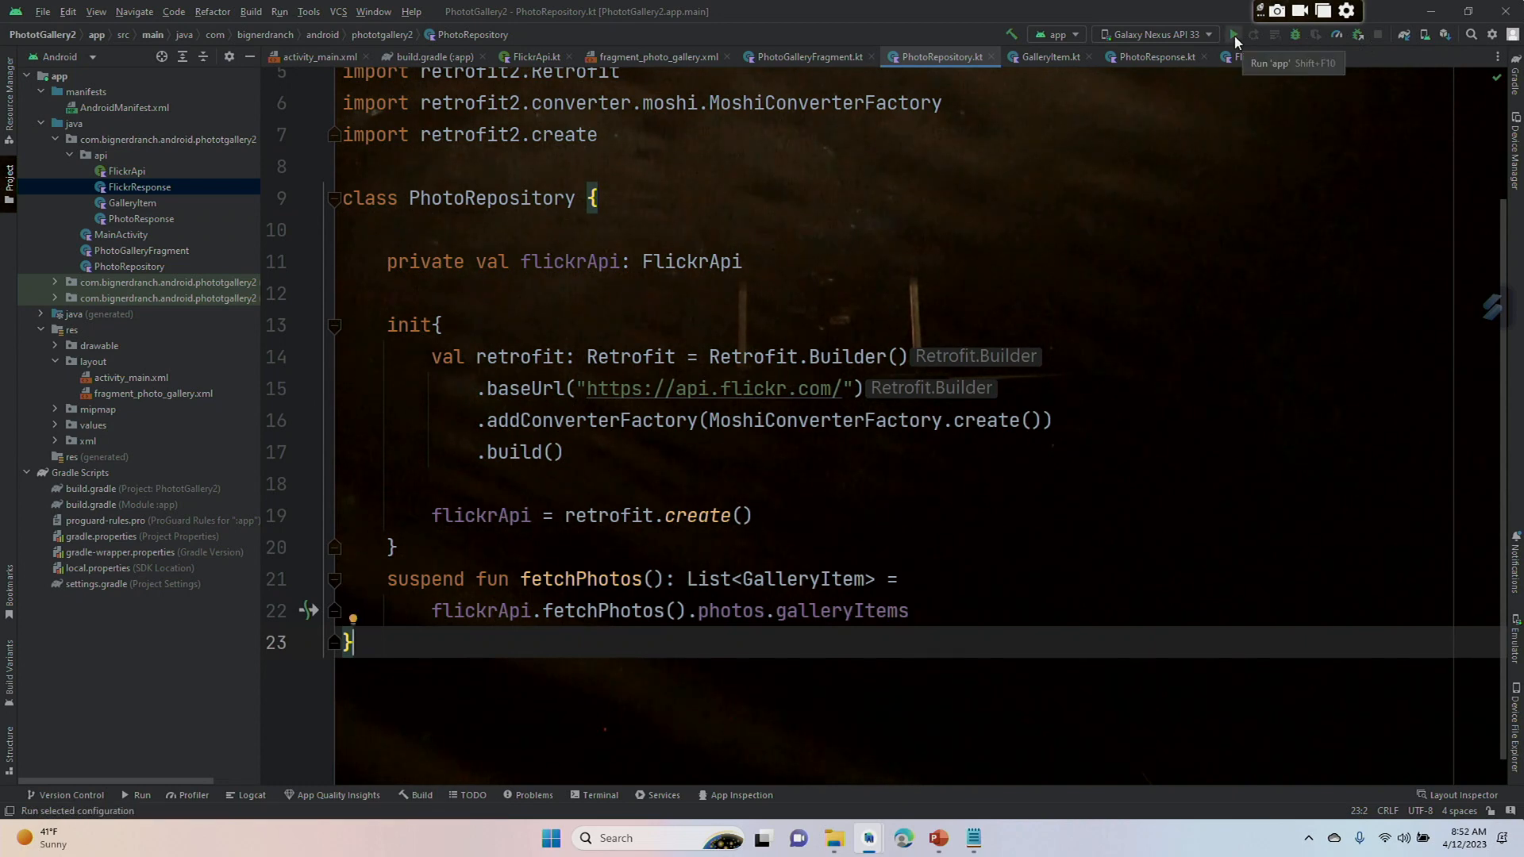